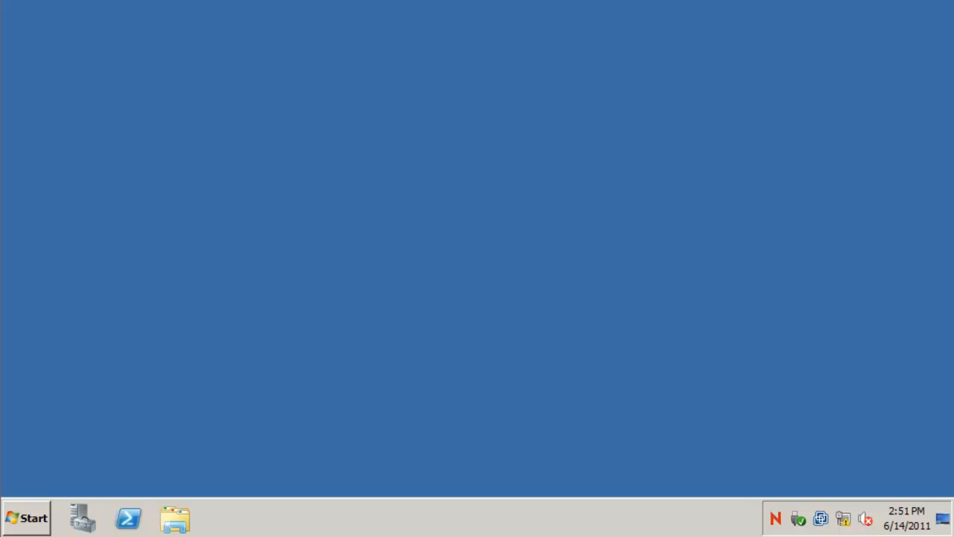
mouse_move(694, 434)
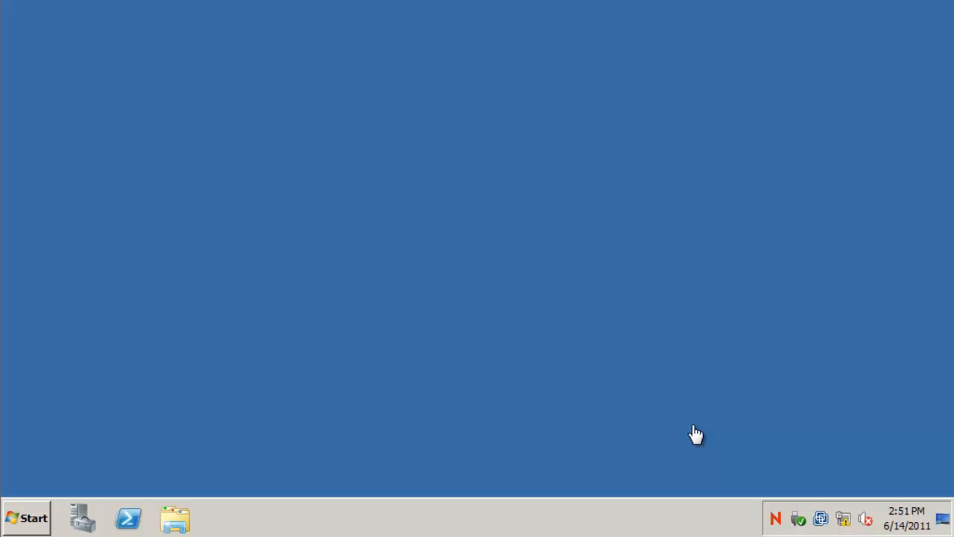
mouse_move(345, 412)
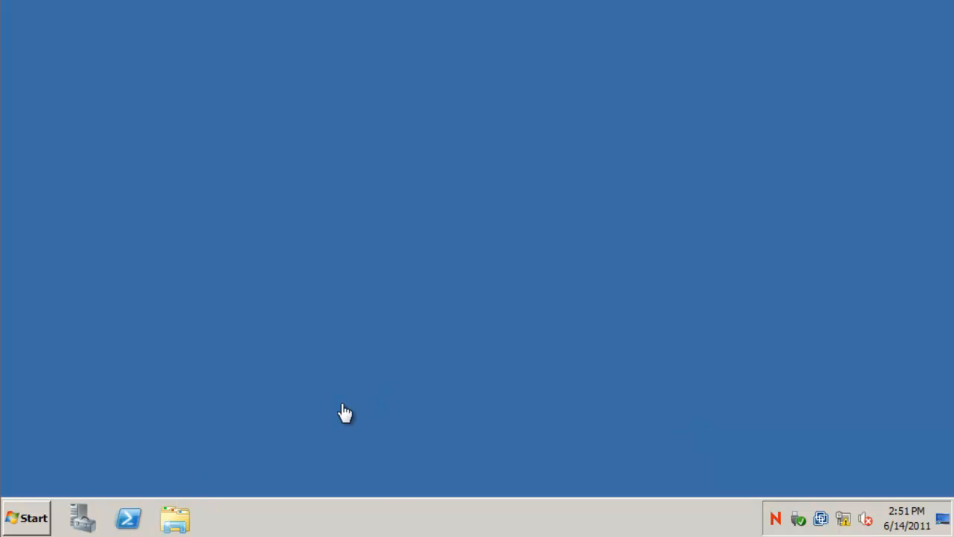
Browse from Start > Computer into the groupwise folder on drive C.
left_click(27, 517)
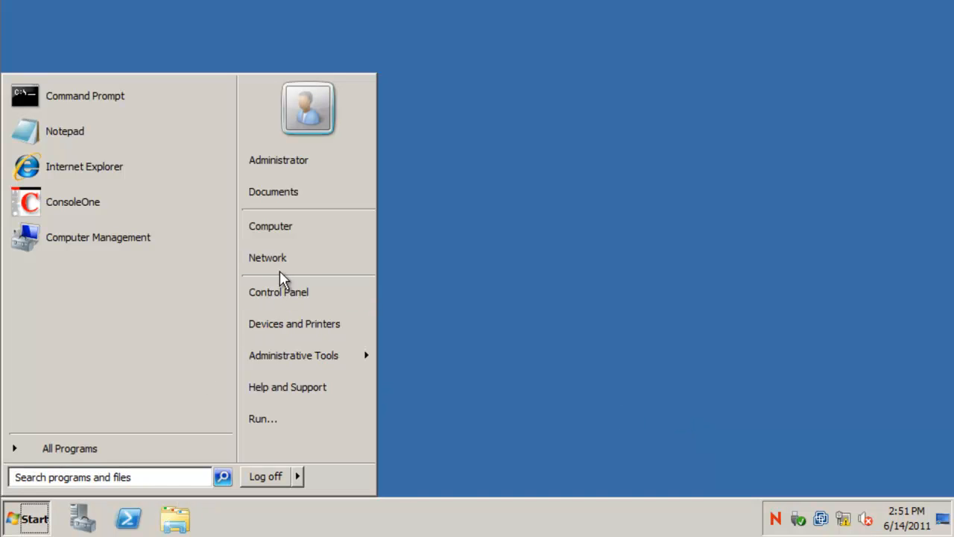
left_click(271, 226)
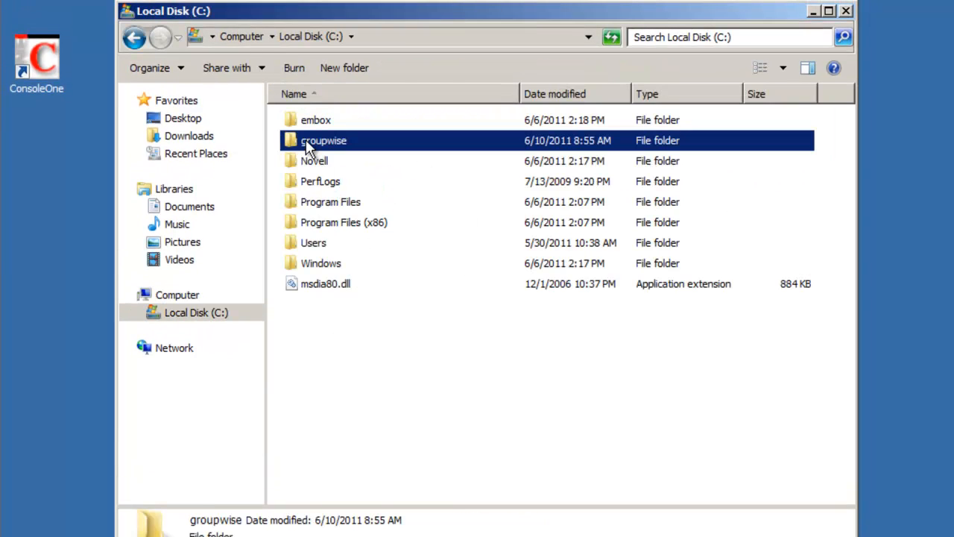
double_click(324, 140)
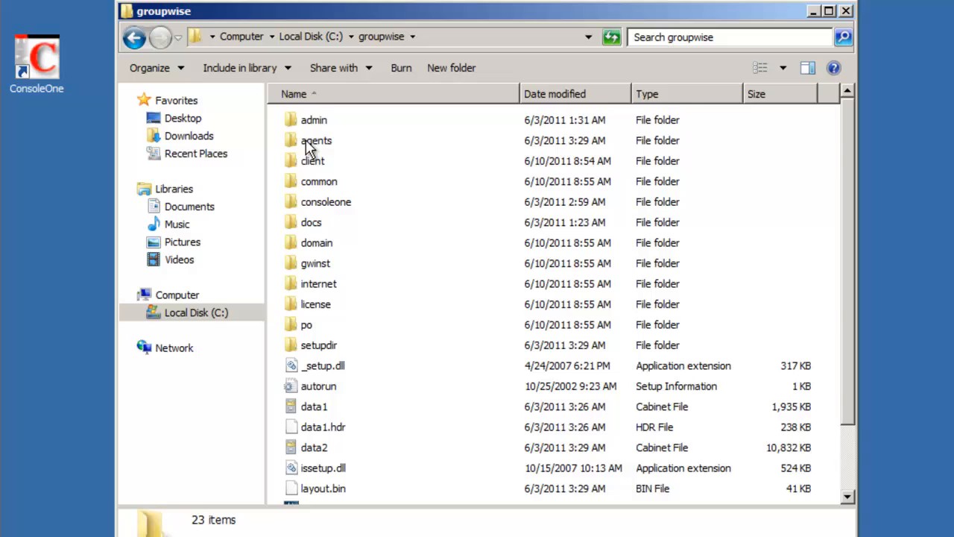
mouse_move(853, 290)
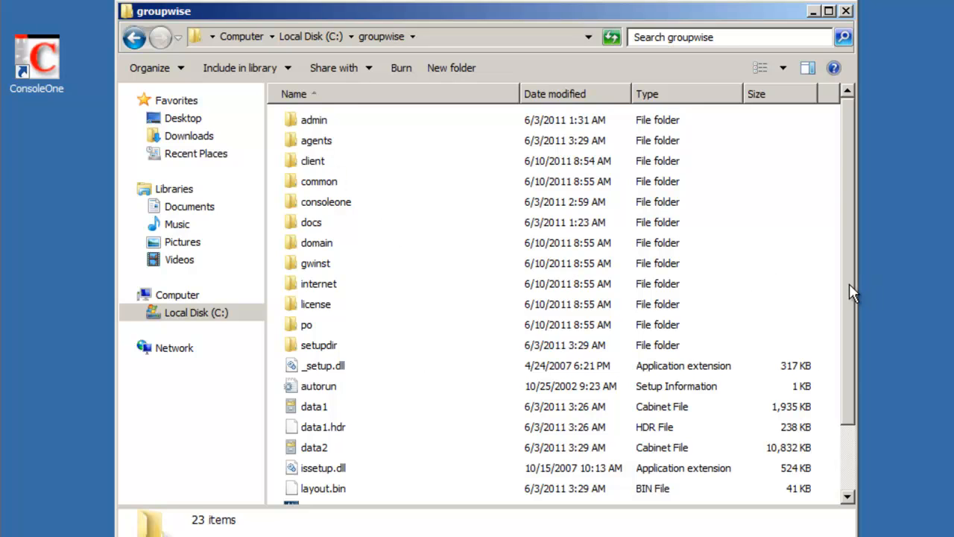
Launch setup.exe from the groupwise folder and close the Explorer window.
left_click(313, 432)
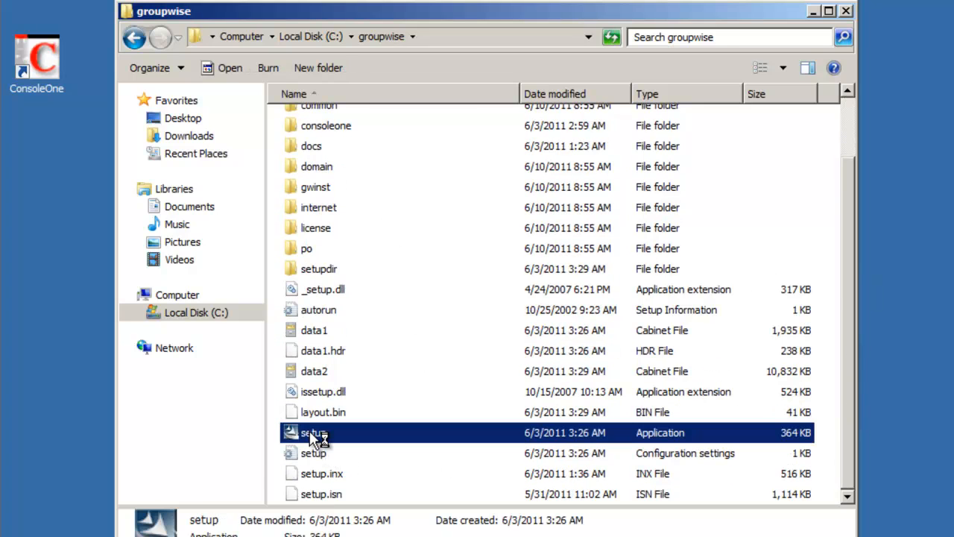
double_click(313, 432)
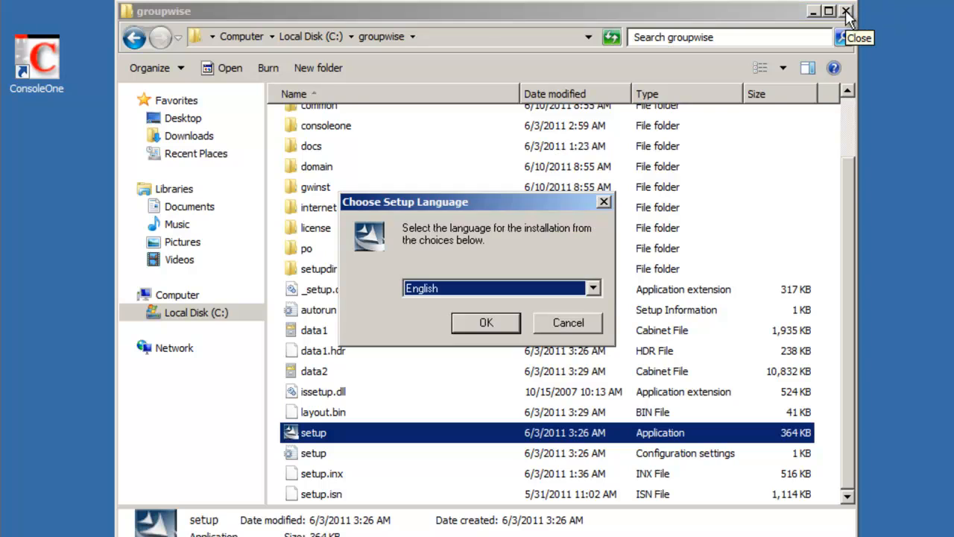
left_click(847, 12)
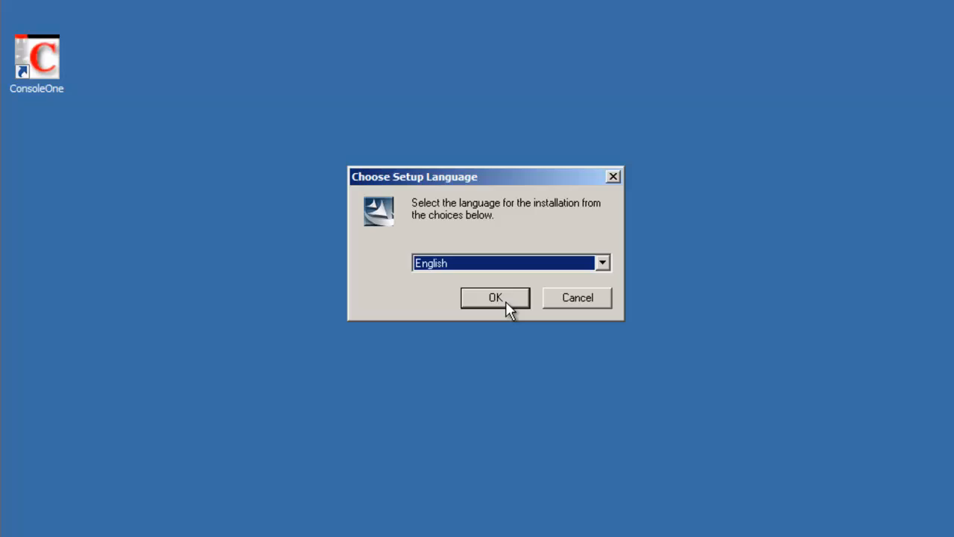
Confirm English in the Choose Setup Language dialog.
left_click(495, 298)
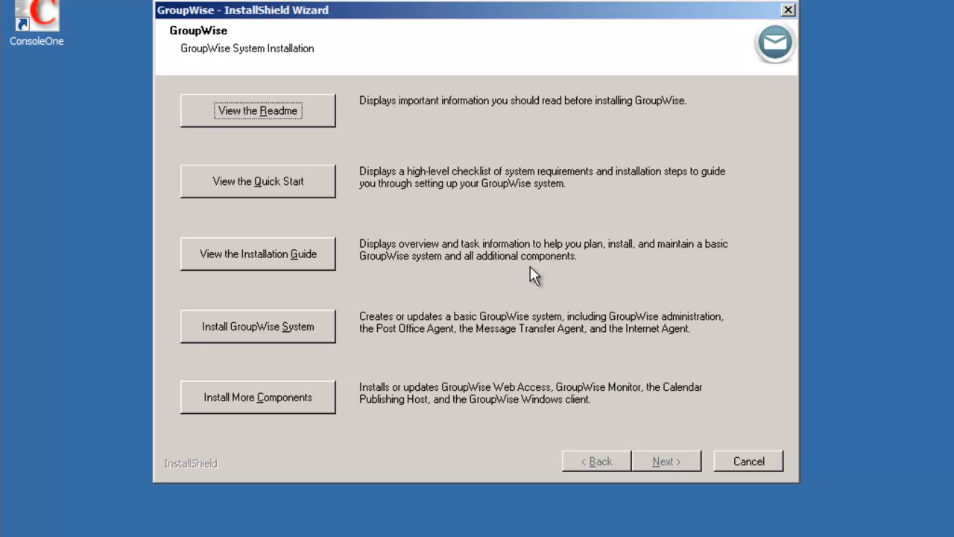
mouse_move(280, 231)
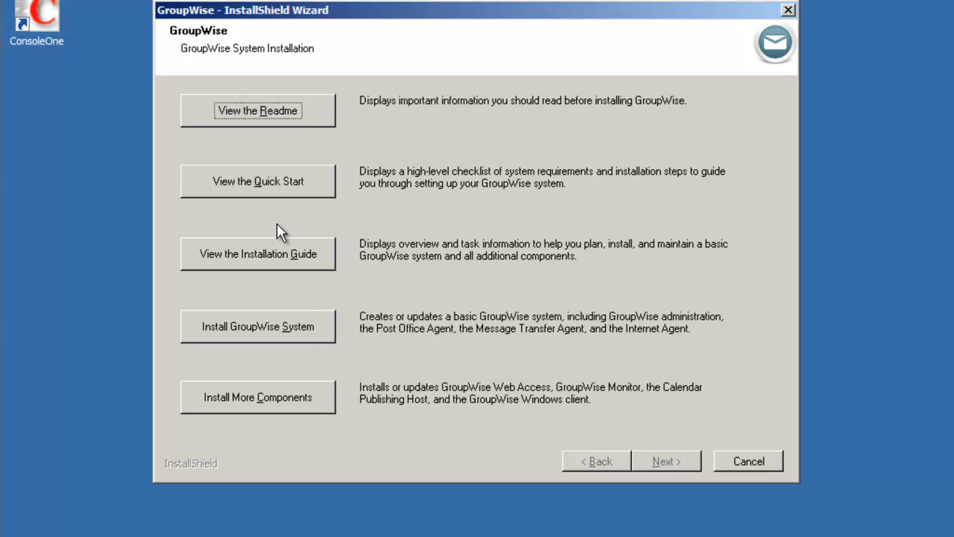
mouse_move(346, 223)
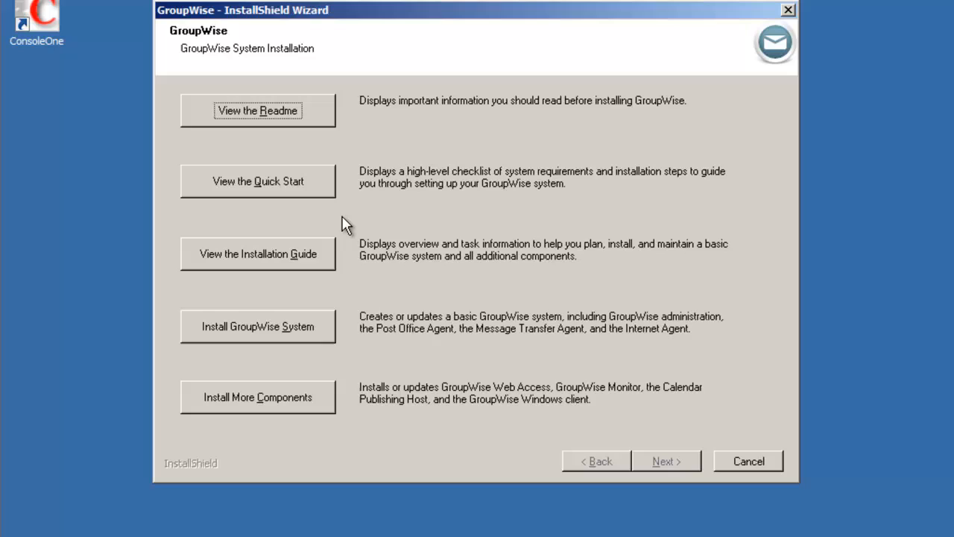
mouse_move(297, 371)
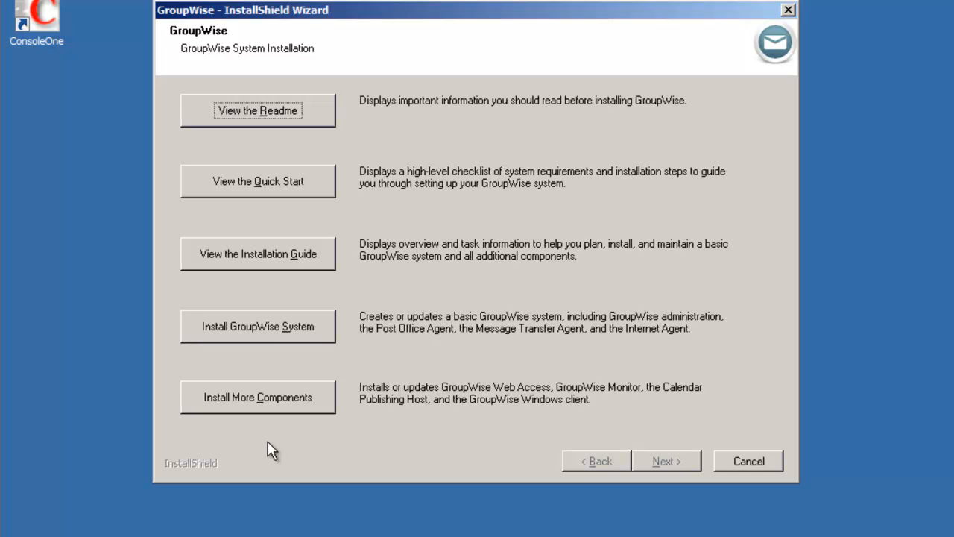
mouse_move(477, 385)
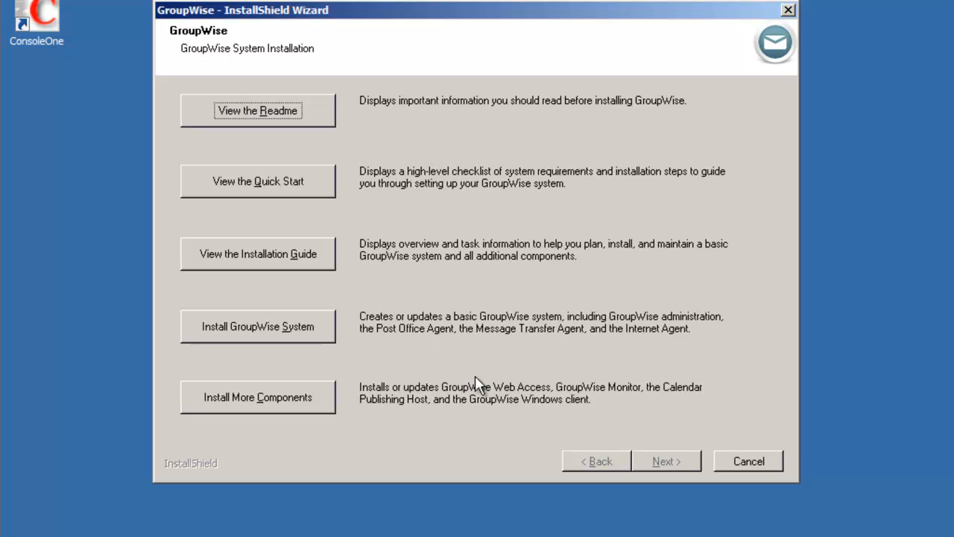
Start Install GroupWise System and accept the Novell license agreement.
left_click(257, 325)
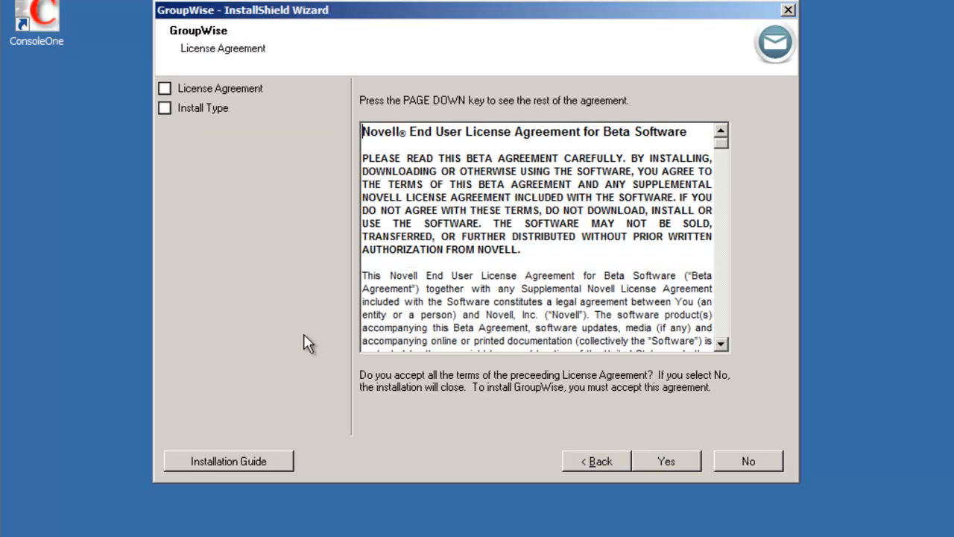
mouse_move(229, 193)
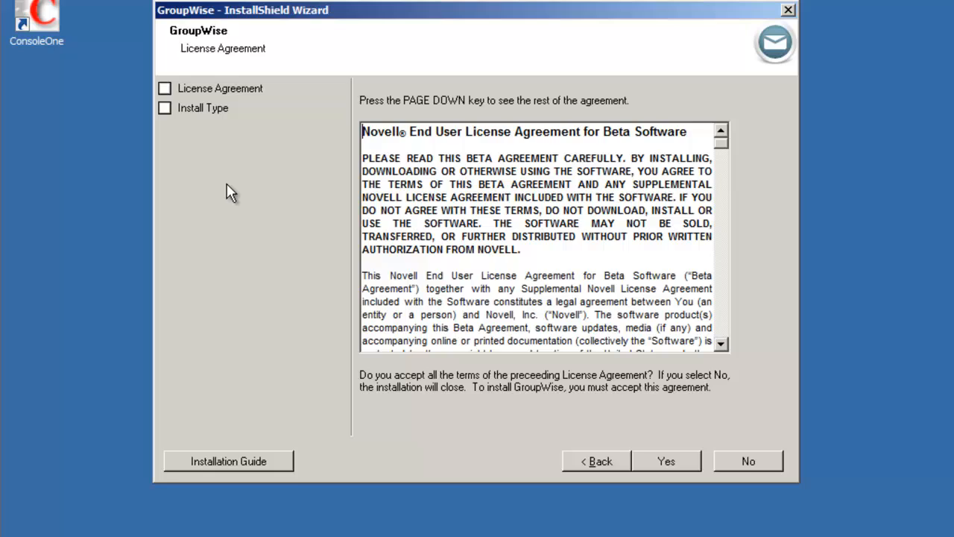
mouse_move(692, 469)
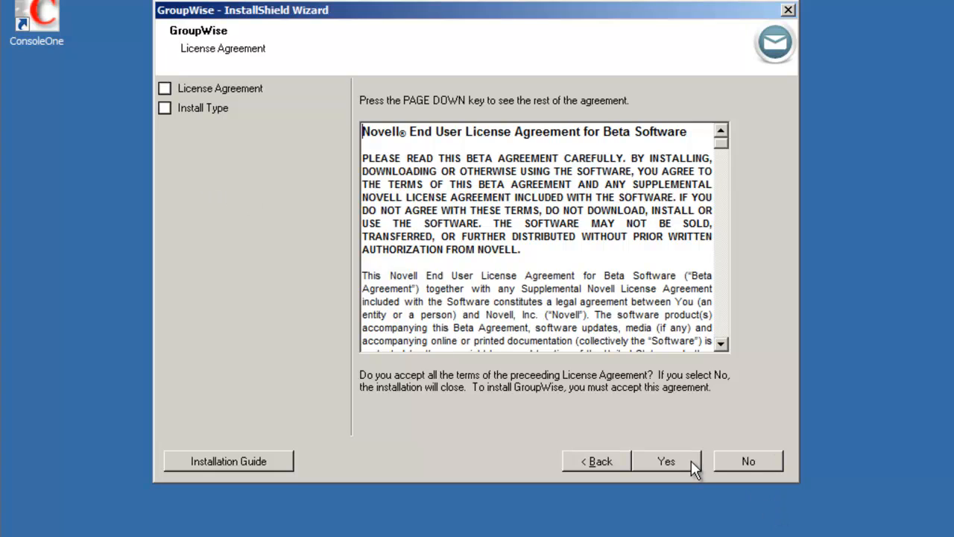
left_click(665, 460)
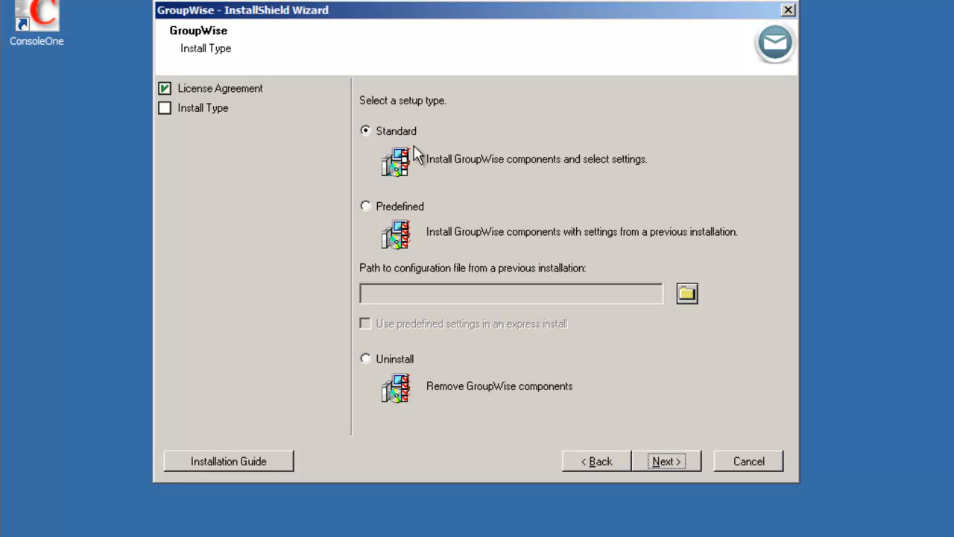
mouse_move(346, 227)
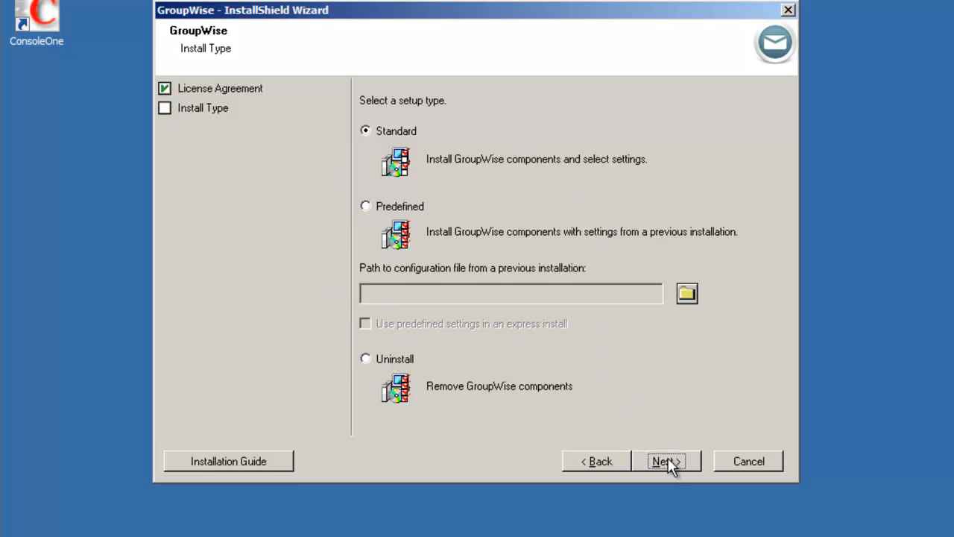
Keep Standard setup, choose Create a new system with GroupWise Internet Agent included, and continue.
left_click(665, 461)
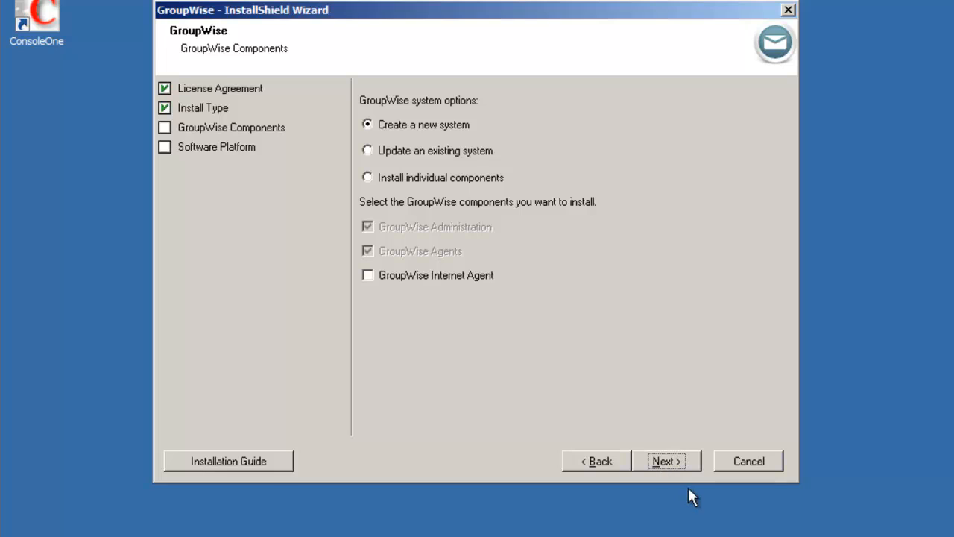
mouse_move(731, 349)
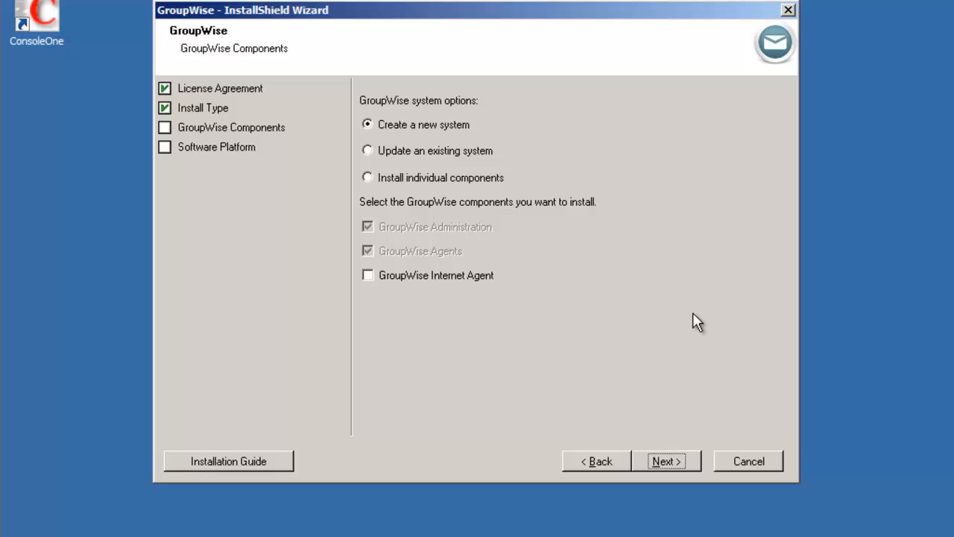
mouse_move(701, 316)
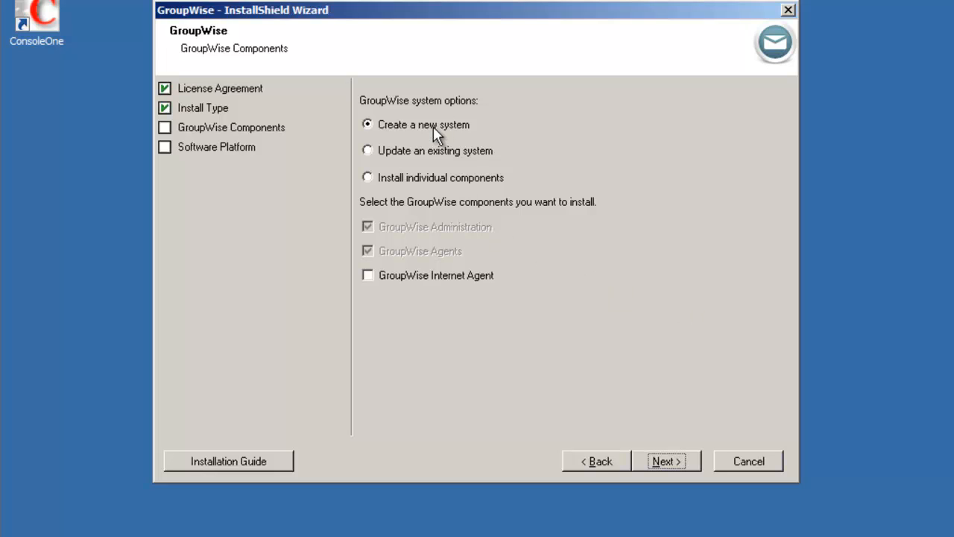
left_click(367, 149)
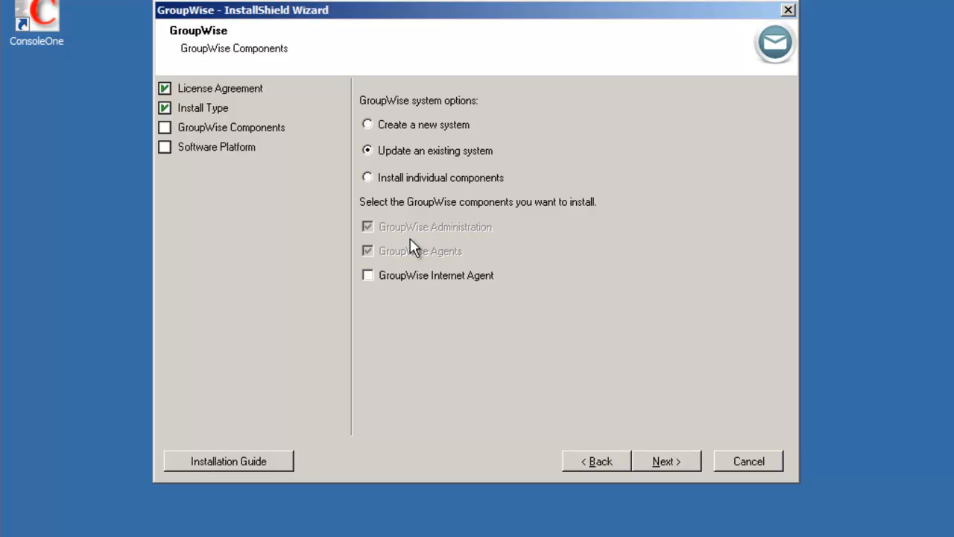
mouse_move(393, 275)
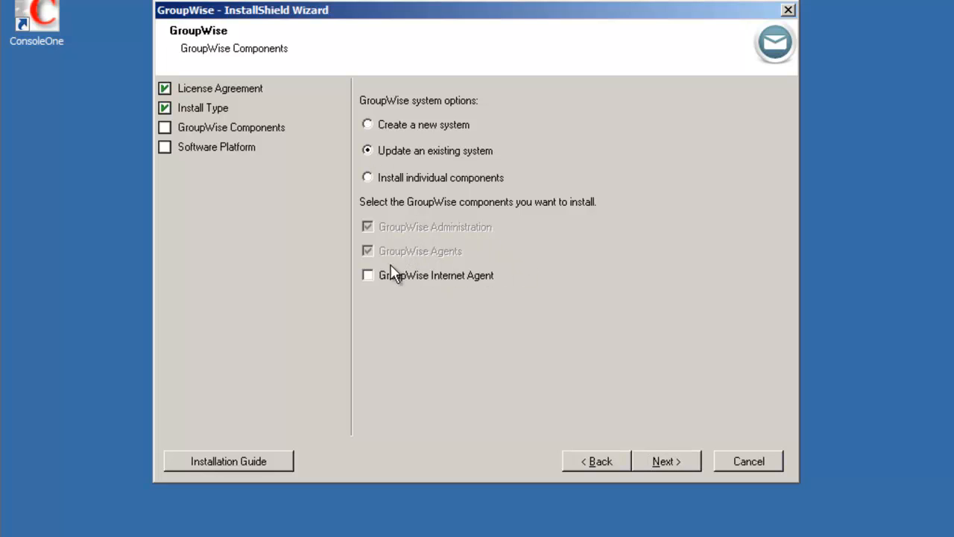
mouse_move(462, 271)
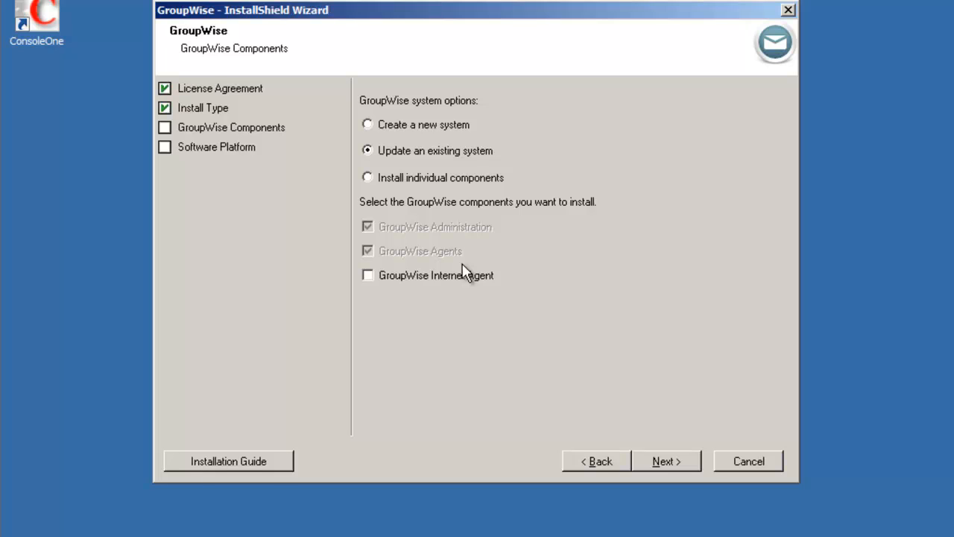
mouse_move(589, 304)
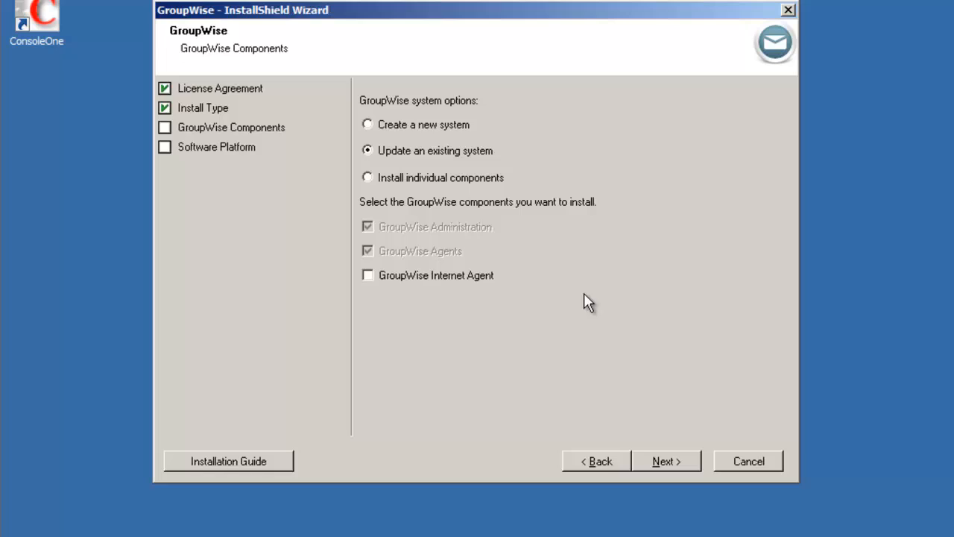
left_click(367, 275)
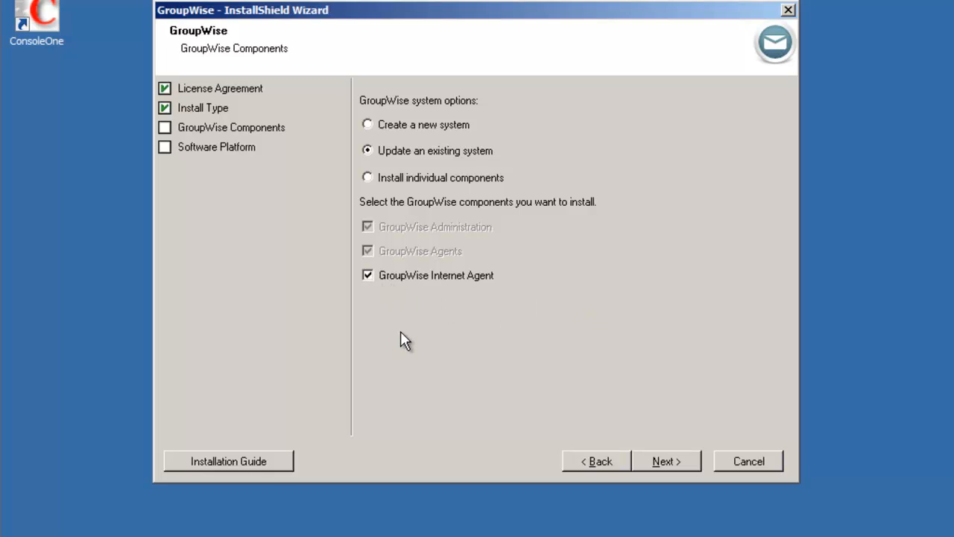
left_click(367, 177)
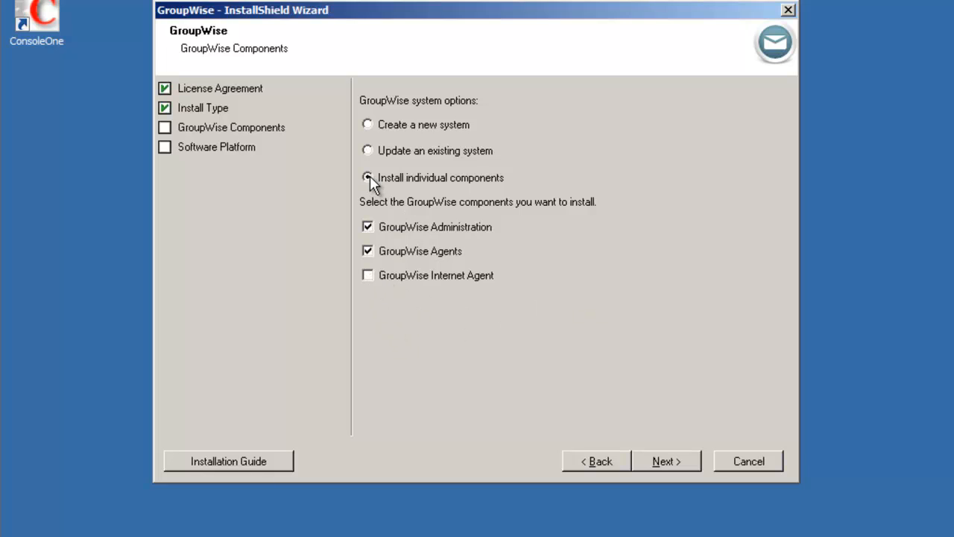
left_click(367, 177)
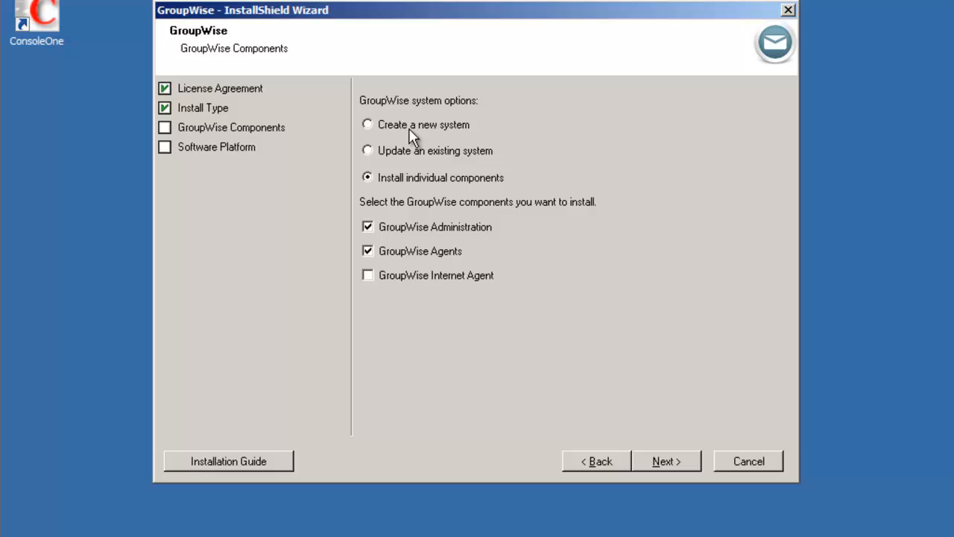
left_click(367, 125)
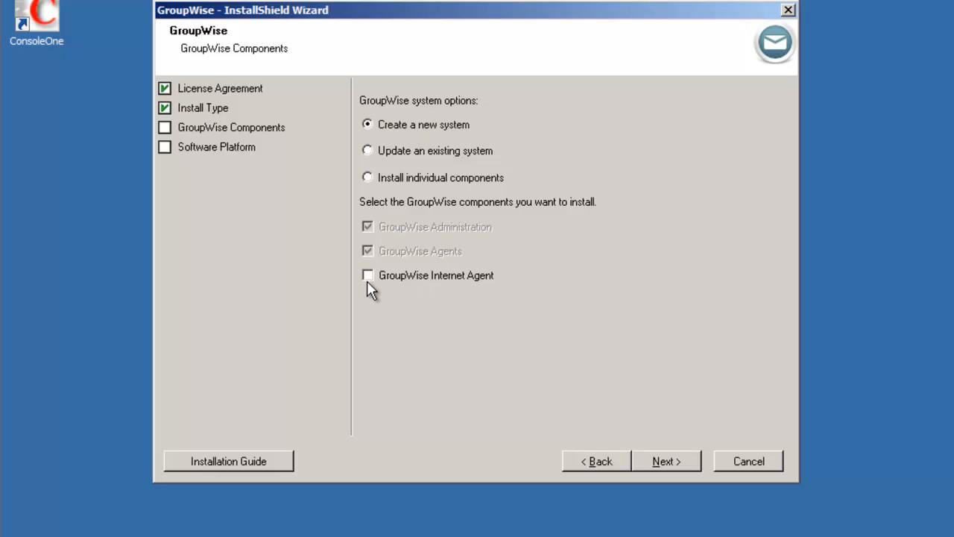
left_click(366, 274)
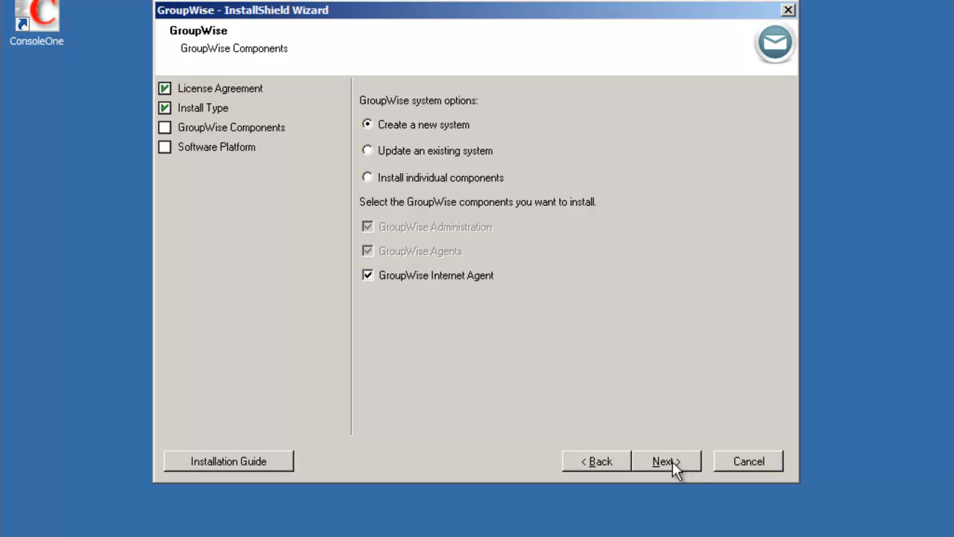
left_click(662, 461)
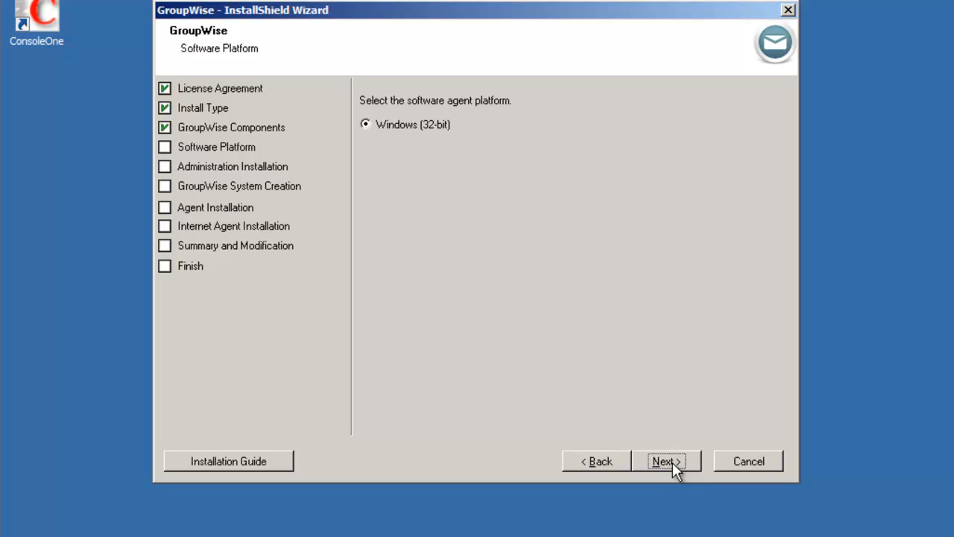
Accept the Windows 32-bit platform and keep Install administration files checked.
left_click(662, 460)
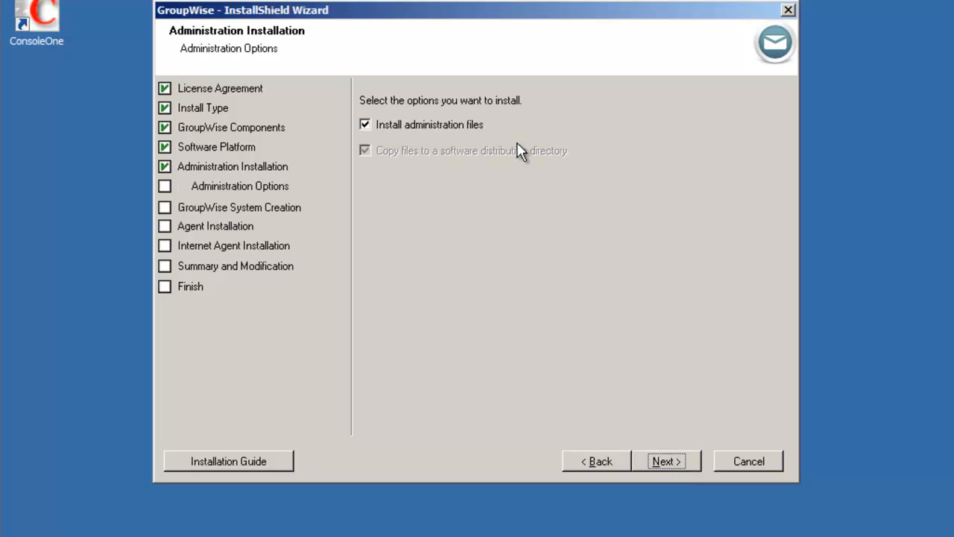
mouse_move(534, 164)
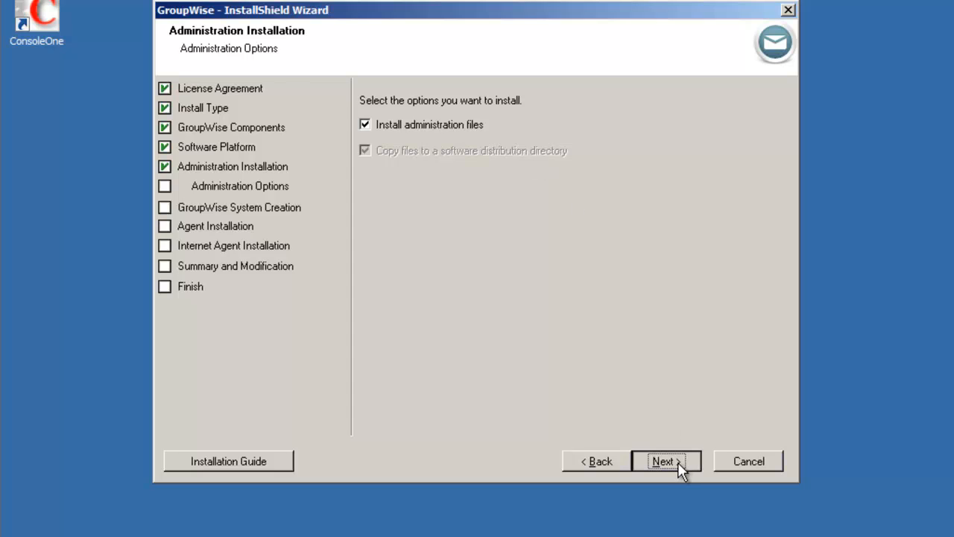
left_click(662, 460)
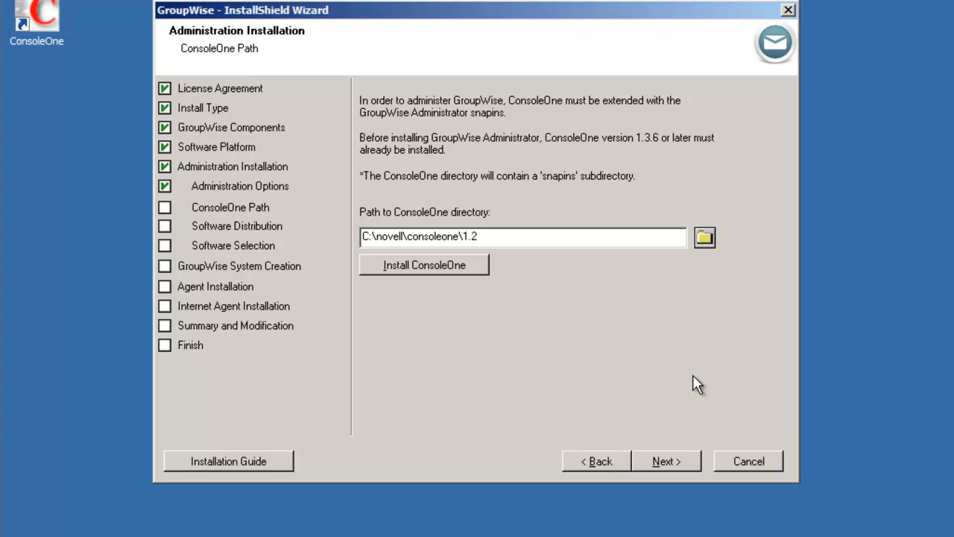
mouse_move(701, 376)
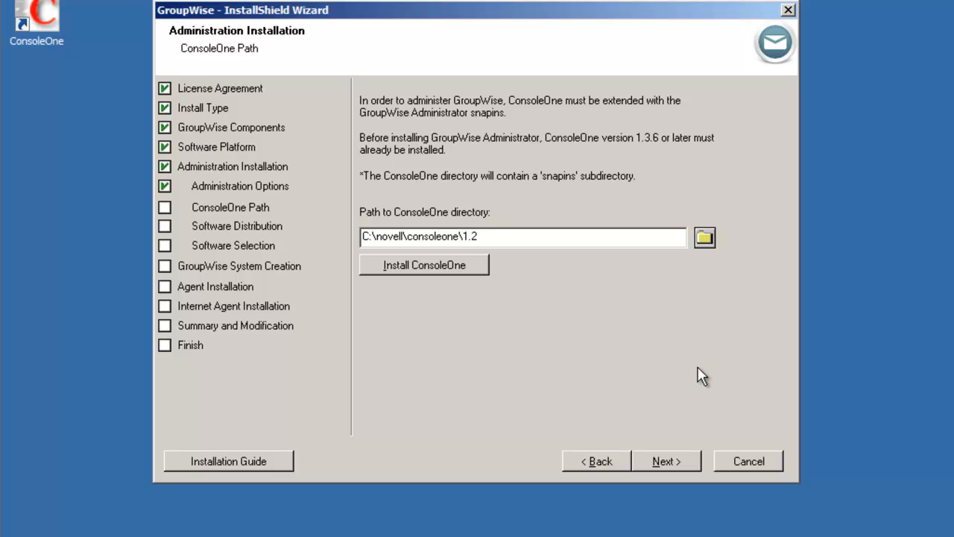
mouse_move(486, 289)
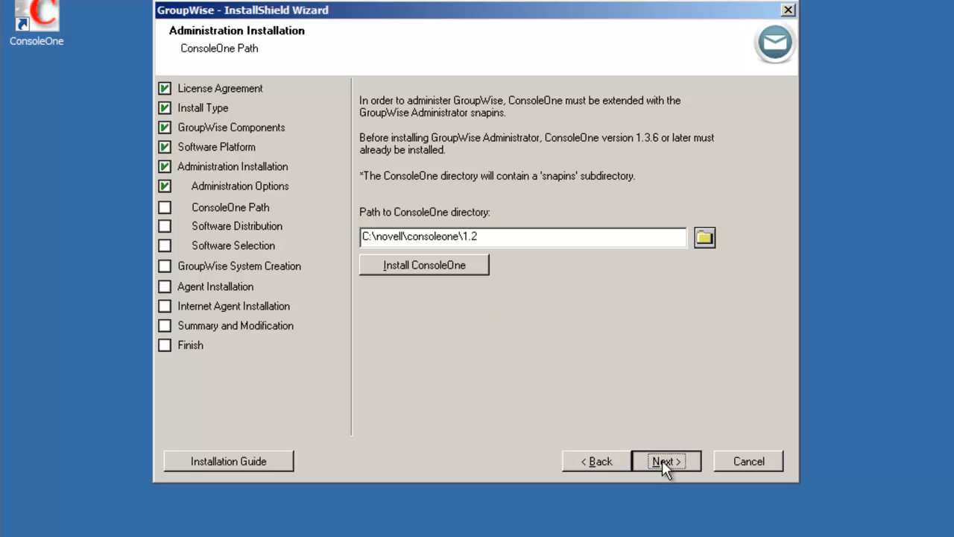
Keep ConsoleOne path C:\novell\consoleone\1.2 and c:\grpwise\software directory, then Select all distribution components.
left_click(665, 461)
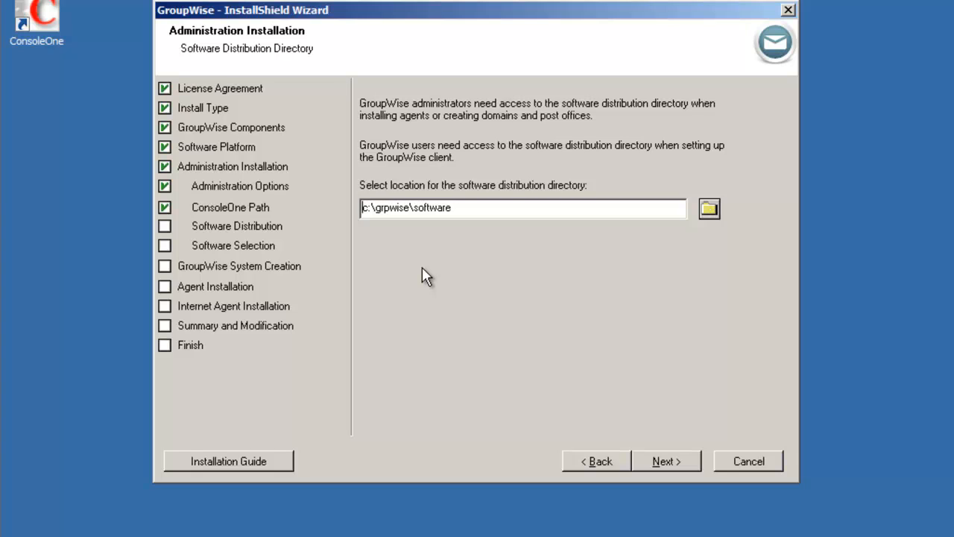
mouse_move(665, 461)
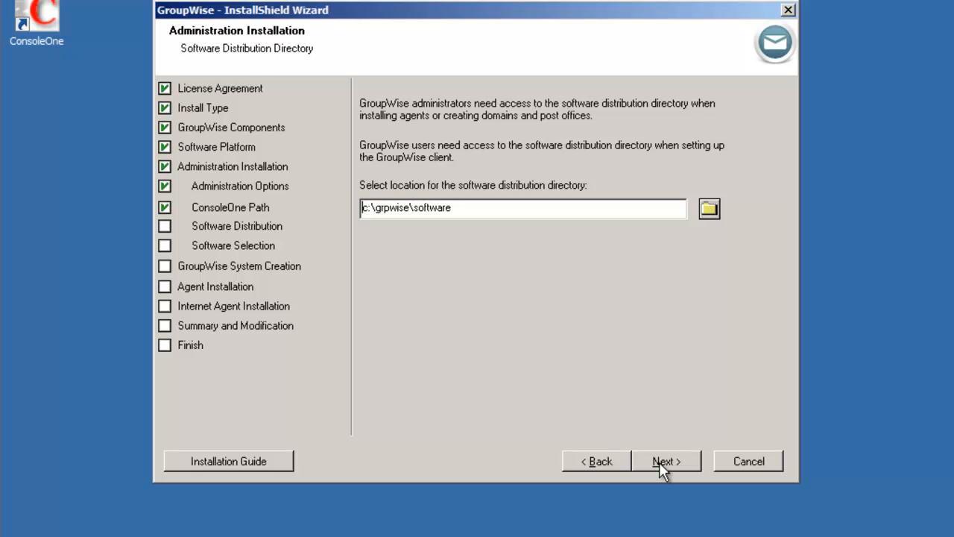
left_click(665, 461)
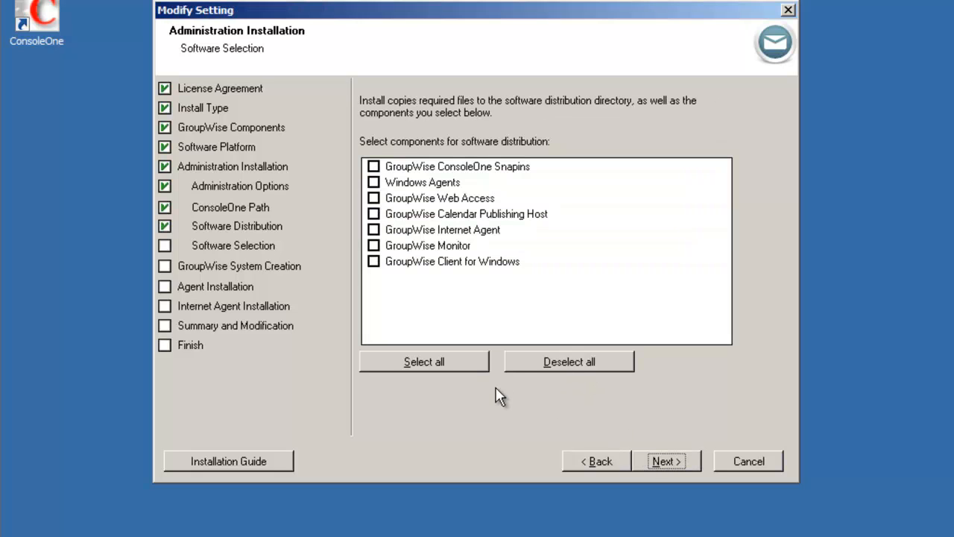
mouse_move(462, 391)
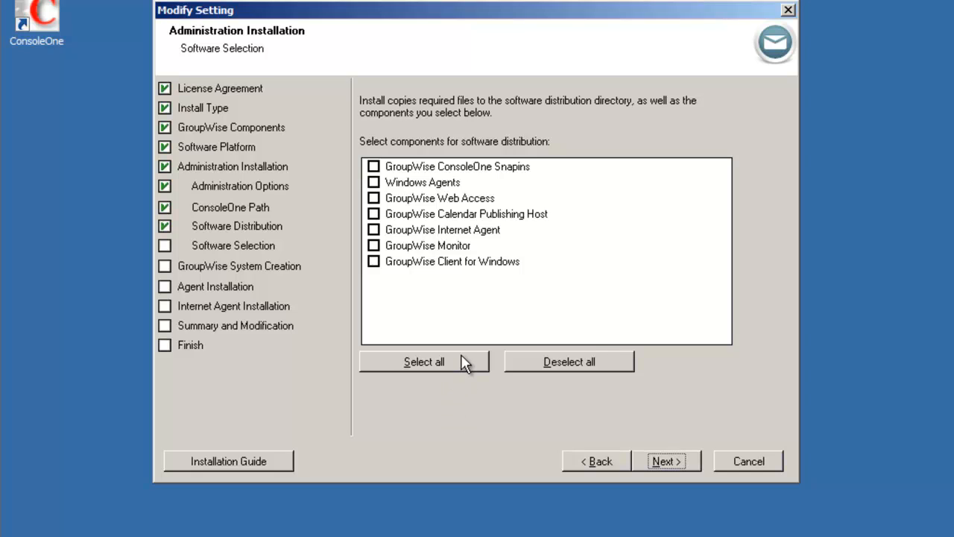
left_click(424, 362)
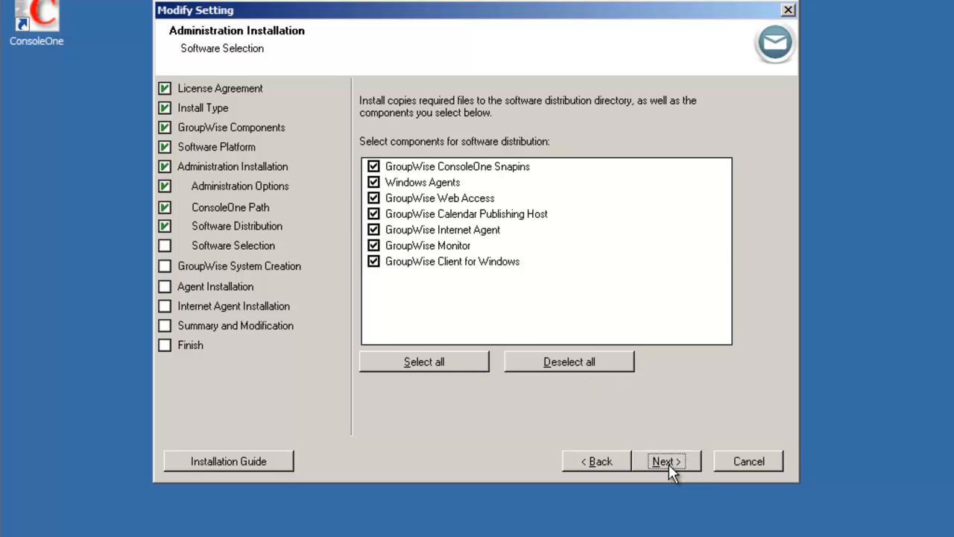
Continue to system naming and name the new GroupWise system DAGW.
left_click(665, 461)
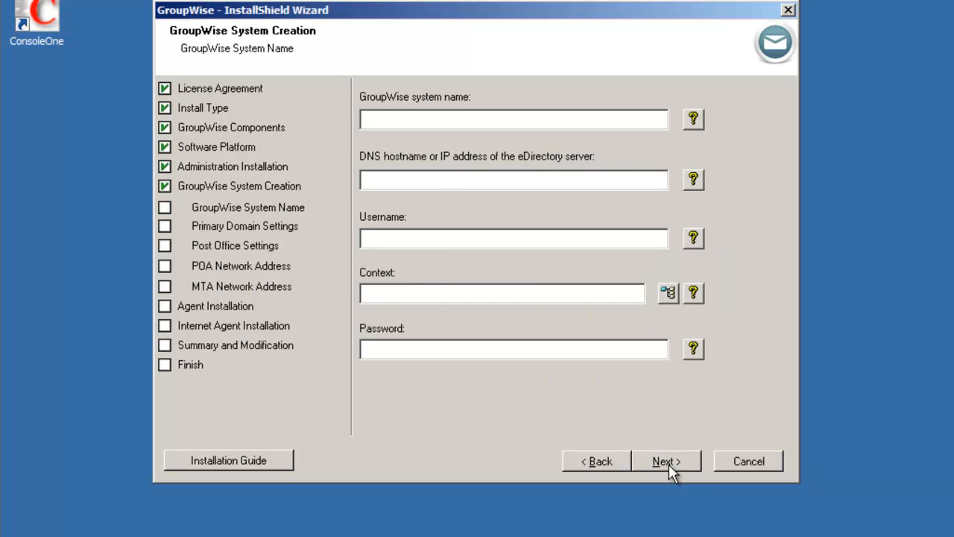
mouse_move(447, 218)
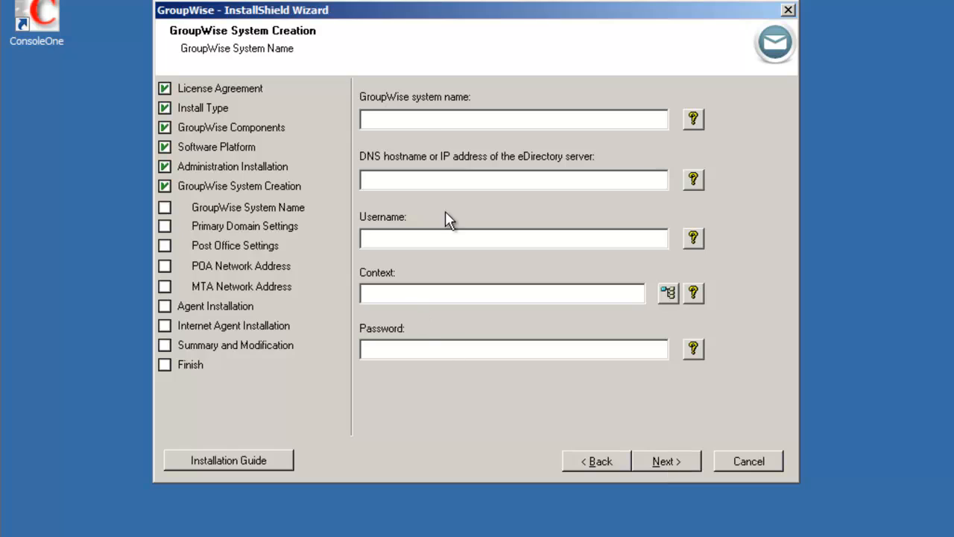
type("D")
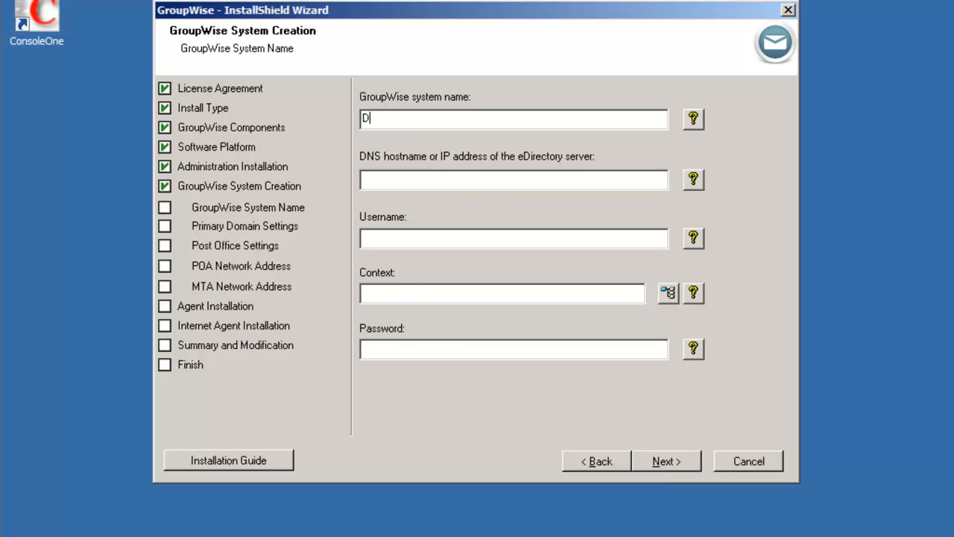
type("AGW")
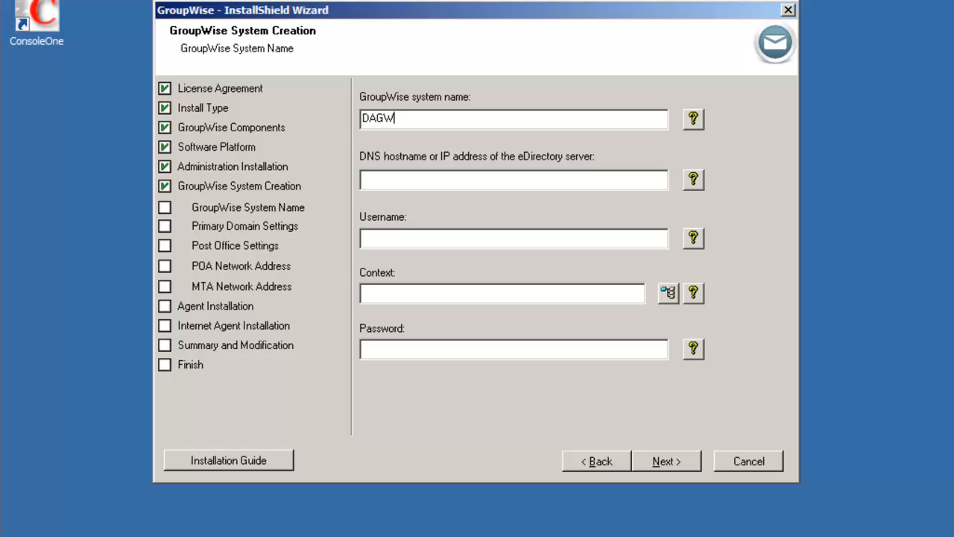
Enter eDirectory server 172.17.6.23, user admin, context slc.da and password, and submit.
left_click(513, 179)
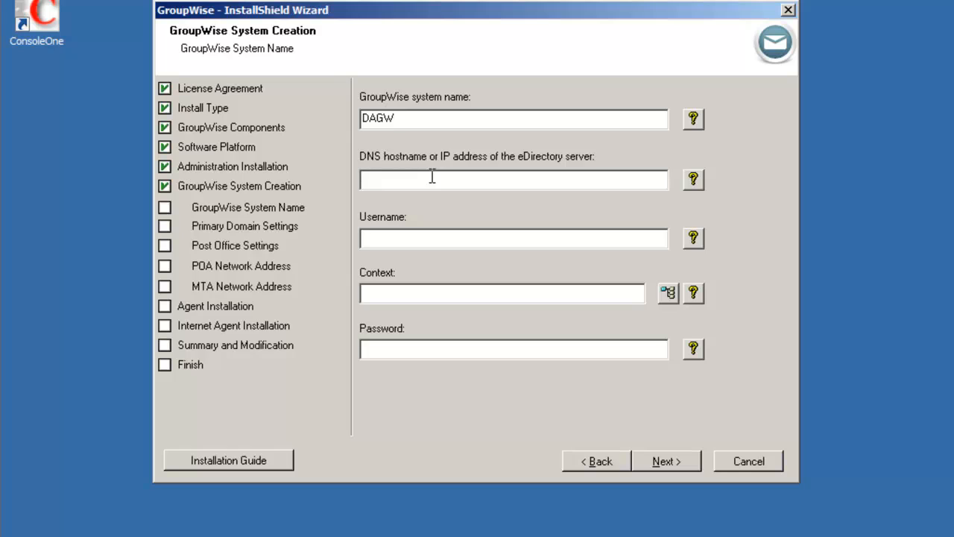
type("1")
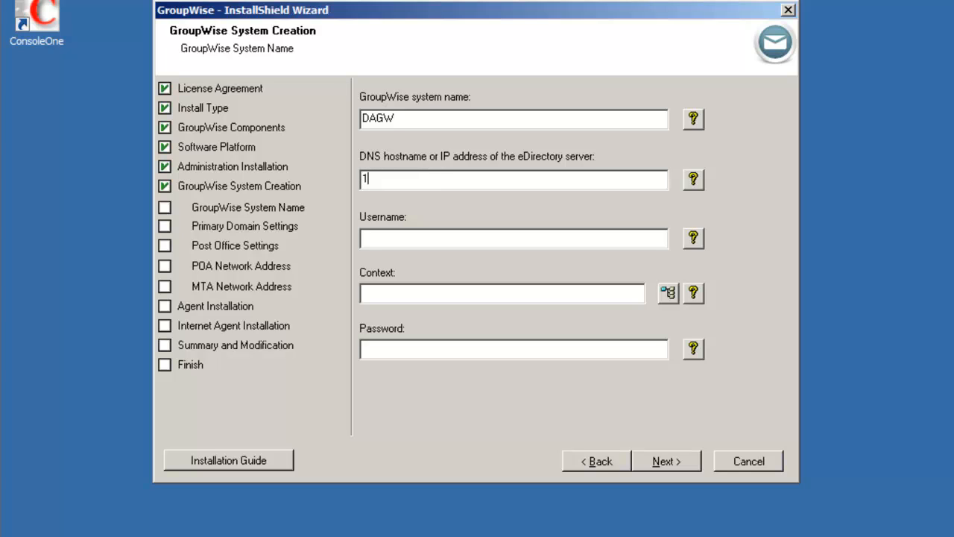
type("72.17.6")
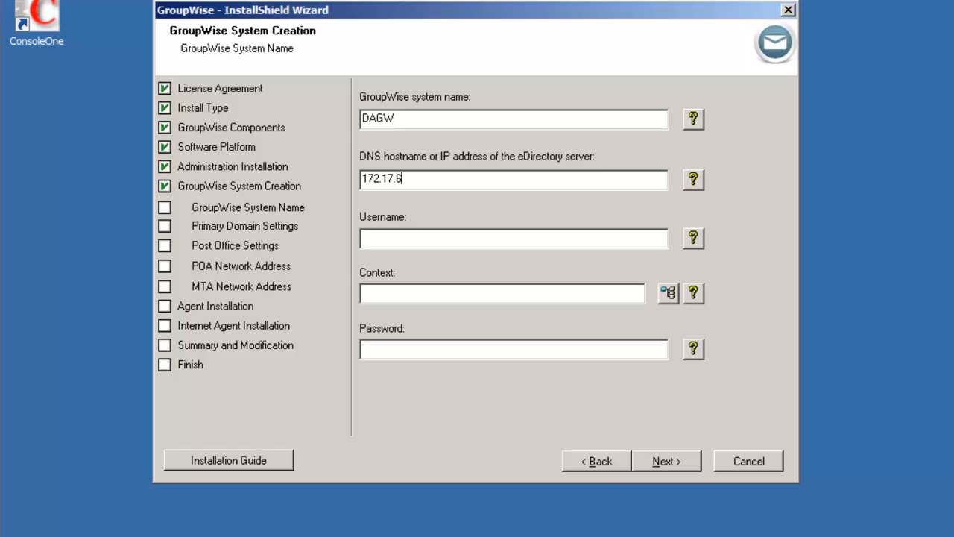
type("23")
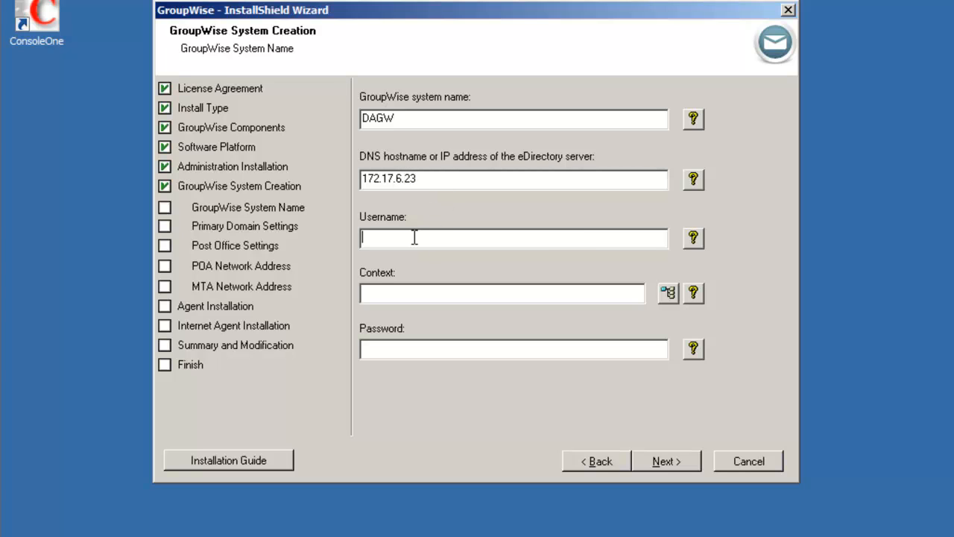
type("admin")
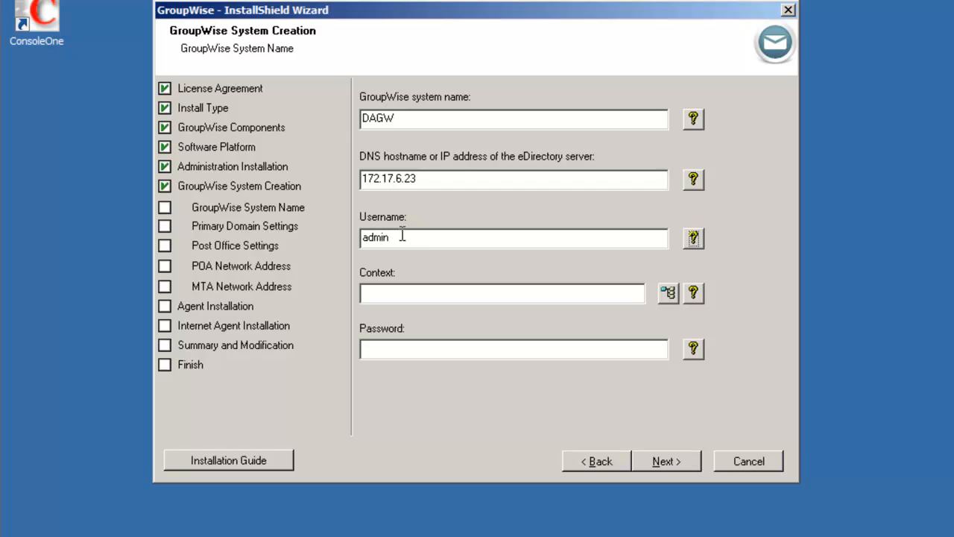
type("slc.da")
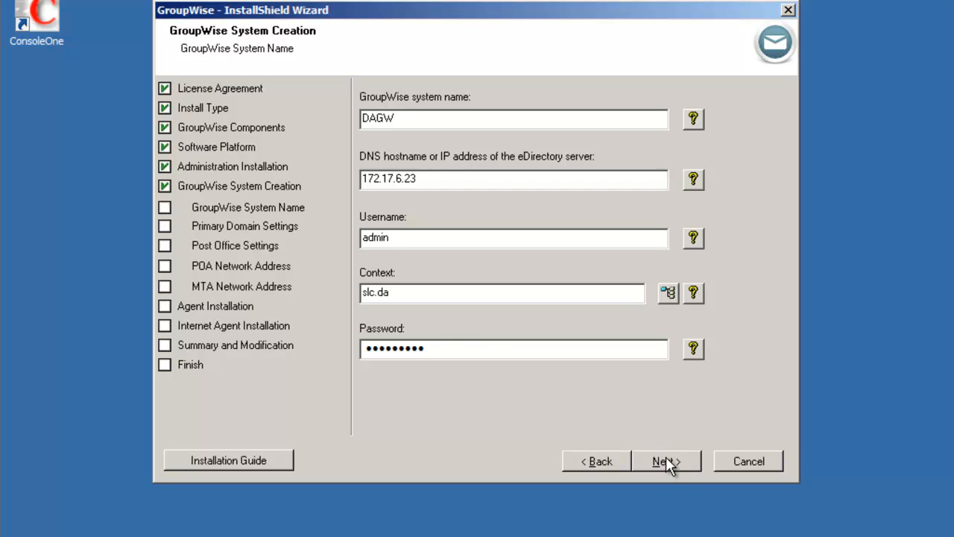
mouse_move(665, 454)
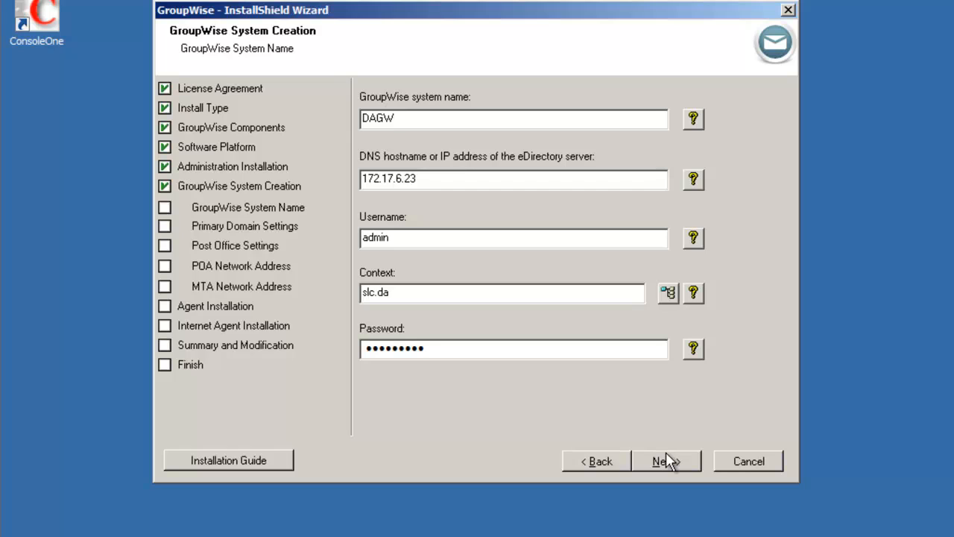
left_click(661, 461)
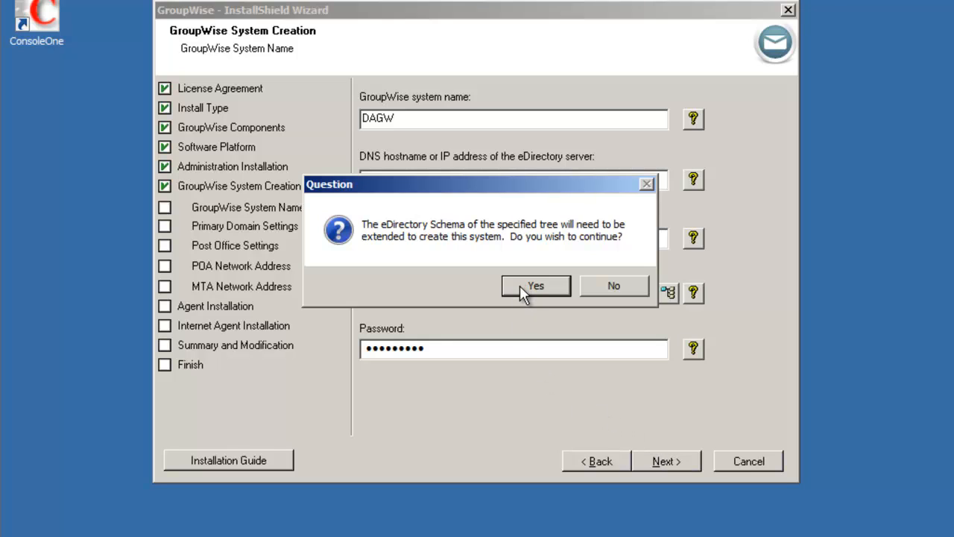
Answer Yes to extending the eDirectory schema and let tree authentication finish.
left_click(536, 286)
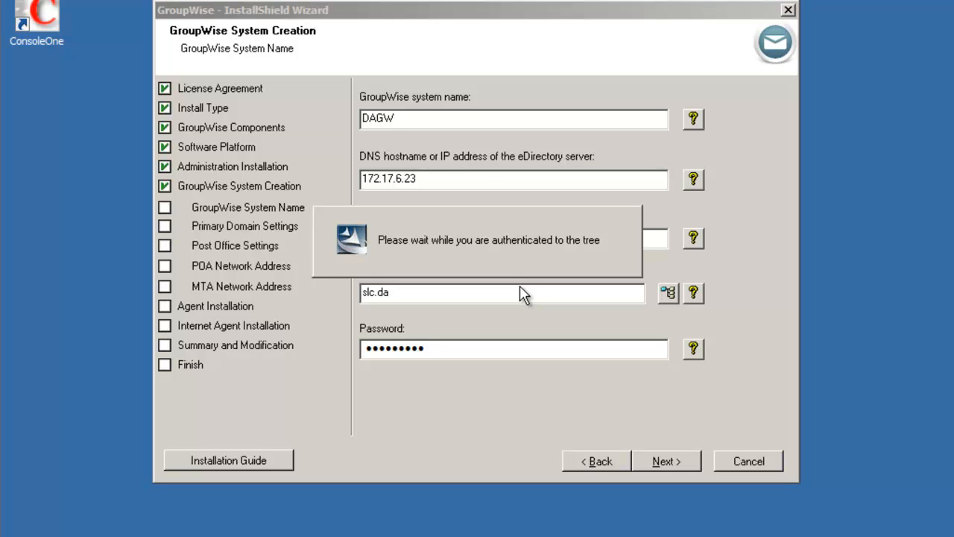
left_click(665, 461)
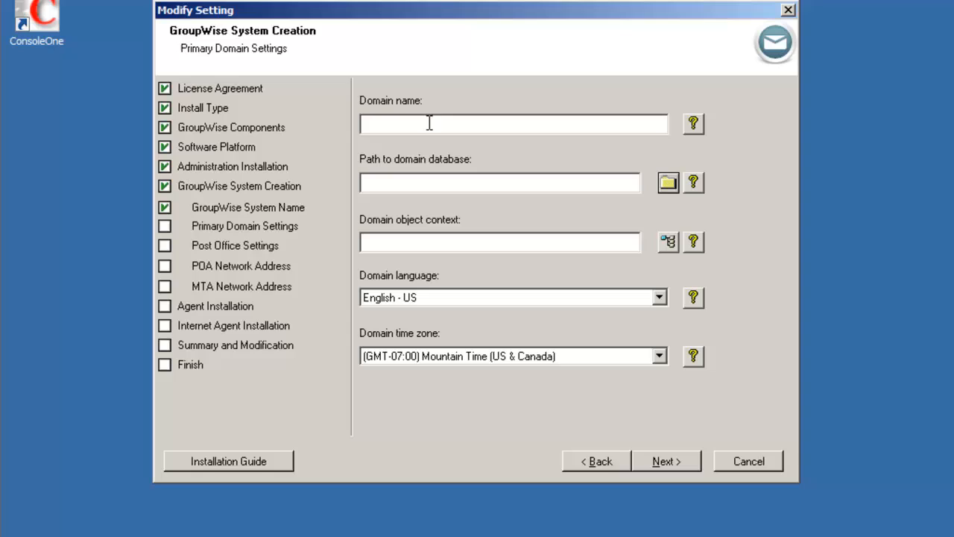
Name the primary domain SLCDOM with database path c:\grpwise\slcdom.
type("SLCDOM")
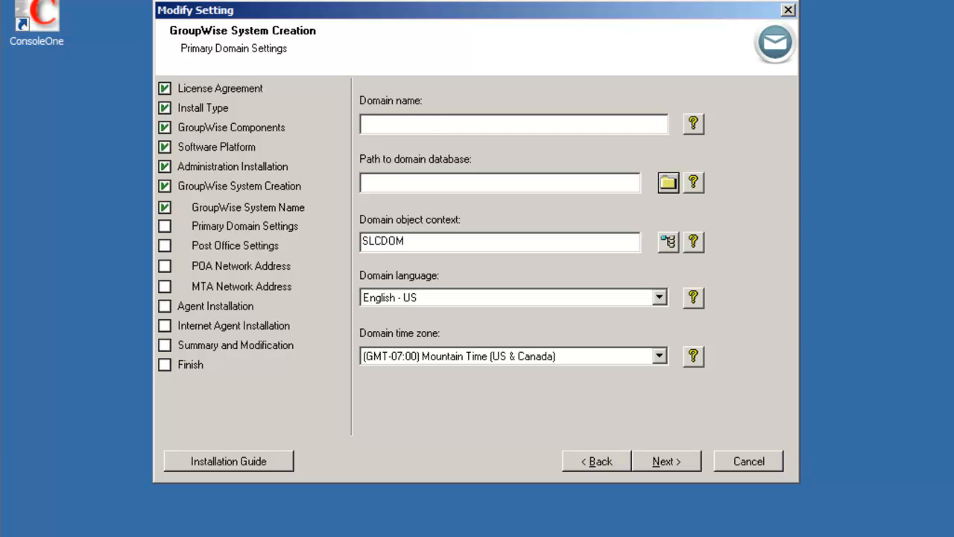
type("SLCDOM")
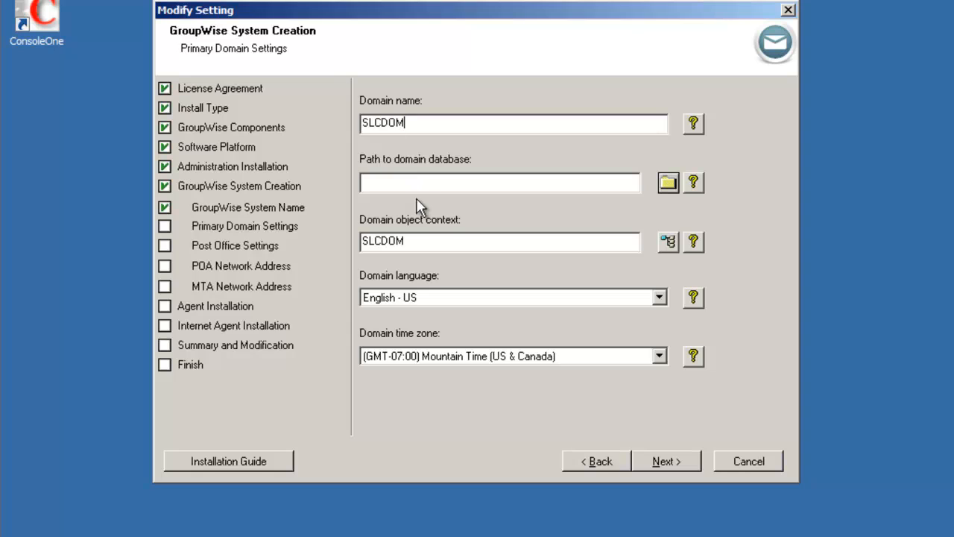
type("d")
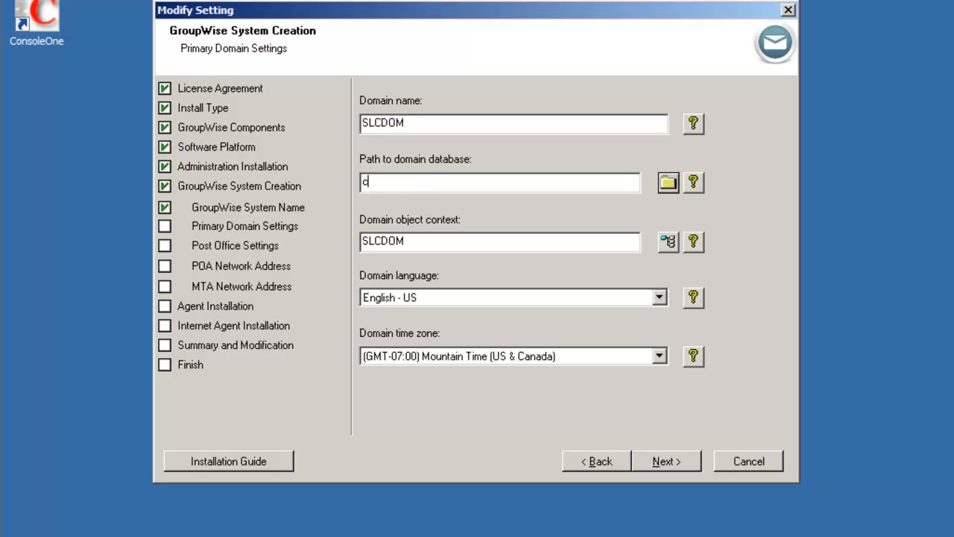
type(":\\grpw")
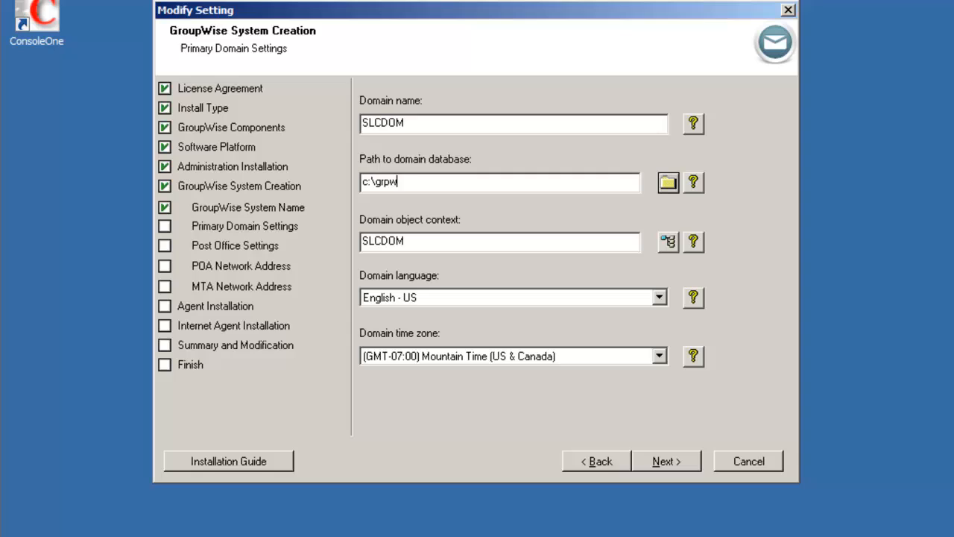
type("ise\\")
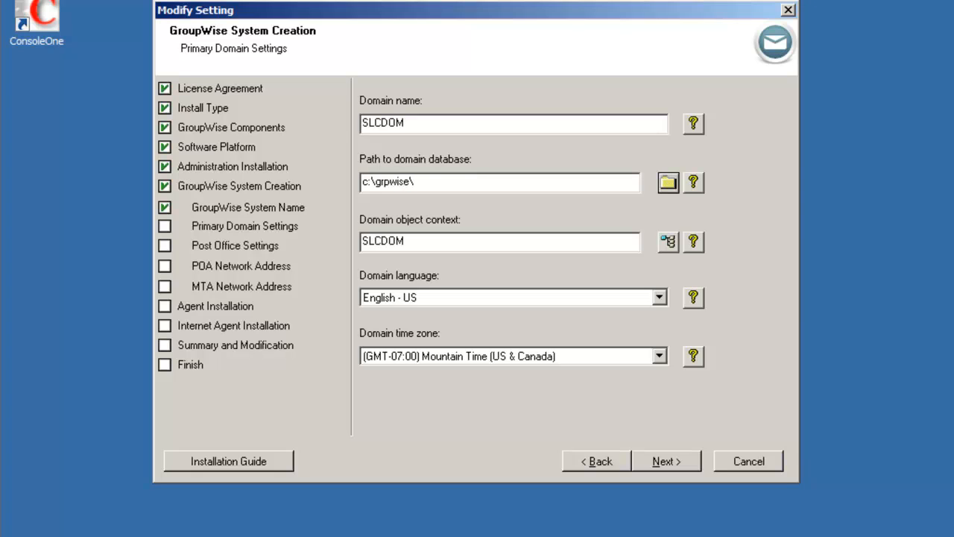
type("slcdom")
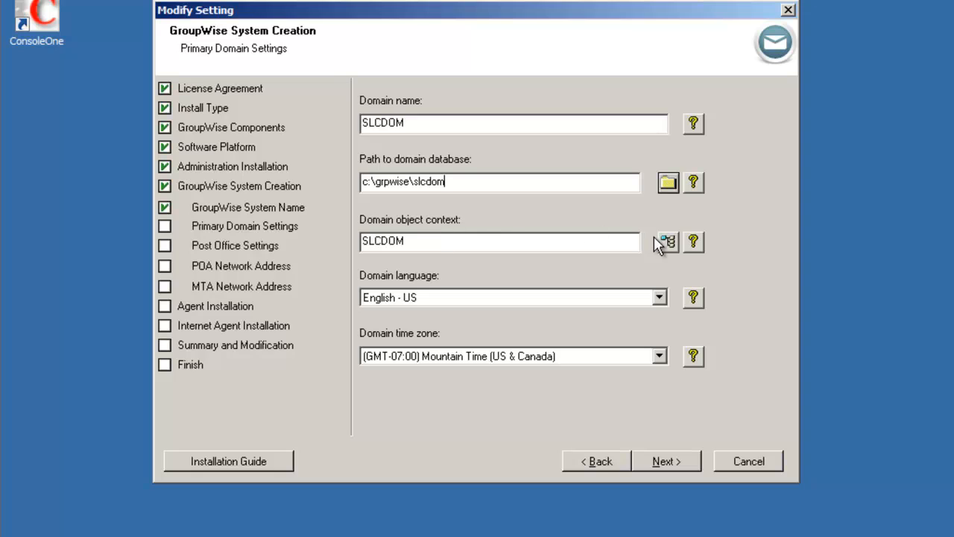
Browse DAGW-TREE to set the domain object context to SLC.DA and continue.
left_click(665, 241)
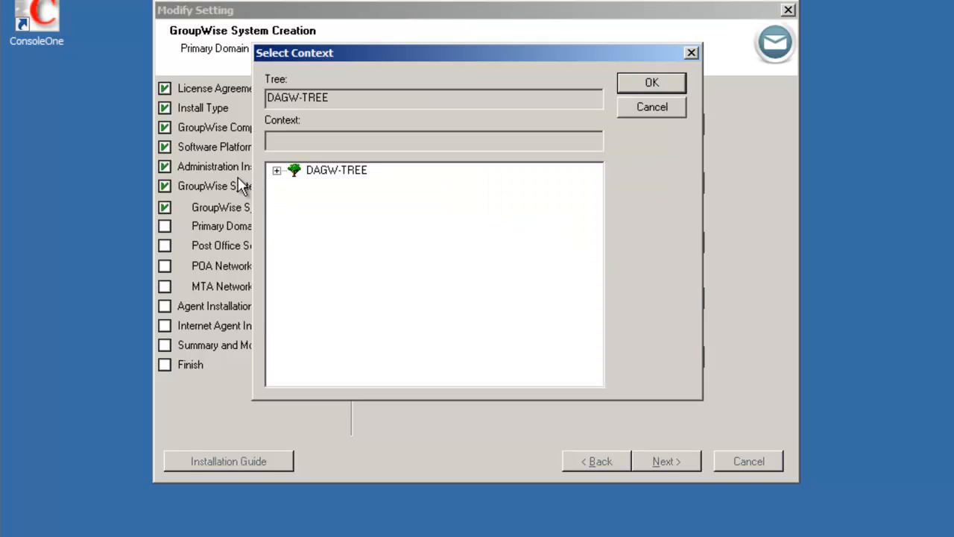
left_click(277, 170)
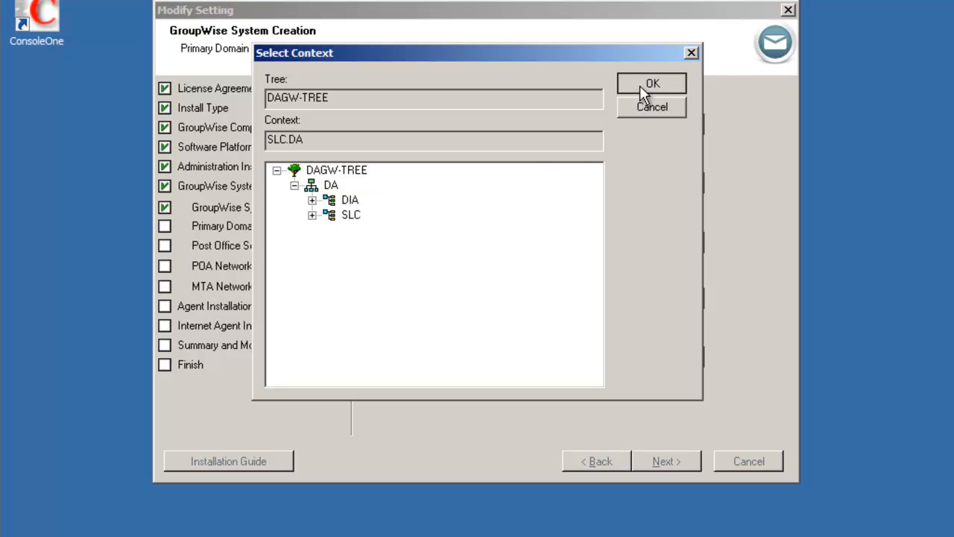
left_click(653, 83)
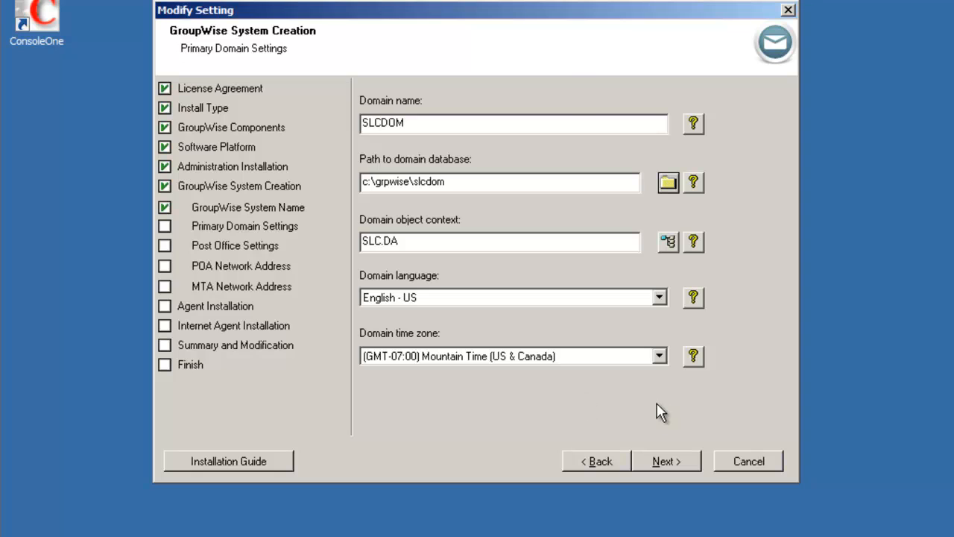
left_click(665, 461)
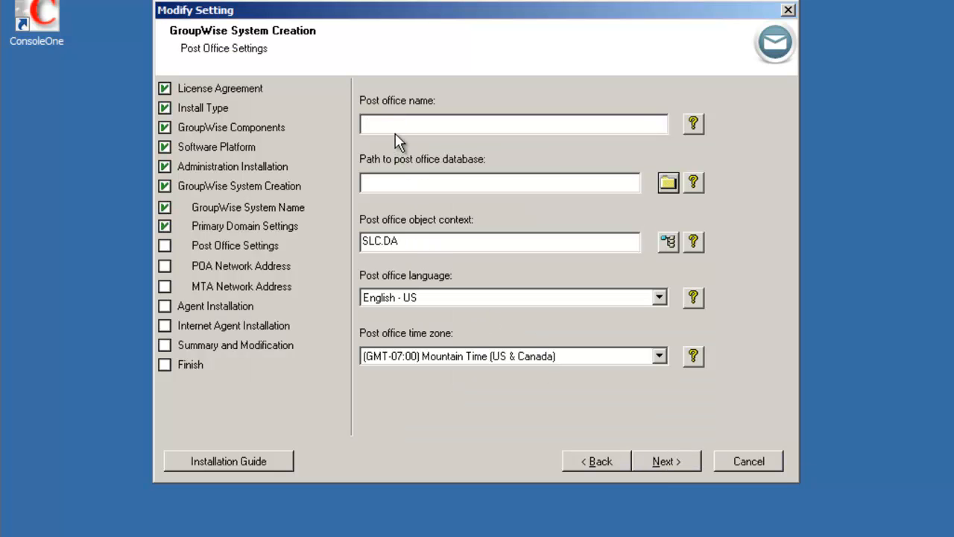
Name the post office SLCPO with database path c:\grpwise\slcpo and continue.
type("SLCPO")
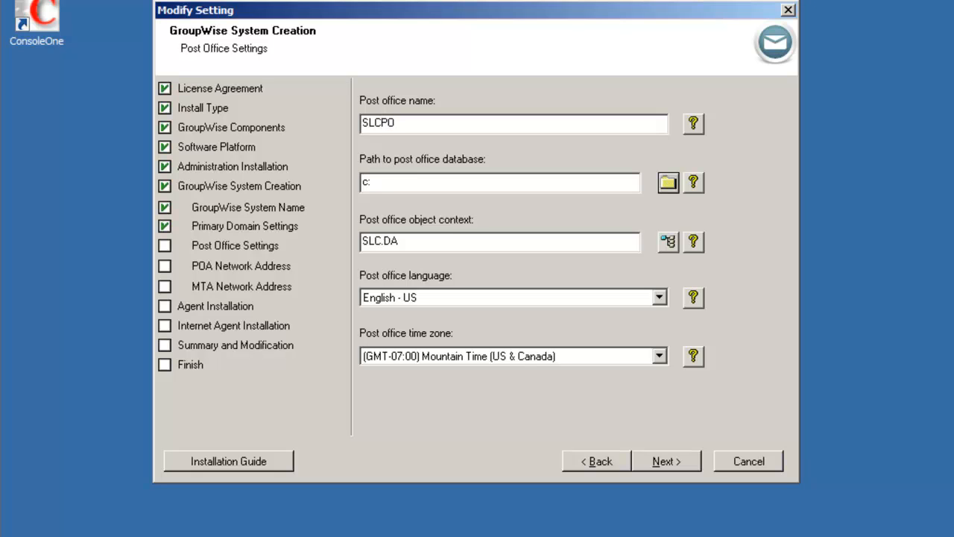
type("\\grpwise\\slcp")
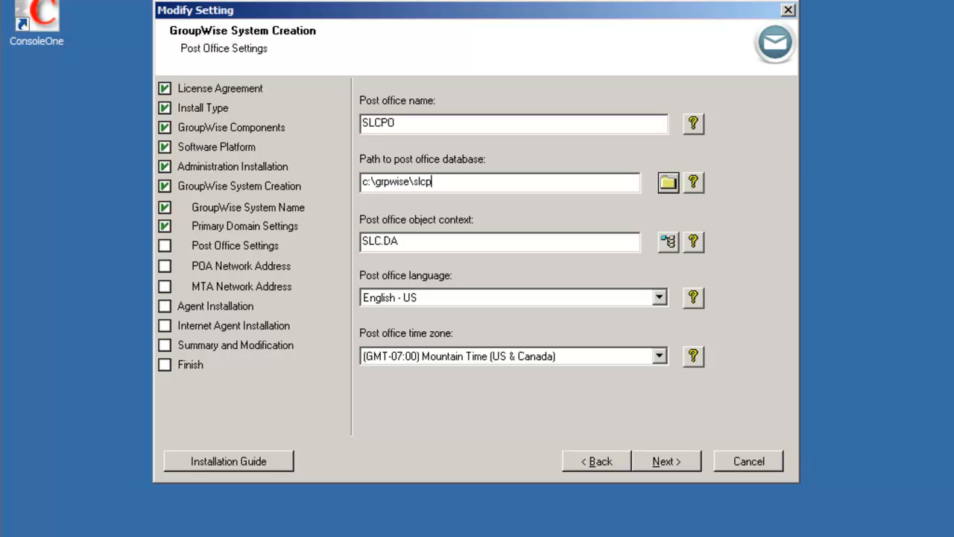
type("o")
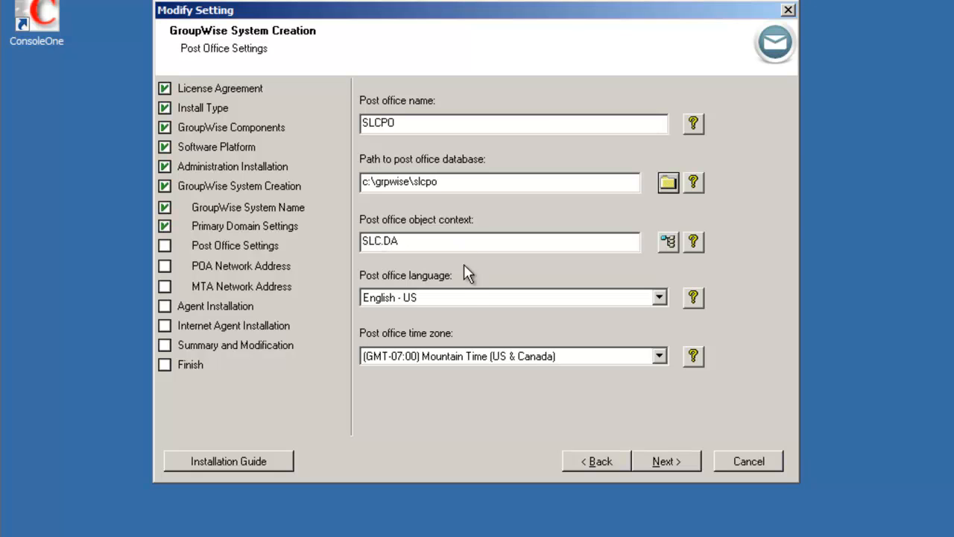
mouse_move(689, 465)
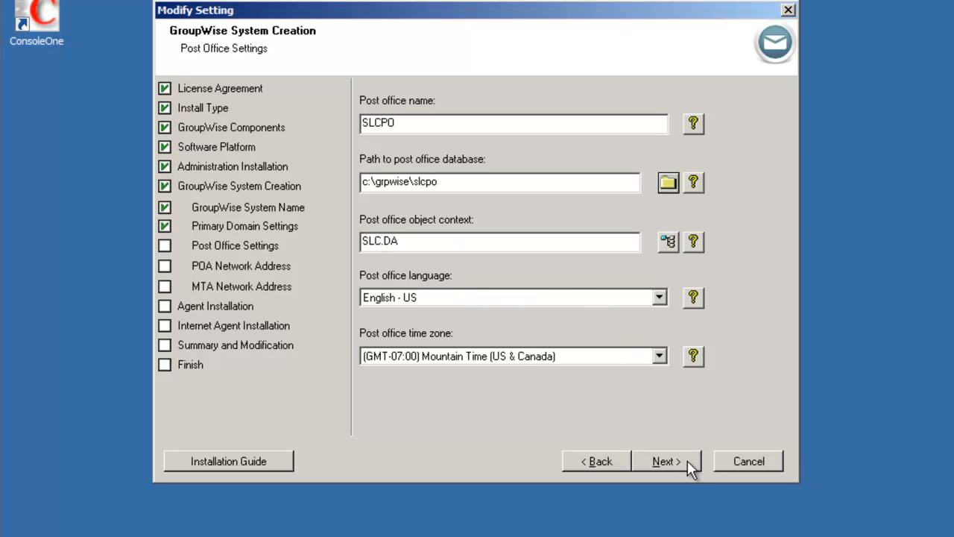
left_click(662, 461)
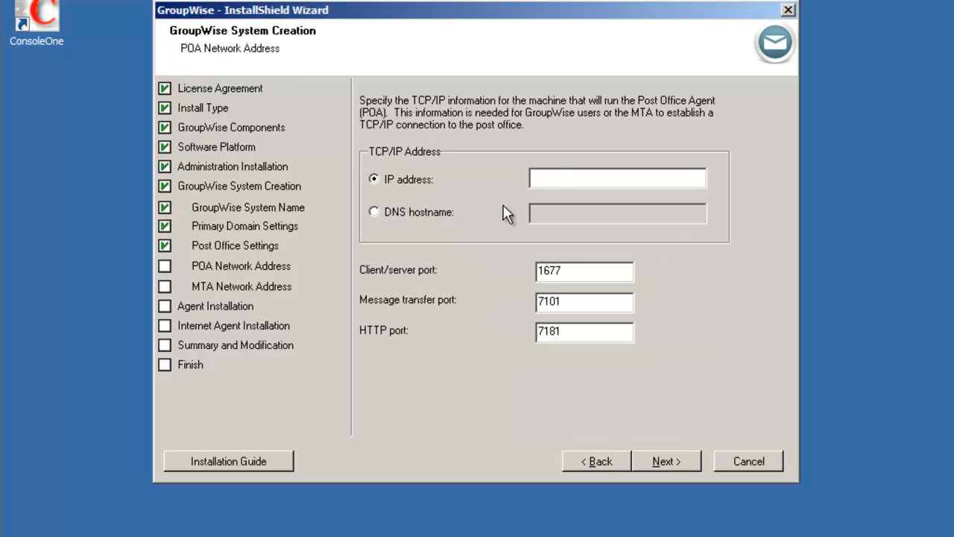
Enter POA IP address 172.17.6.23 with default ports and continue to the MTA address.
left_click(617, 179)
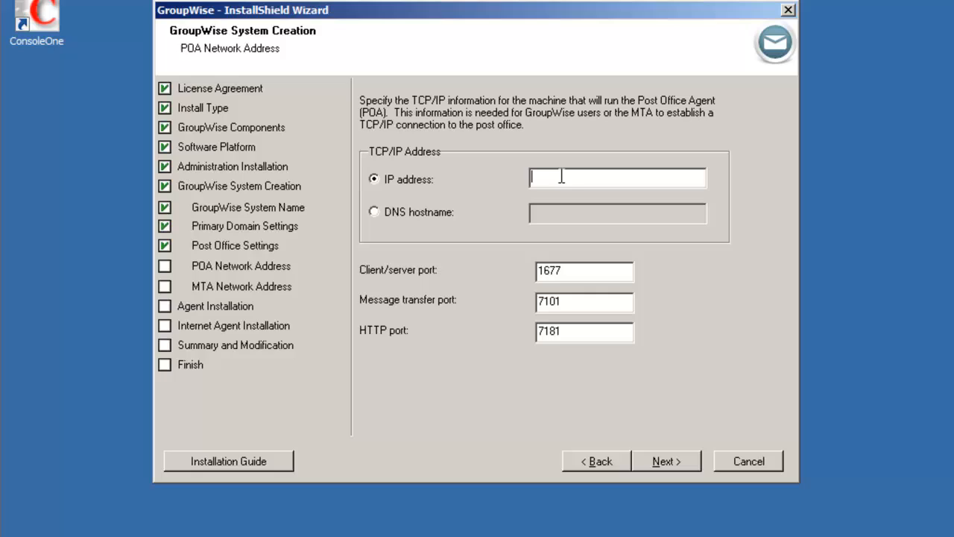
type("172.17.6.23")
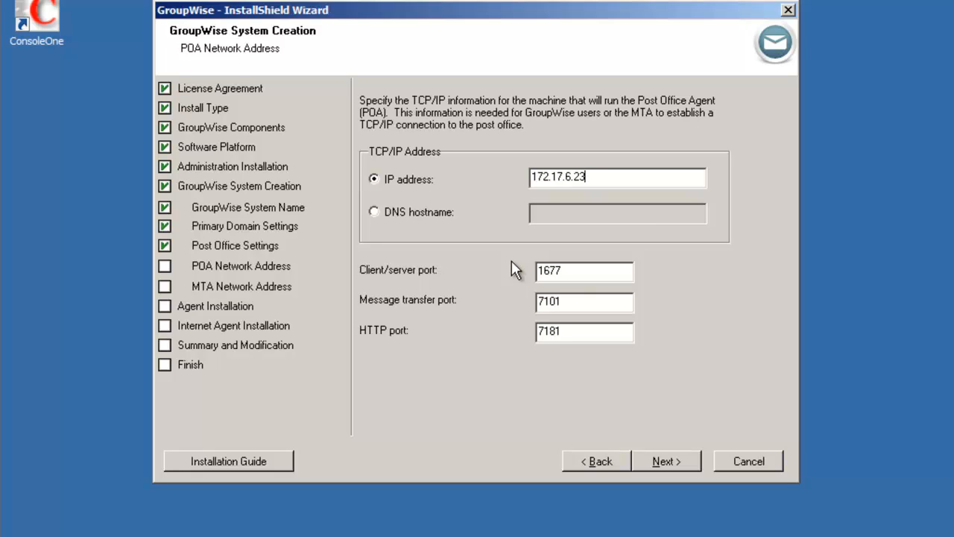
left_click(665, 460)
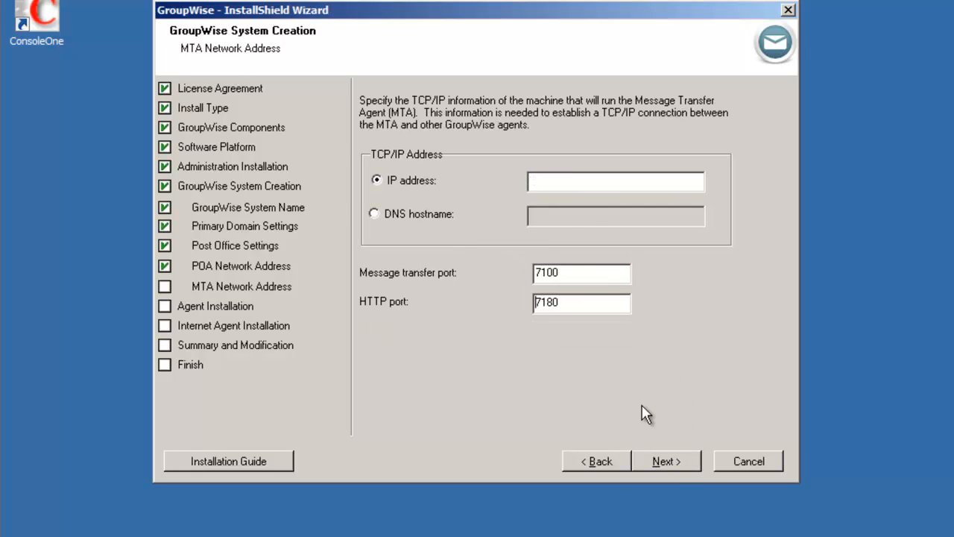
Enter MTA IP address 172.17.6.23 keeping ports 7100 and 7180, then continue.
left_click(615, 180)
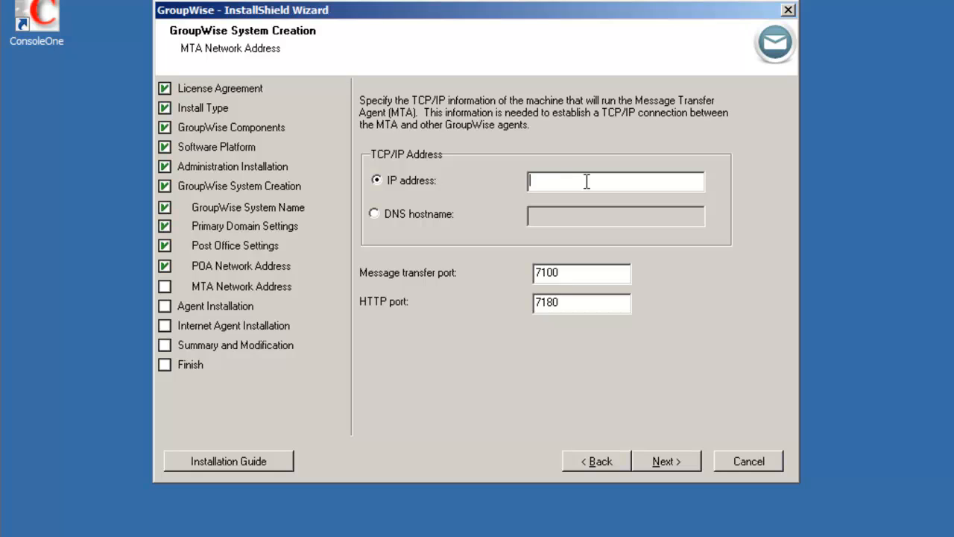
type("172.17.6.")
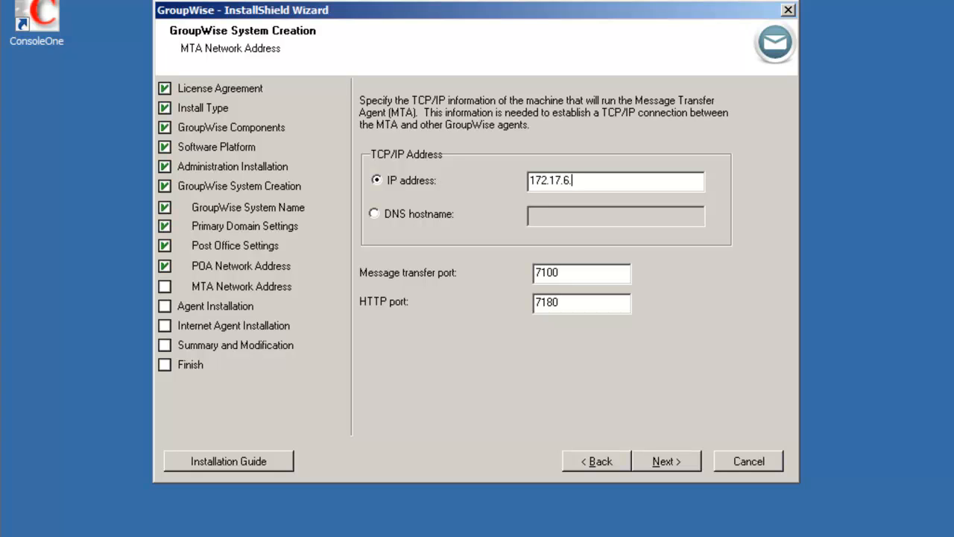
type("23")
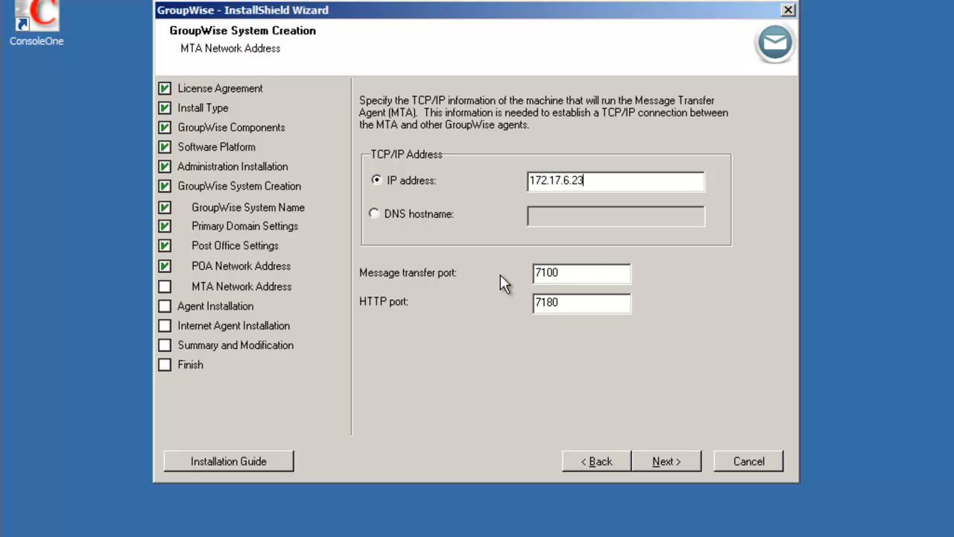
left_click(665, 460)
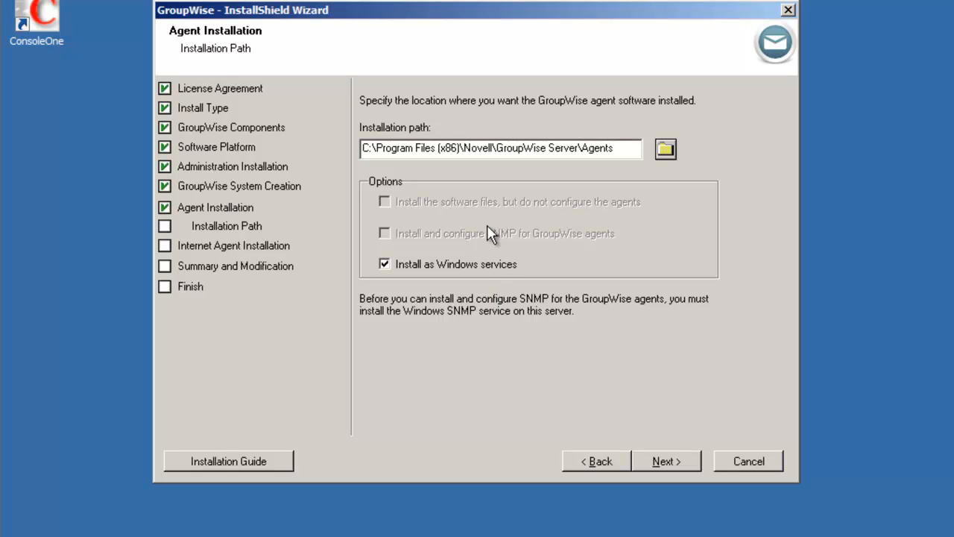
mouse_move(490, 231)
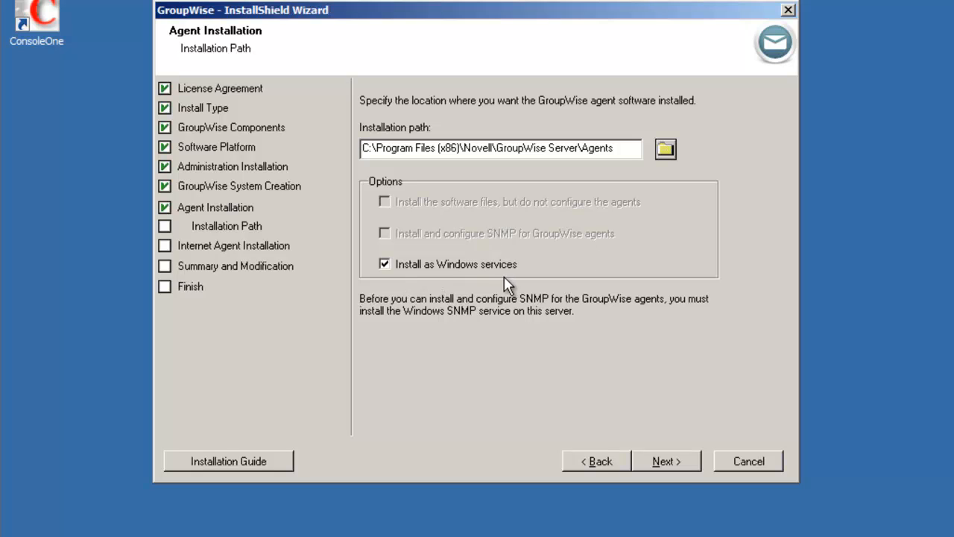
Accept the default agent path C:\Program Files (x86)\Novell\GroupWise Server\Agents as Windows services.
left_click(665, 461)
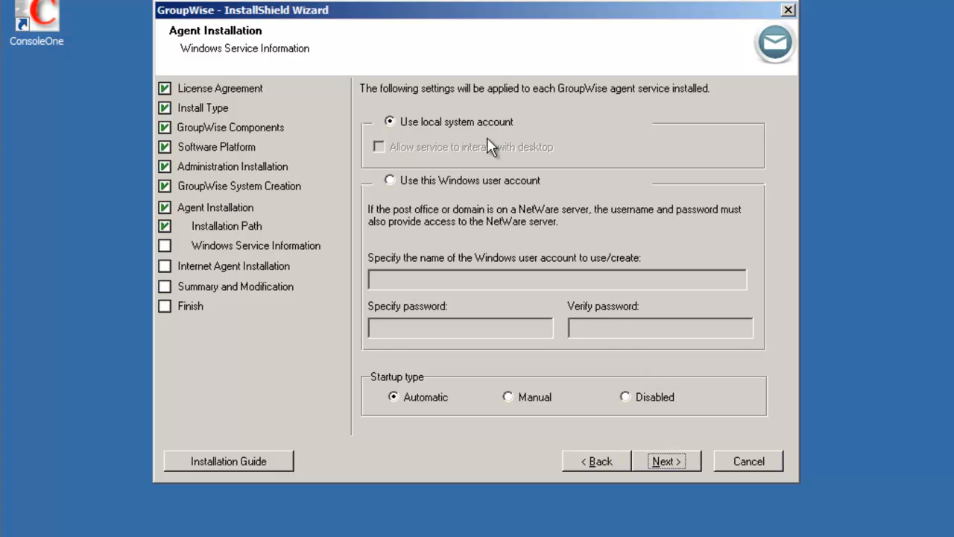
mouse_move(410, 418)
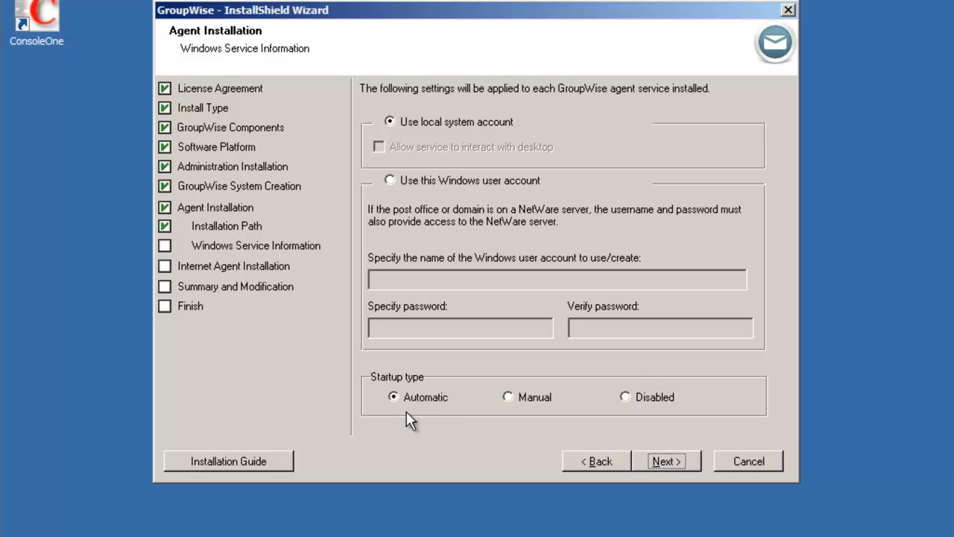
mouse_move(416, 421)
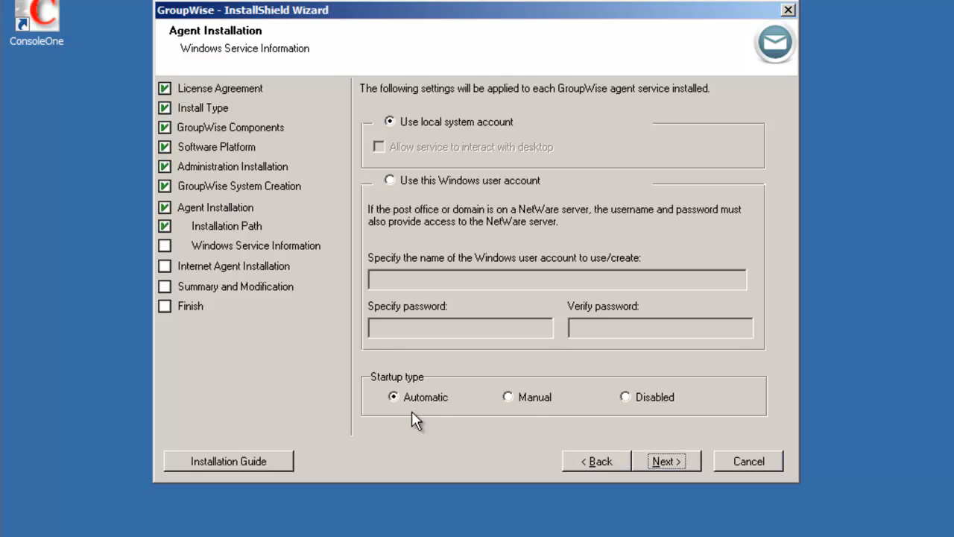
mouse_move(424, 399)
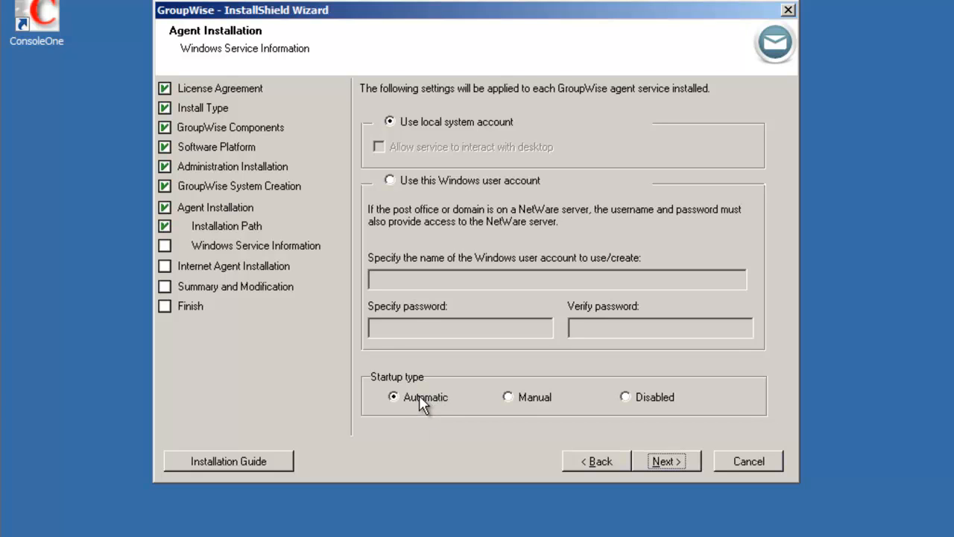
mouse_move(522, 162)
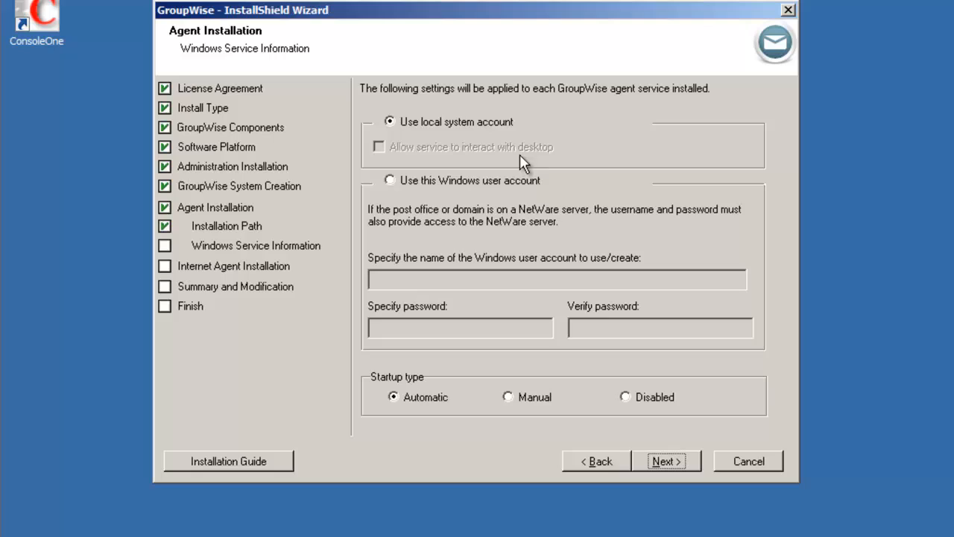
mouse_move(376, 271)
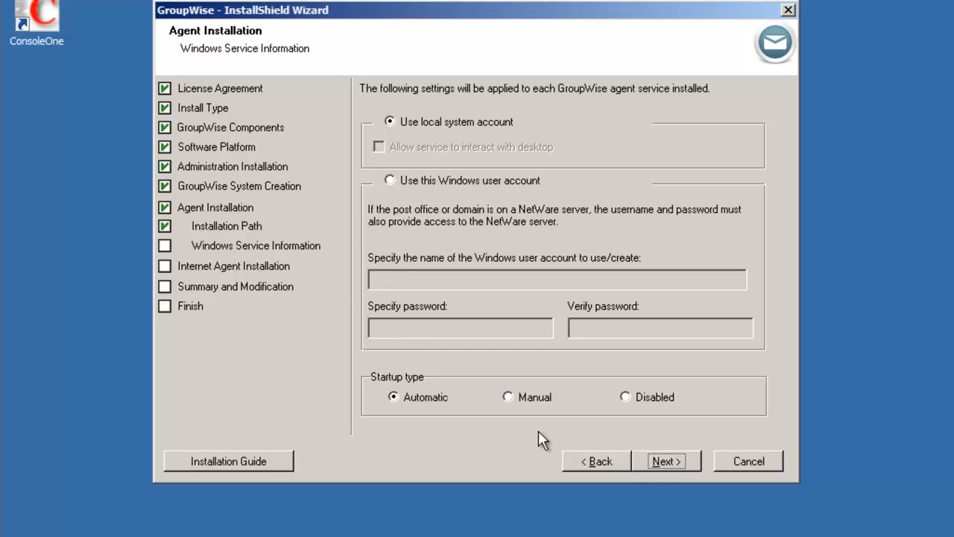
Accept agent services under the local system account with automatic startup.
left_click(665, 460)
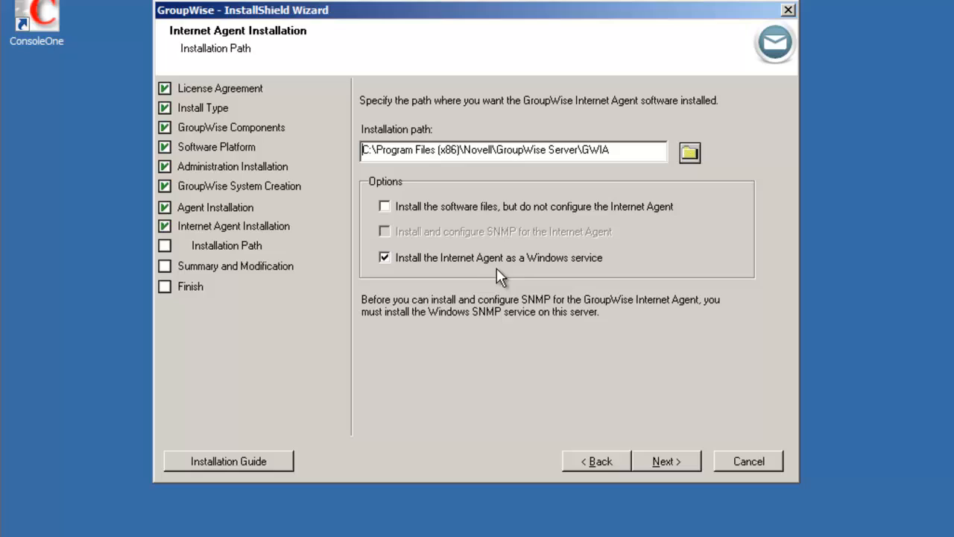
mouse_move(589, 311)
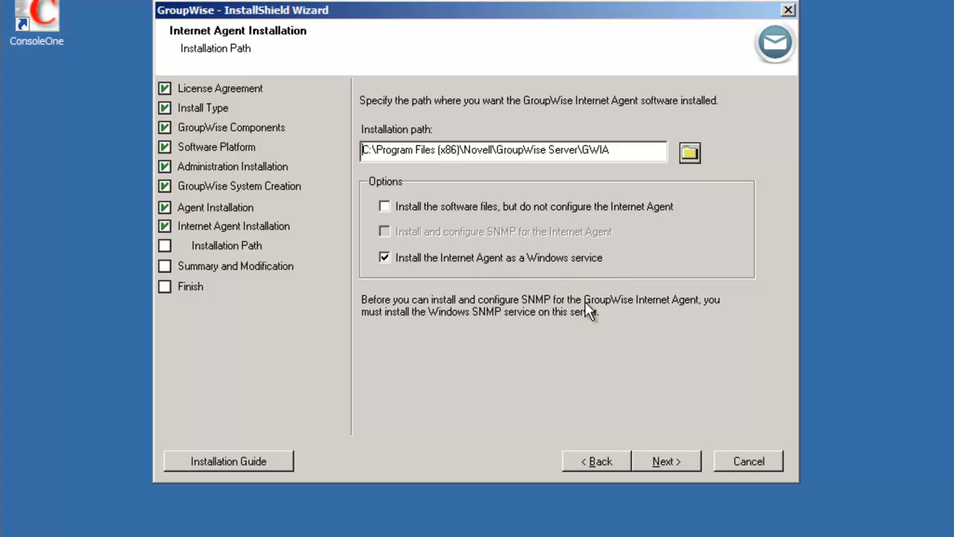
mouse_move(403, 231)
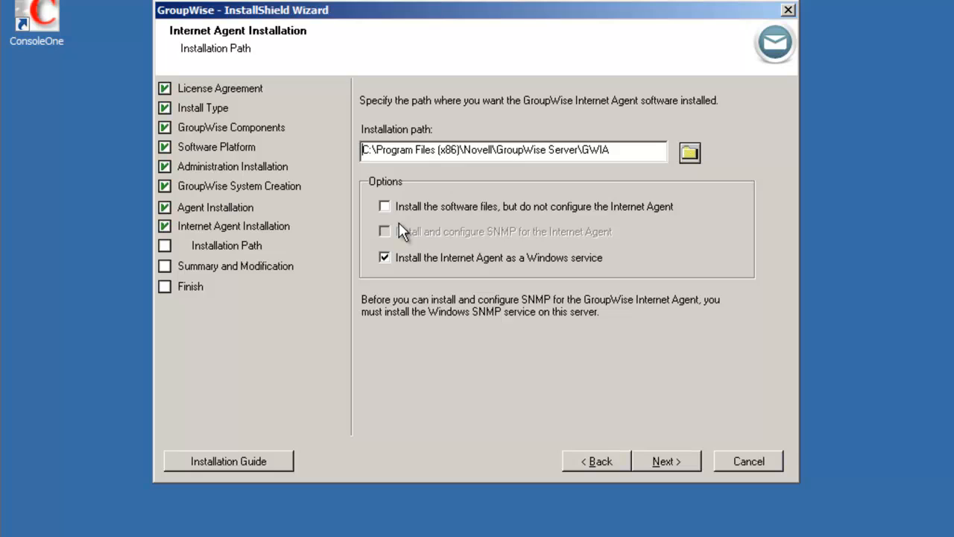
Accept the Internet Agent path, set message transfer port 7200 at 172.17.6.23, and continue.
left_click(665, 461)
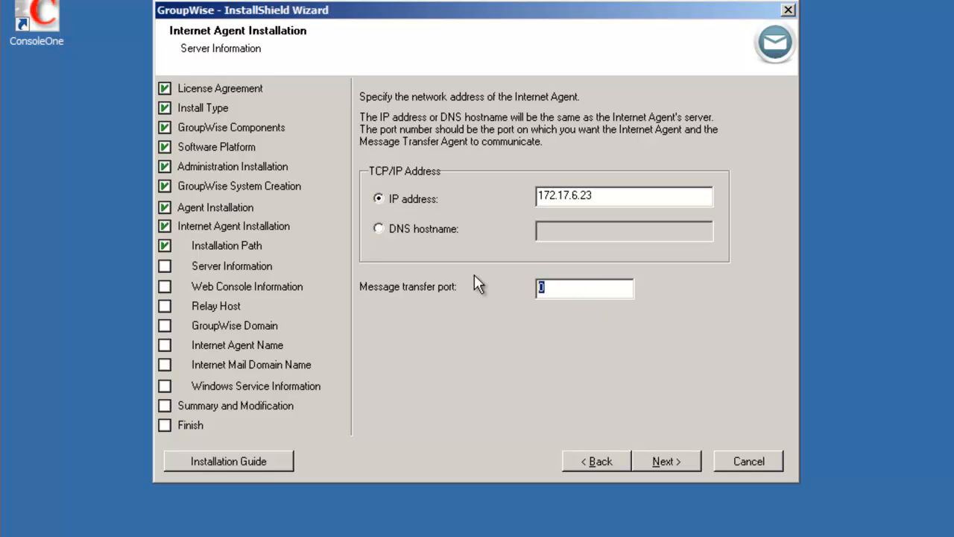
type("7200")
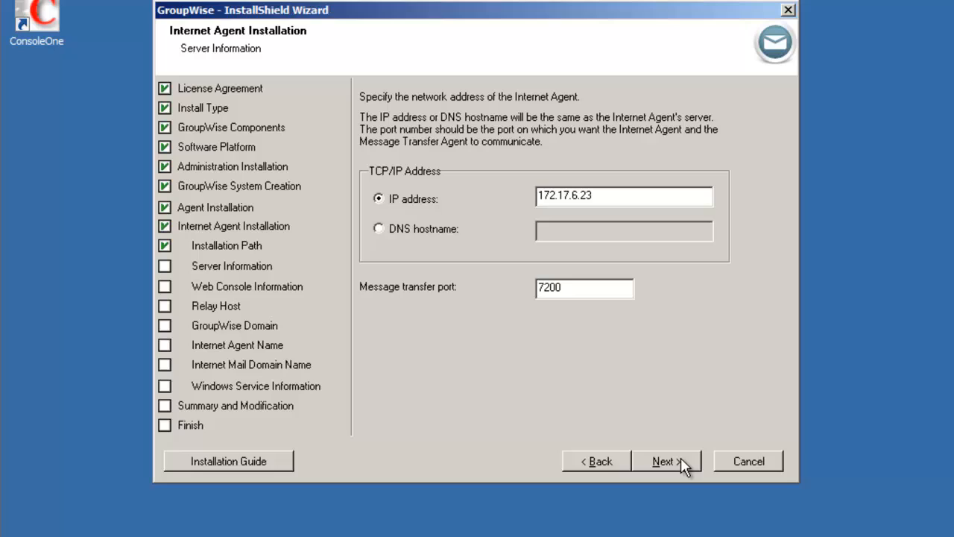
left_click(665, 461)
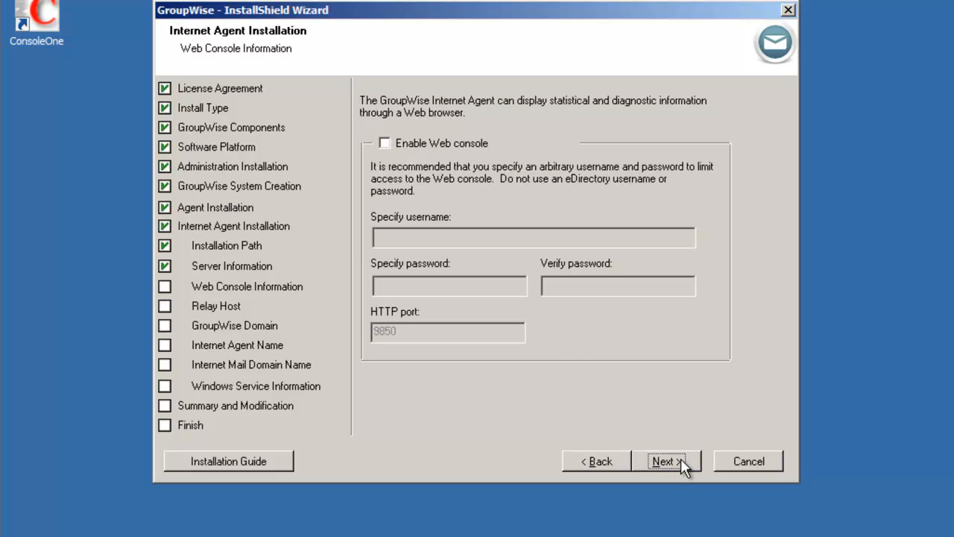
Enable the web console with username gwagent, a verified password and HTTP port 9850.
left_click(385, 143)
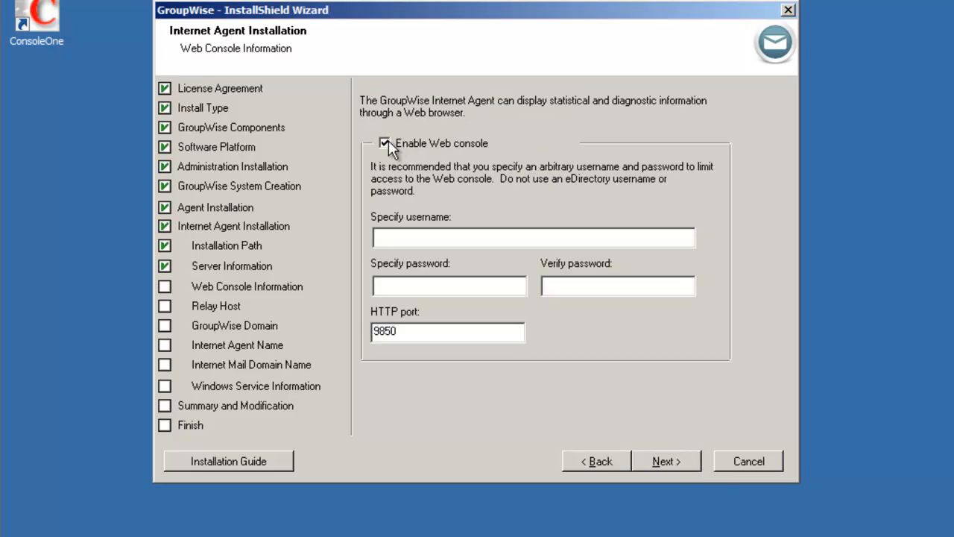
type("g")
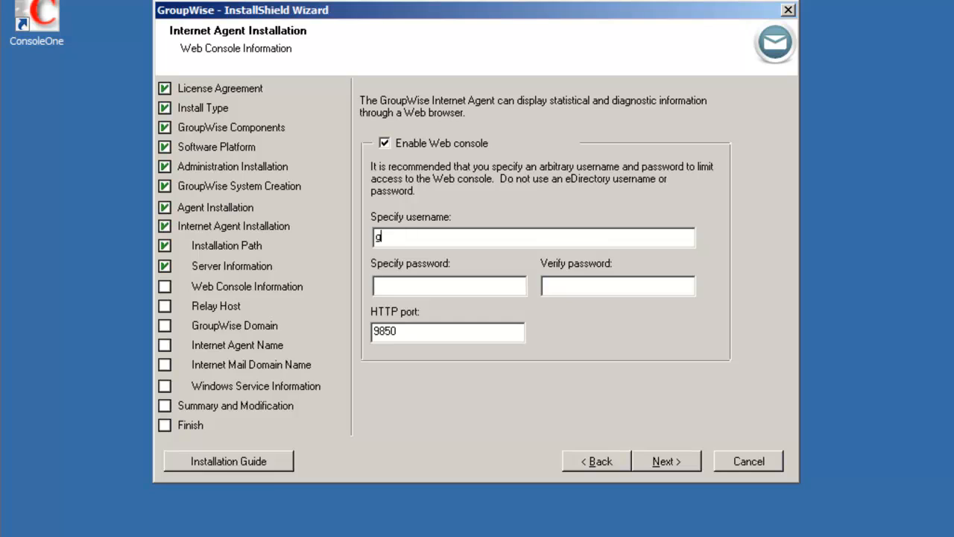
type("wagent")
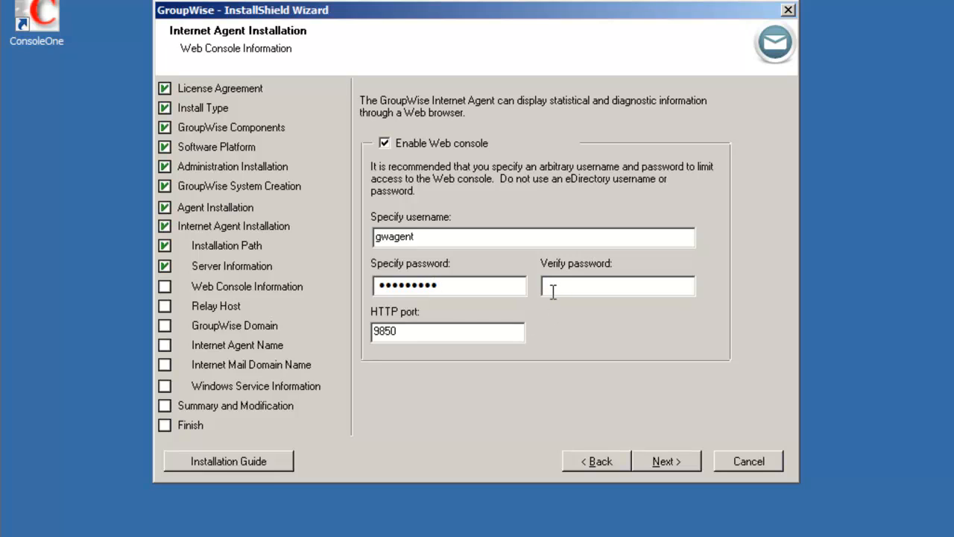
type("password")
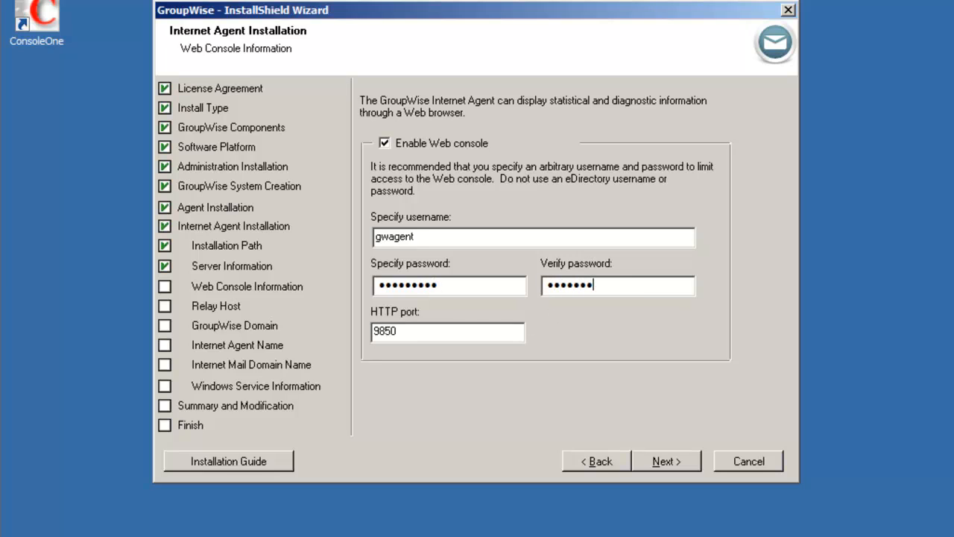
type("••••")
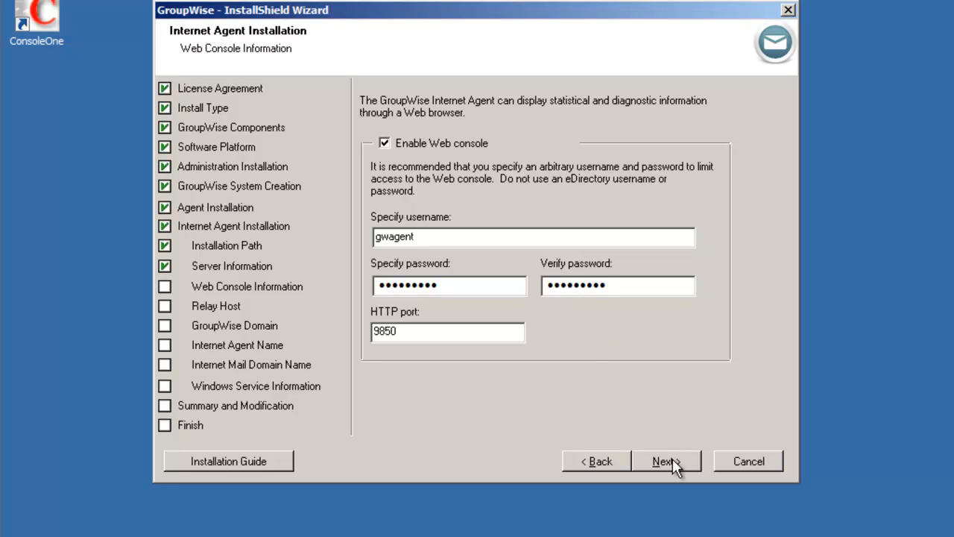
left_click(664, 461)
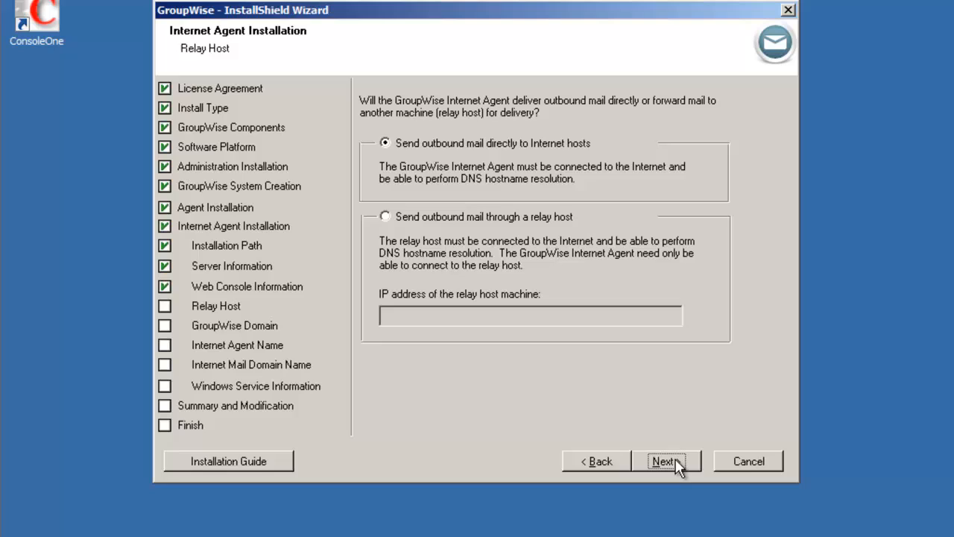
Accept direct outbound delivery, the GWIA subdirectory and the GWIA object name.
left_click(662, 461)
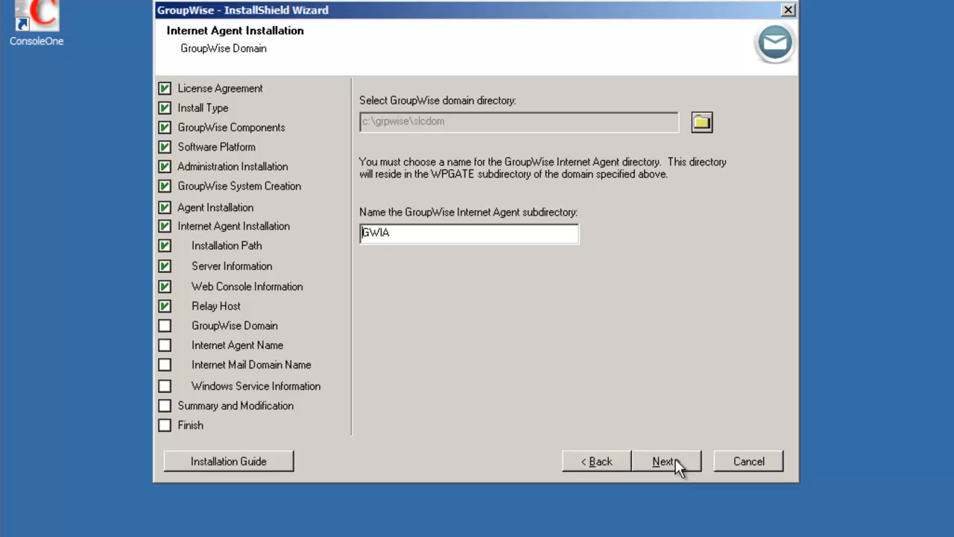
left_click(662, 461)
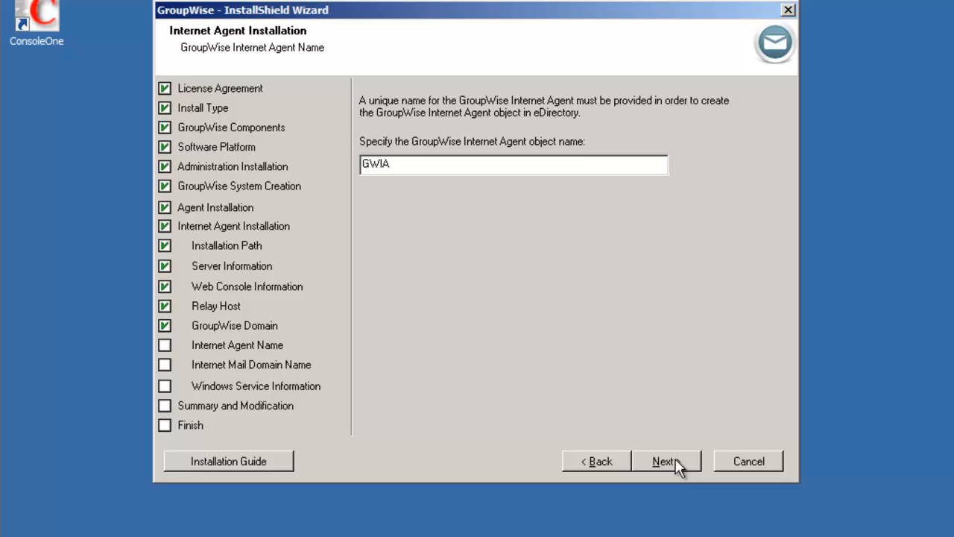
left_click(662, 460)
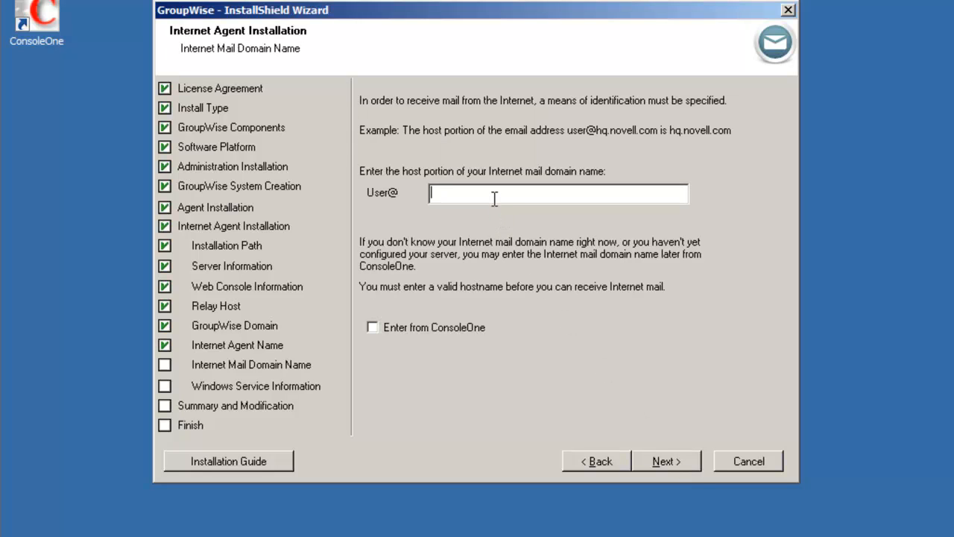
Set the Internet mail domain to Digitalairlines.com and accept the default Windows service settings.
type("Digitala")
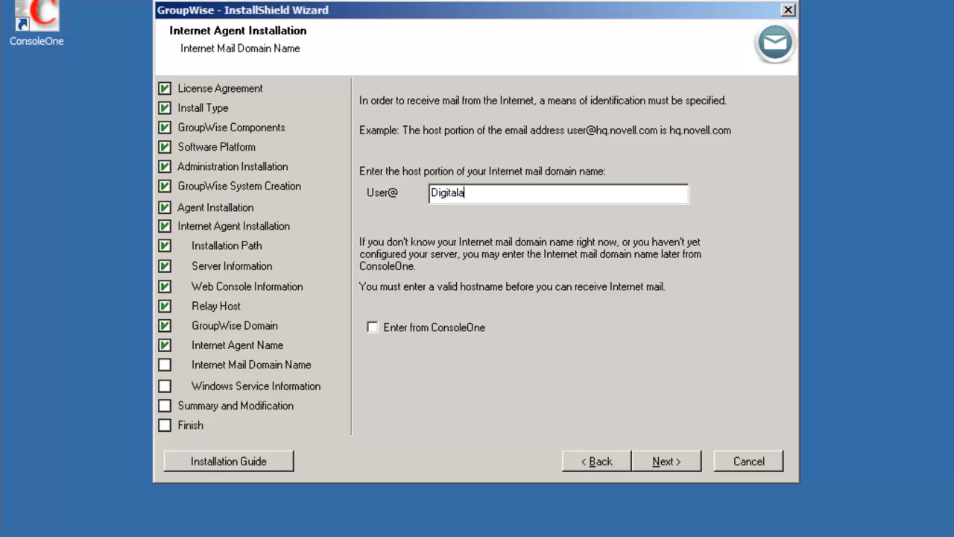
type("irlines.com")
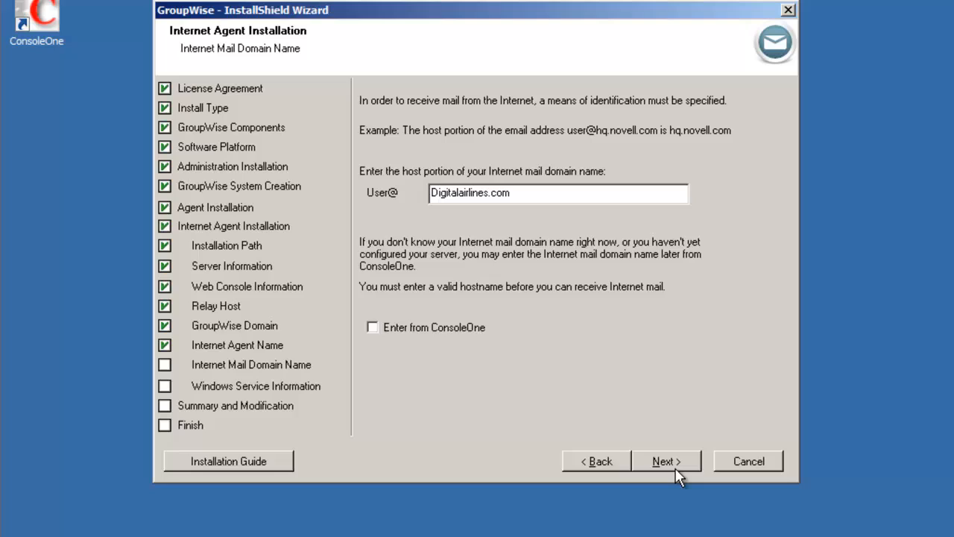
mouse_move(439, 358)
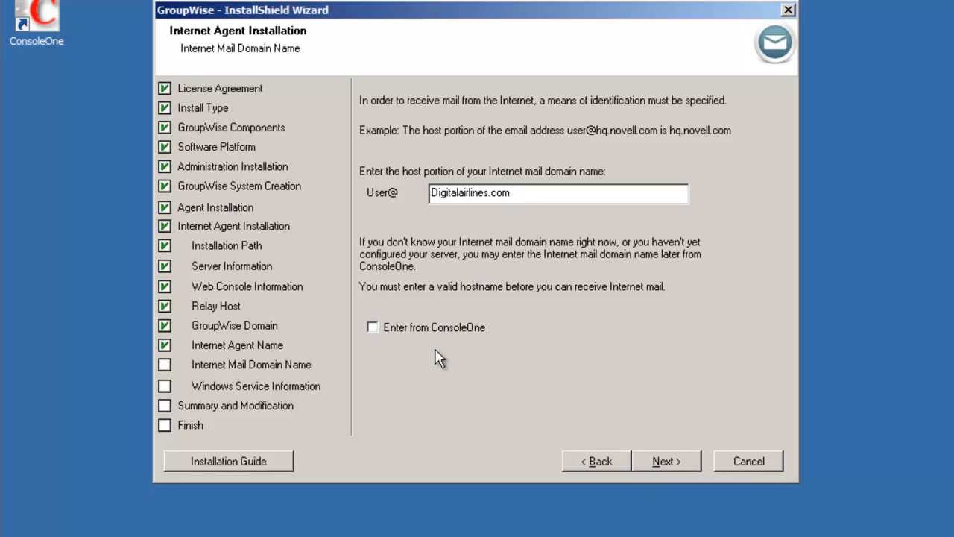
left_click(373, 326)
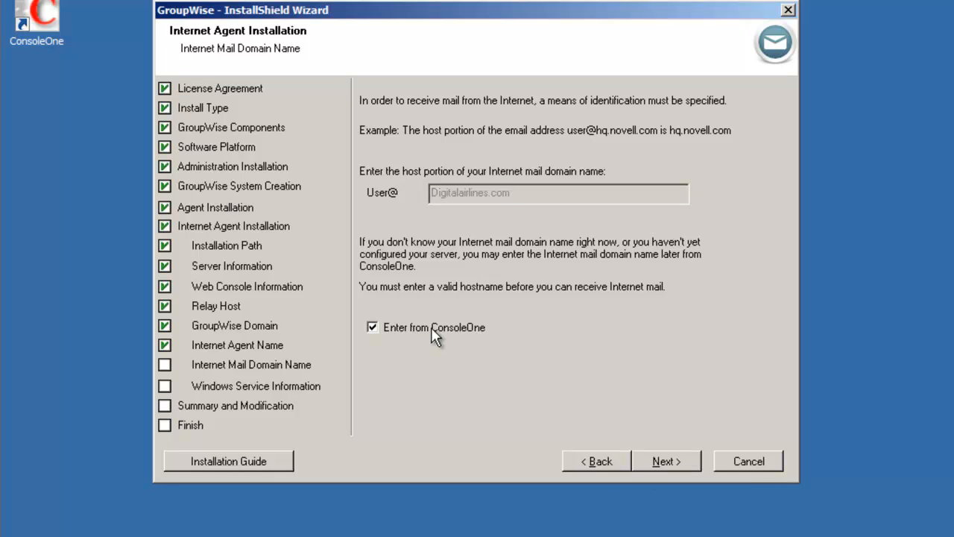
left_click(373, 328)
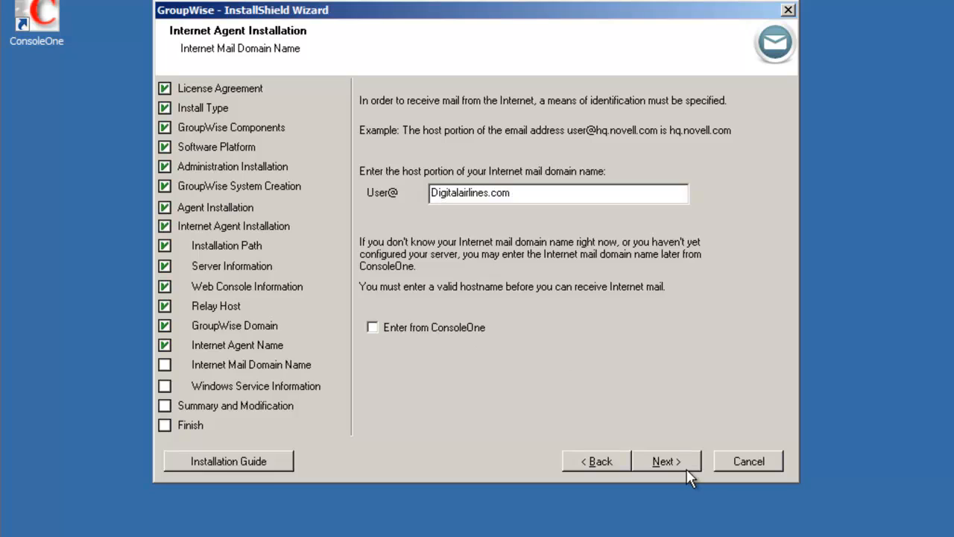
mouse_move(677, 431)
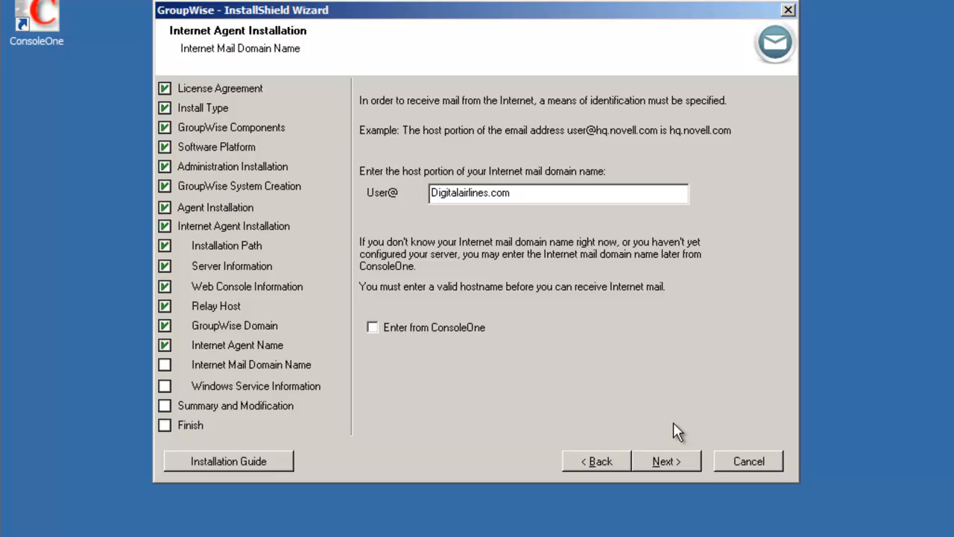
left_click(665, 461)
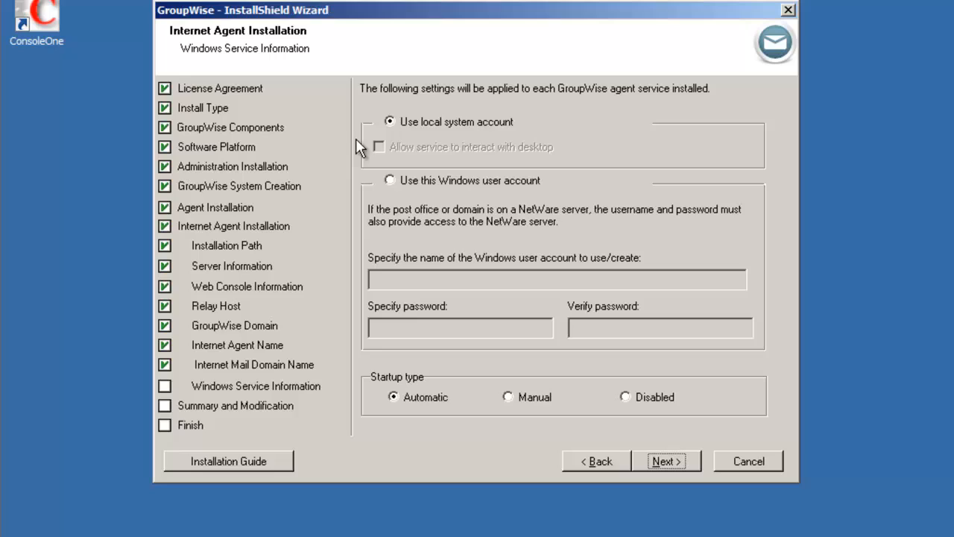
mouse_move(514, 148)
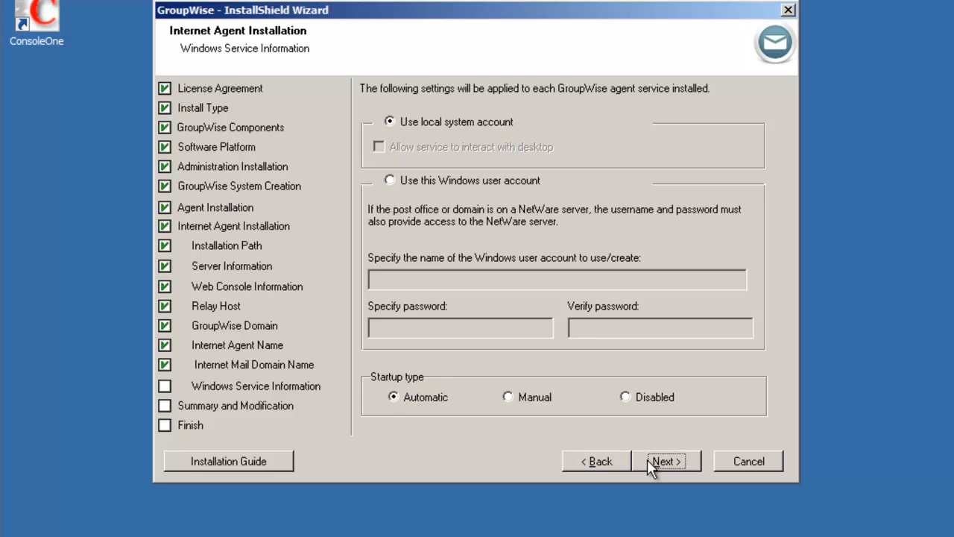
left_click(665, 461)
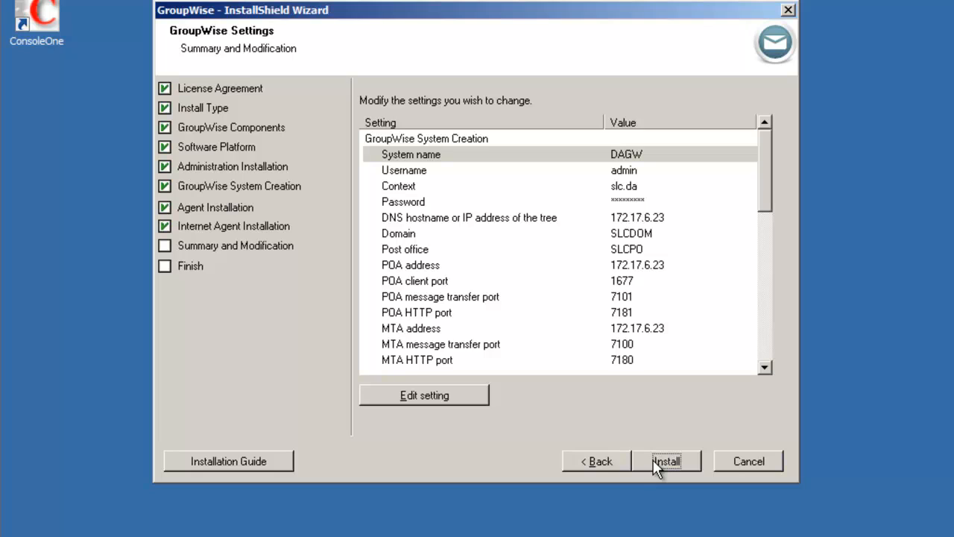
mouse_move(763, 181)
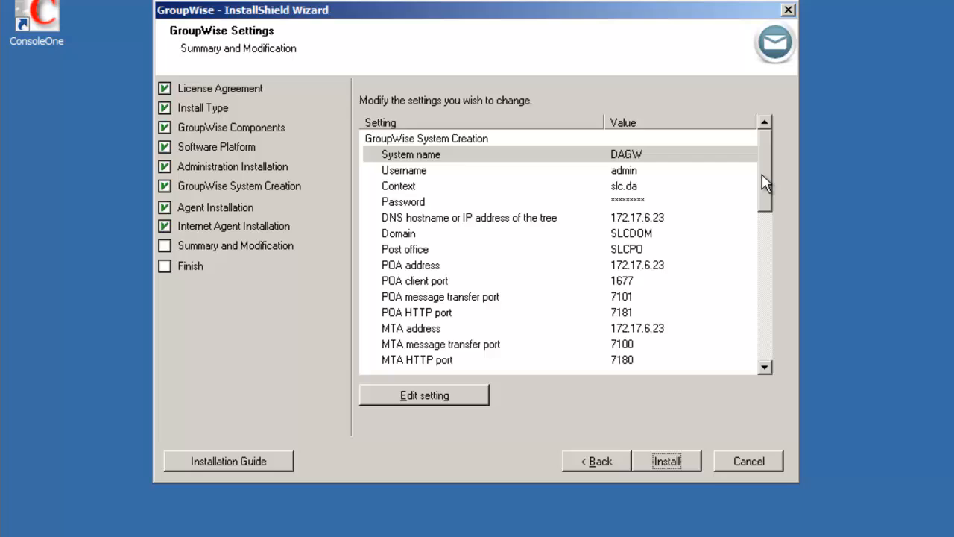
Review the settings summary, install the Internet Agent and close the completed installer.
scroll("down", 3)
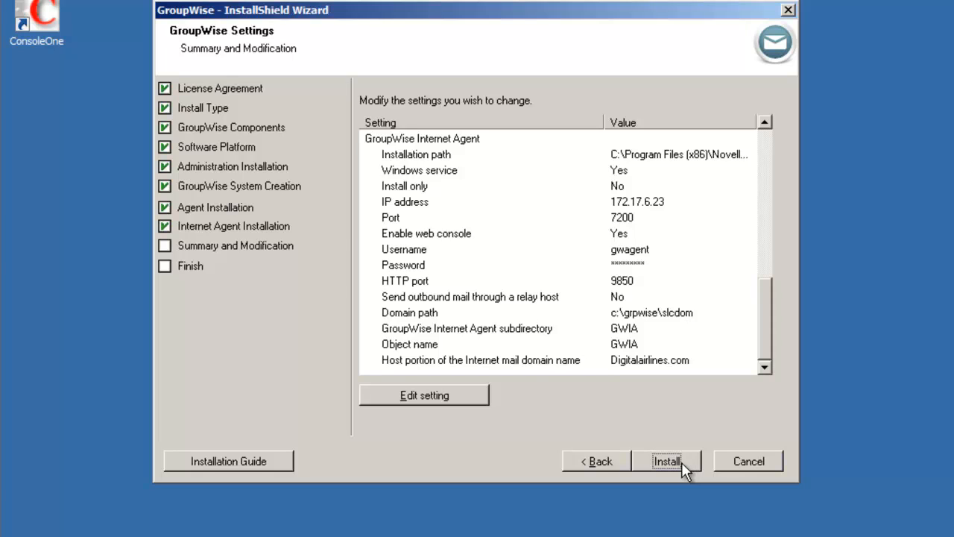
left_click(665, 461)
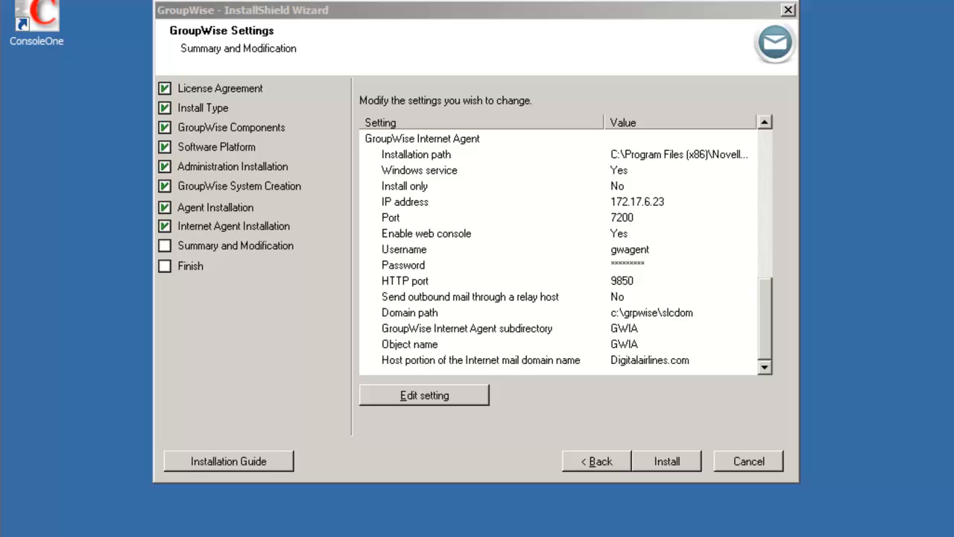
left_click(665, 461)
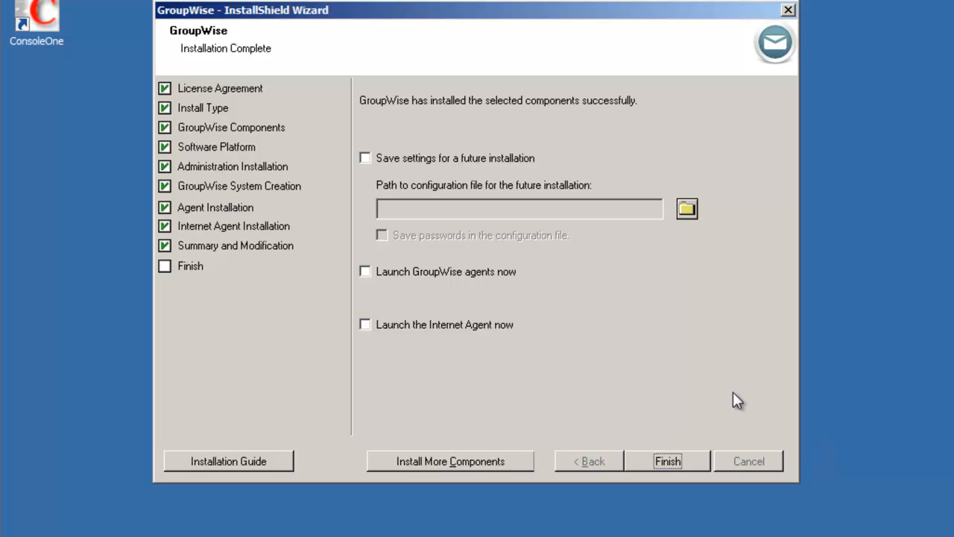
mouse_move(648, 355)
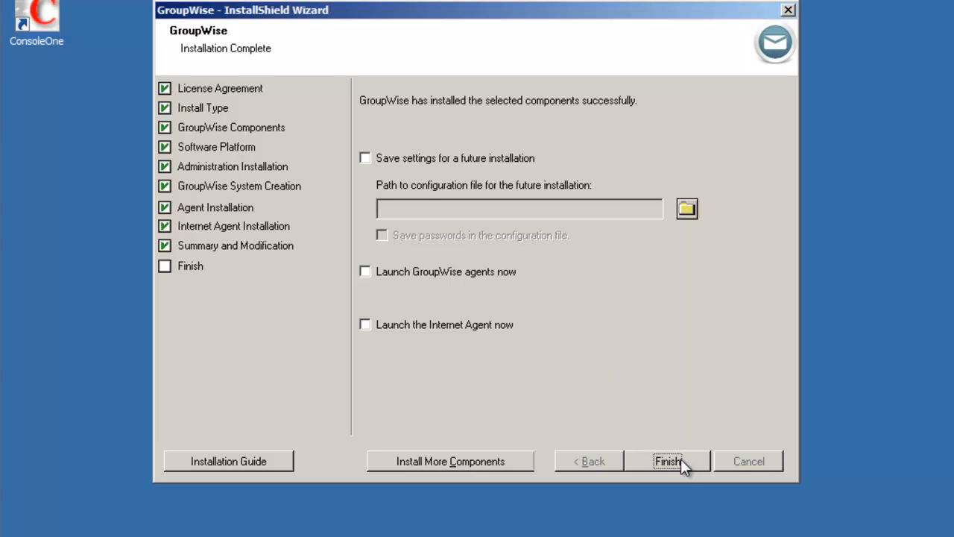
left_click(667, 460)
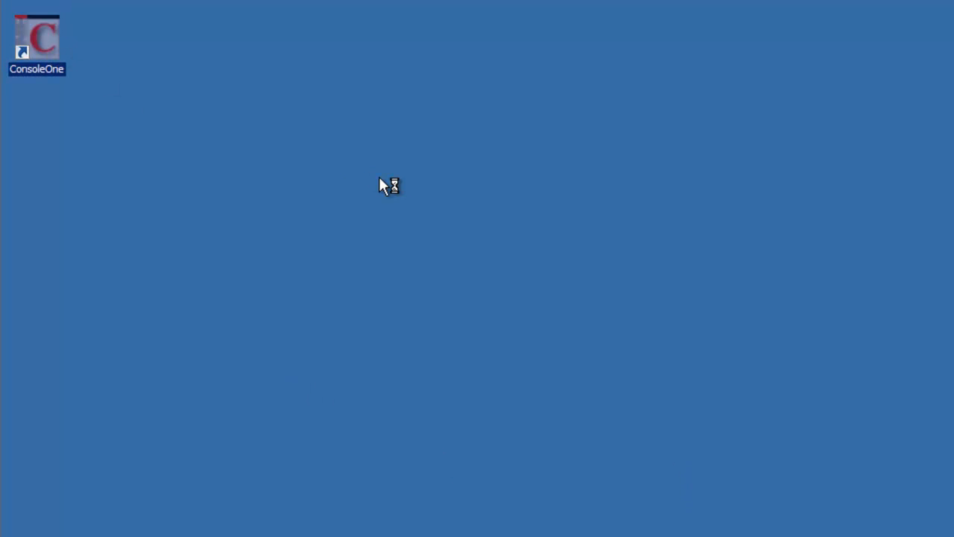
Launch ConsoleOne and connect to the slcdom domain database in C:\grpwise.
double_click(35, 36)
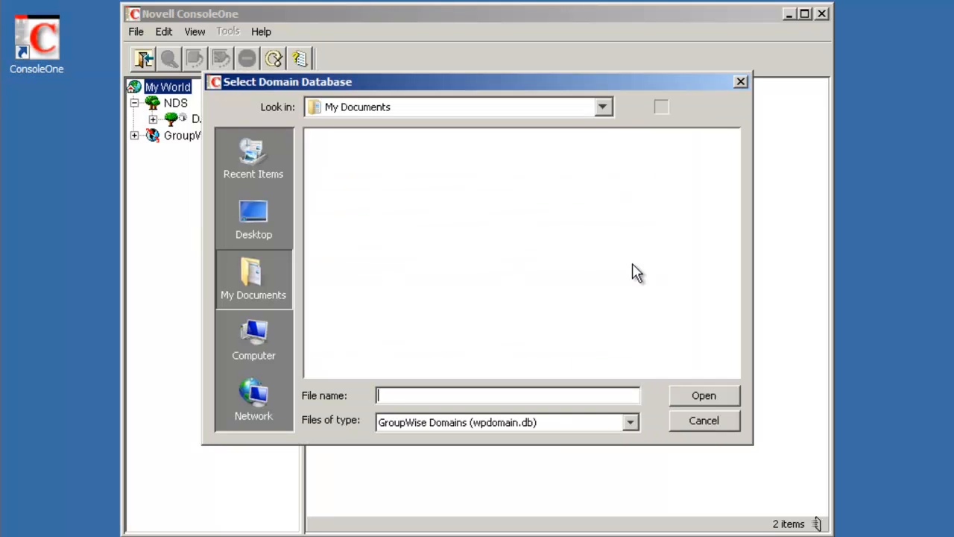
left_click(254, 340)
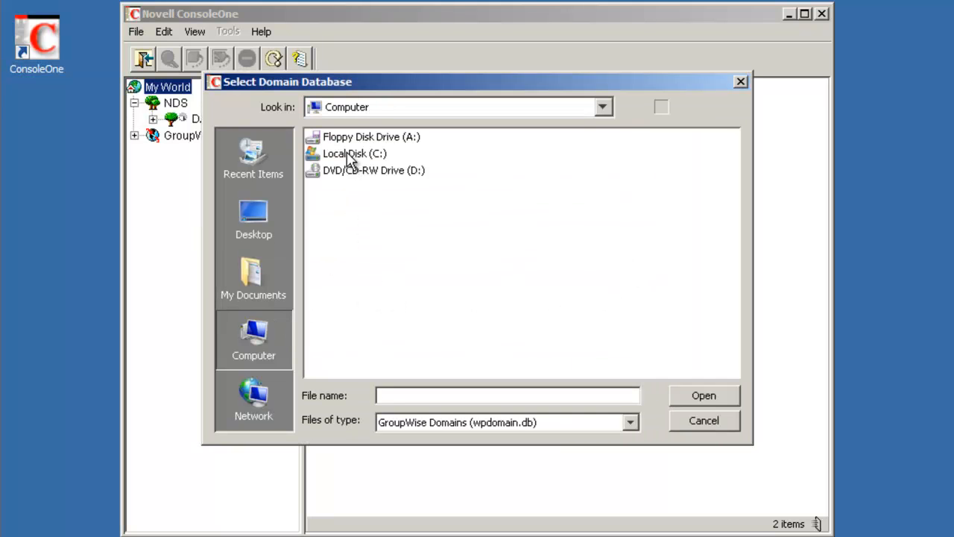
double_click(355, 152)
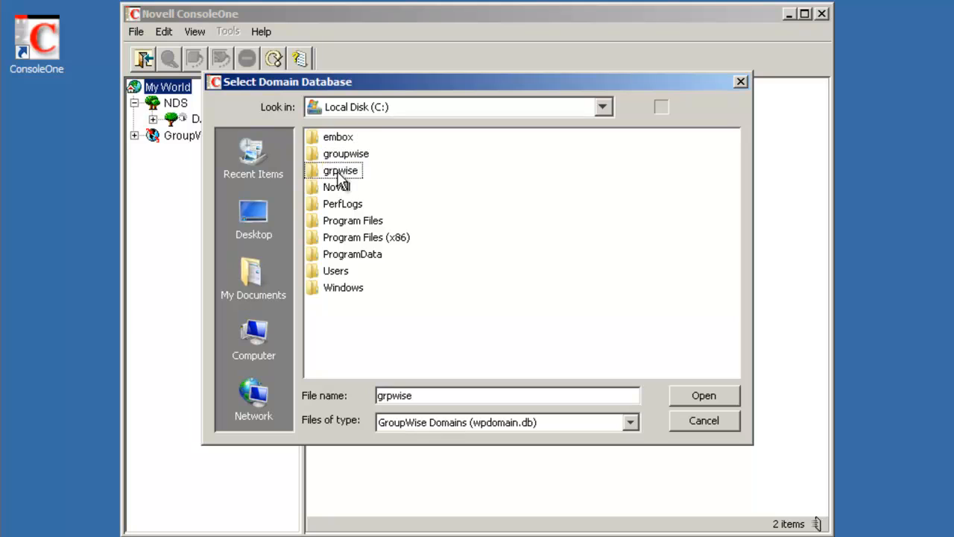
double_click(339, 170)
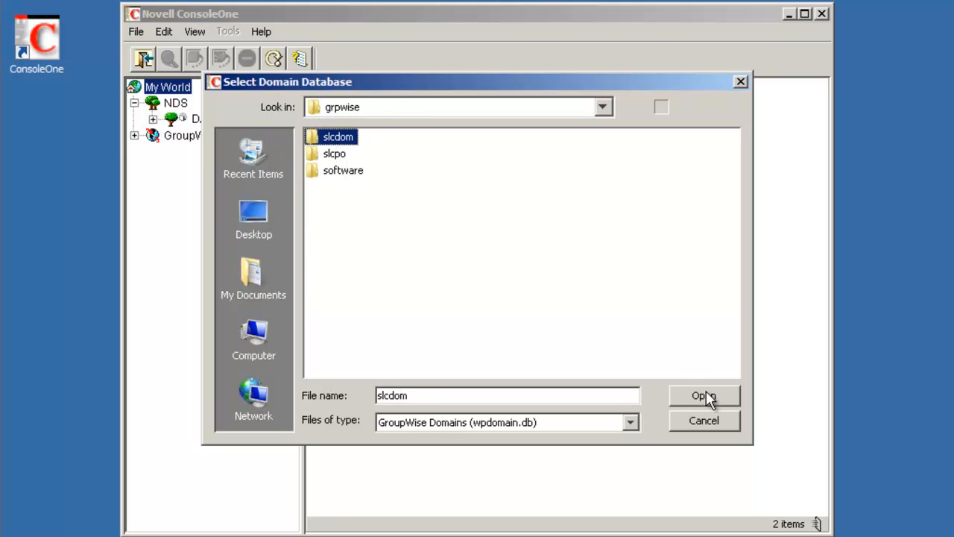
left_click(700, 395)
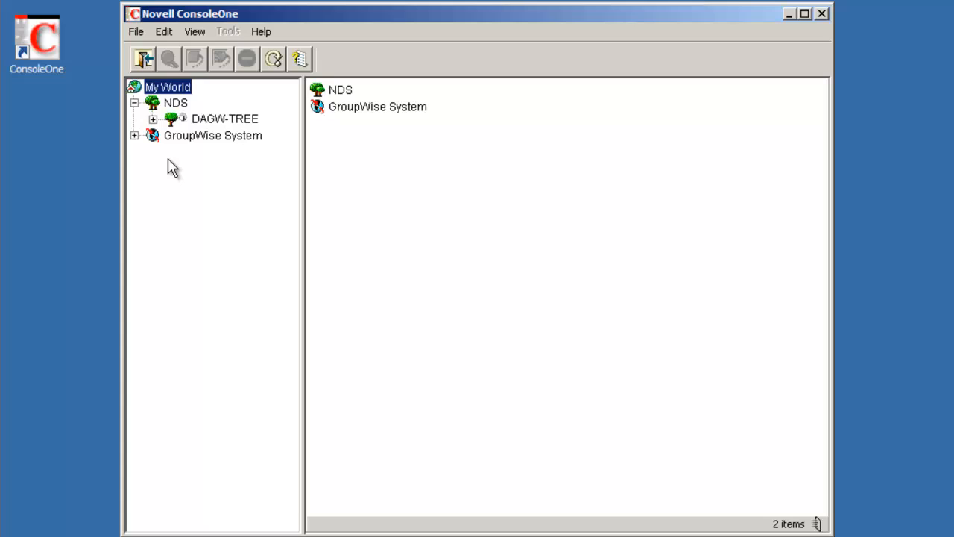
List the SLCDOM domain's gateways, revealing the GWIA agent.
left_click(134, 135)
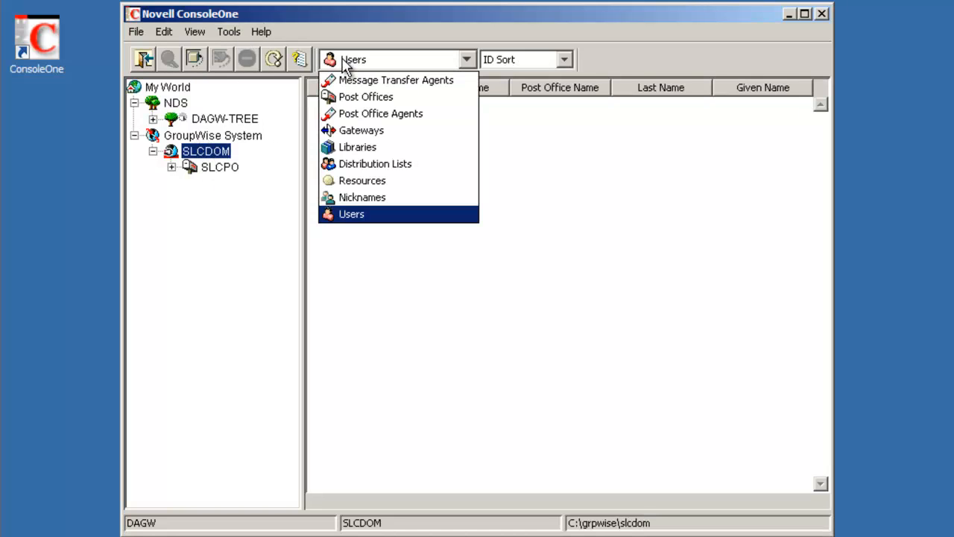
left_click(360, 129)
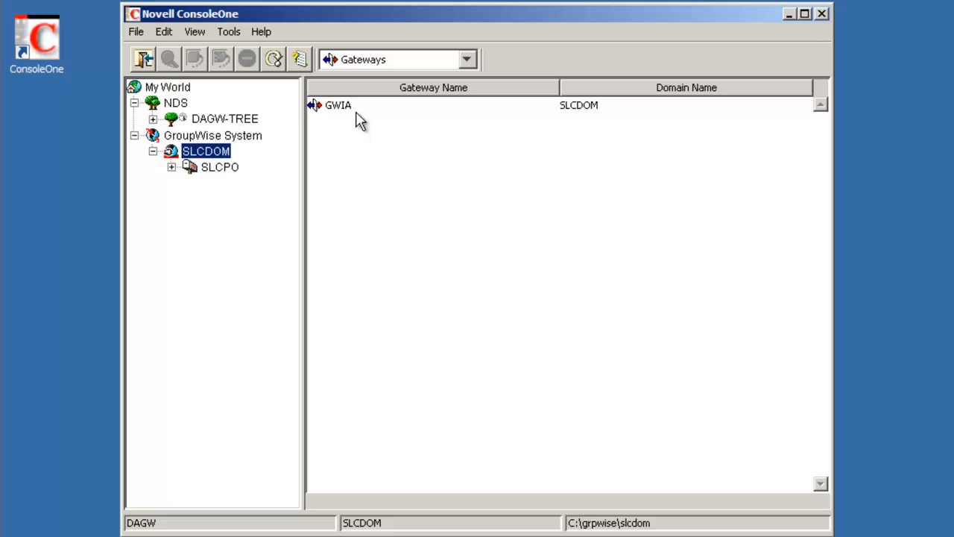
mouse_move(307, 212)
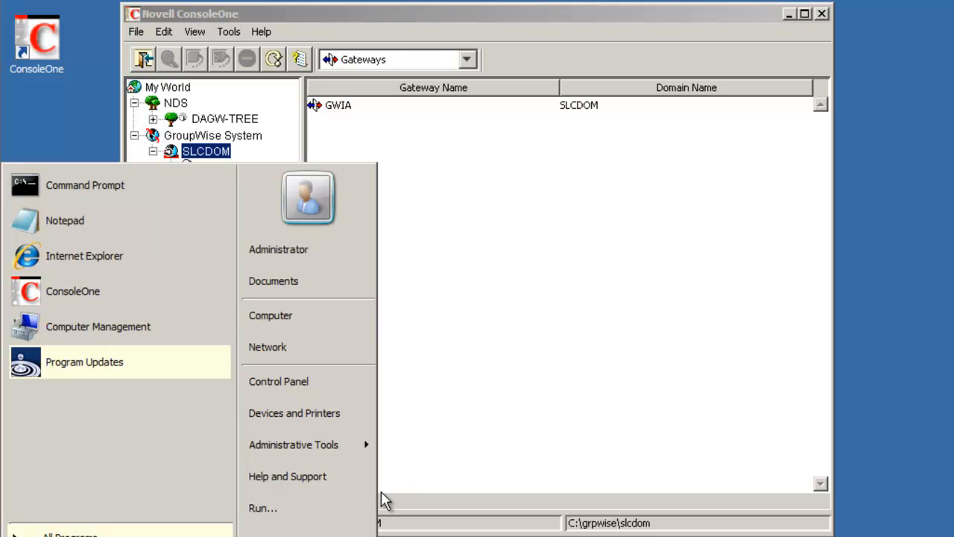
Sort the Windows Services list so GWDVA, GWIA, SLCDOM MTA and SLCPO POA group together.
left_click(292, 445)
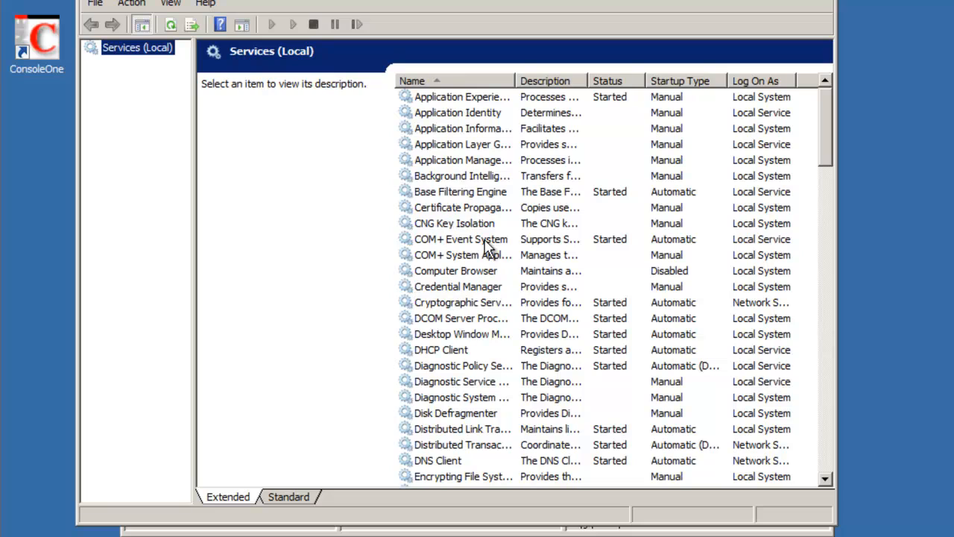
mouse_move(582, 336)
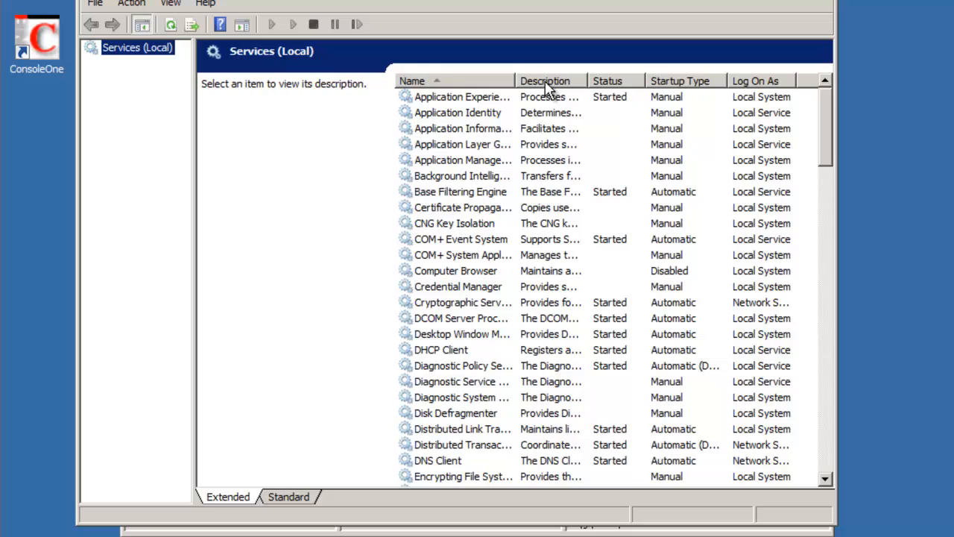
left_click(546, 81)
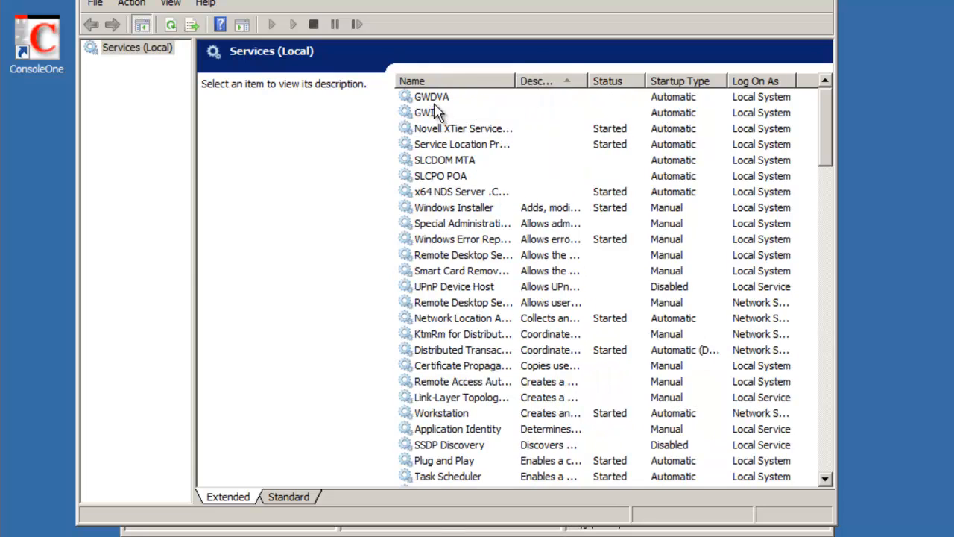
mouse_move(531, 149)
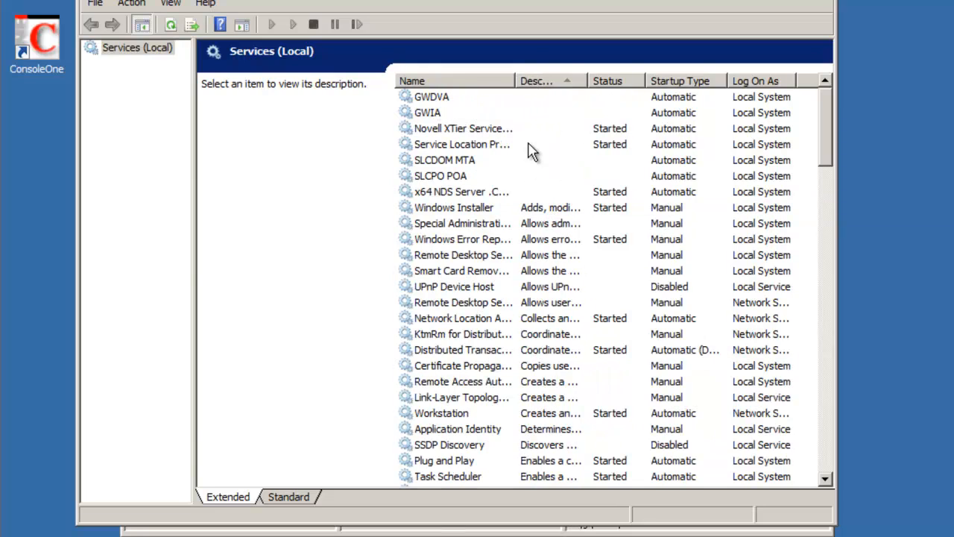
Start the SLCDOM MTA and SLCPO POA services from their context menus.
left_click(444, 160)
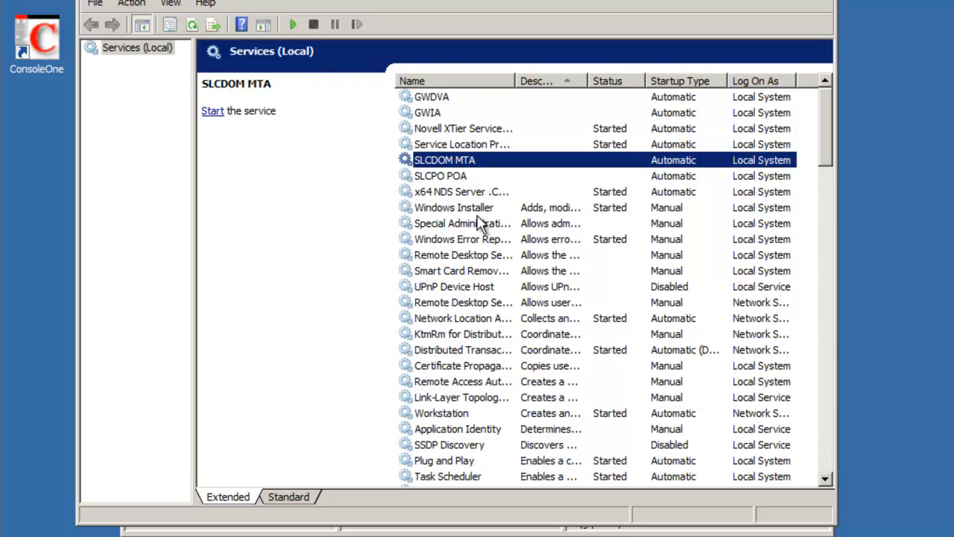
right_click(444, 159)
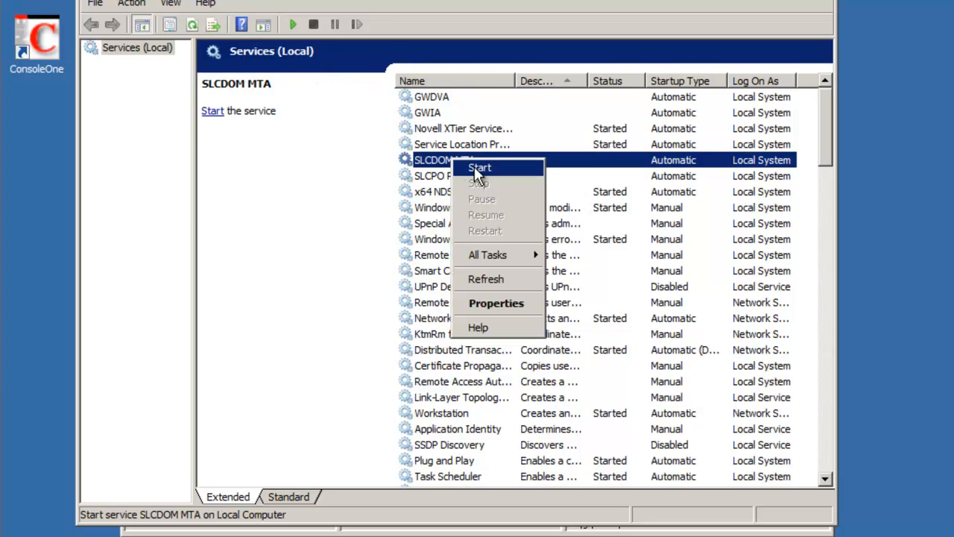
left_click(480, 167)
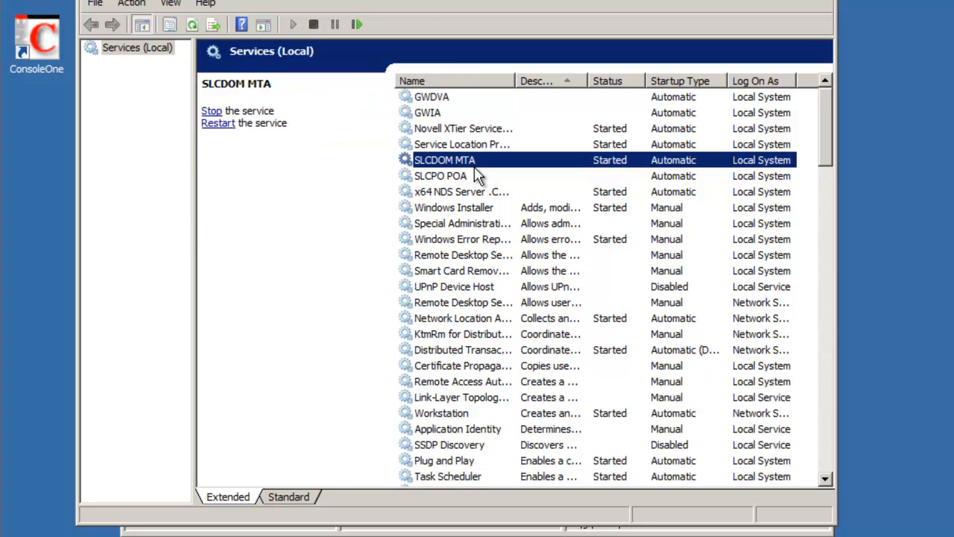
right_click(441, 176)
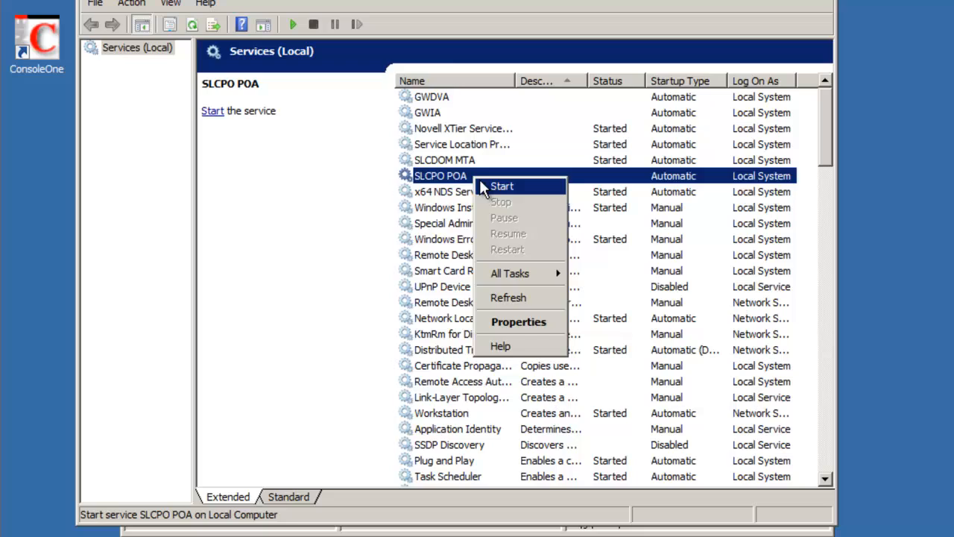
left_click(501, 186)
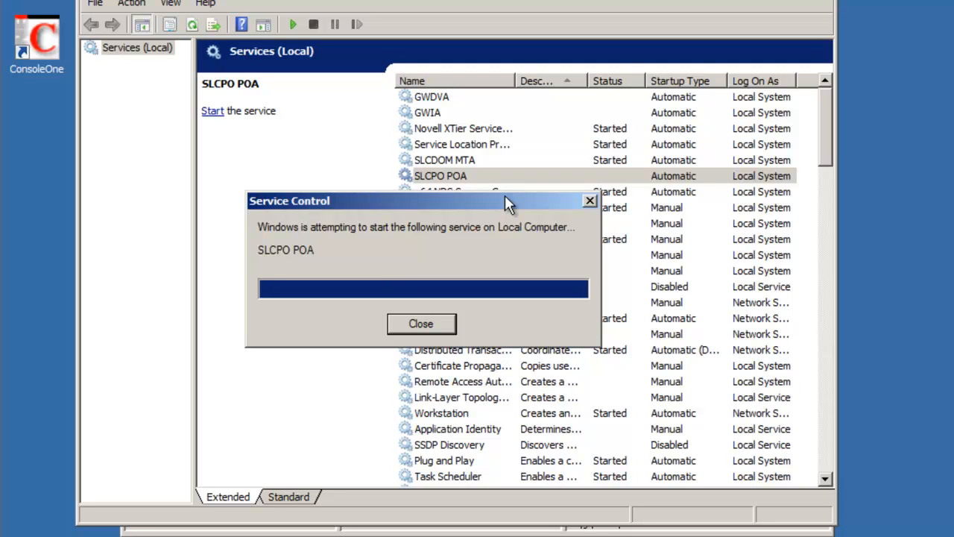
Start the GWIA service from the toolbar and the GWDVA service from its context menu.
left_click(420, 322)
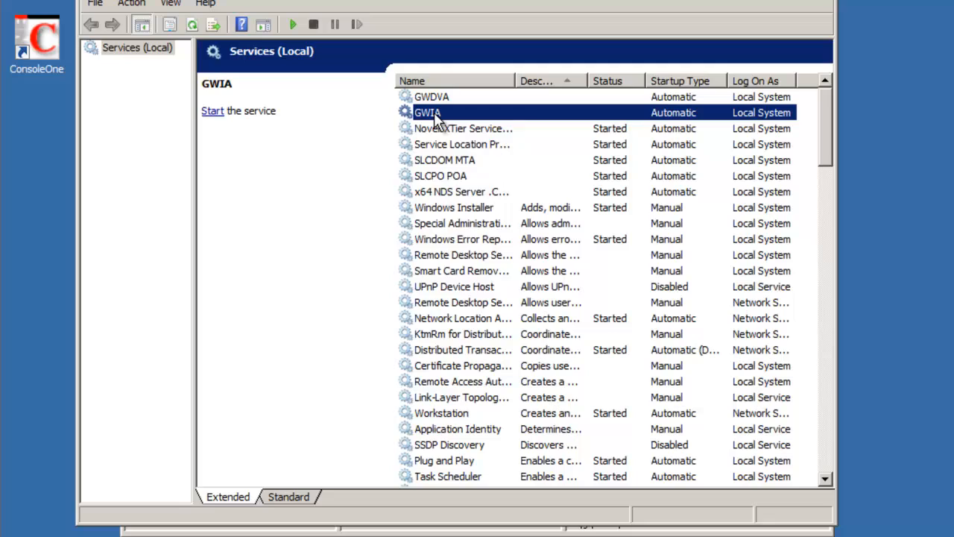
left_click(212, 110)
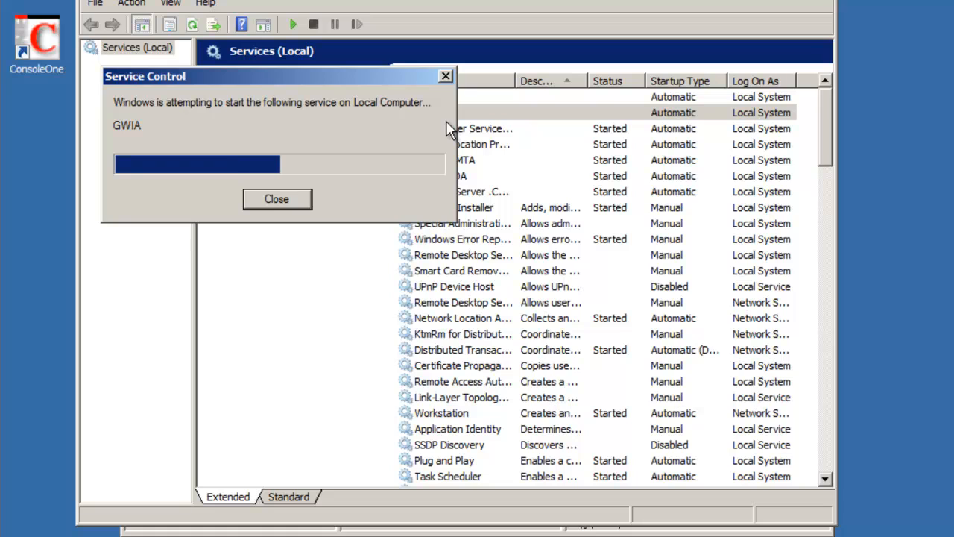
left_click(278, 200)
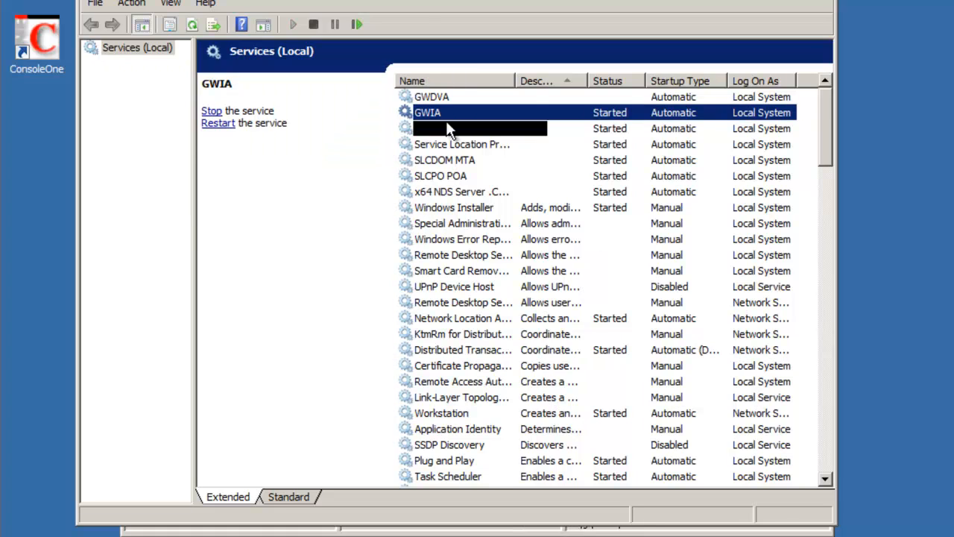
left_click(433, 96)
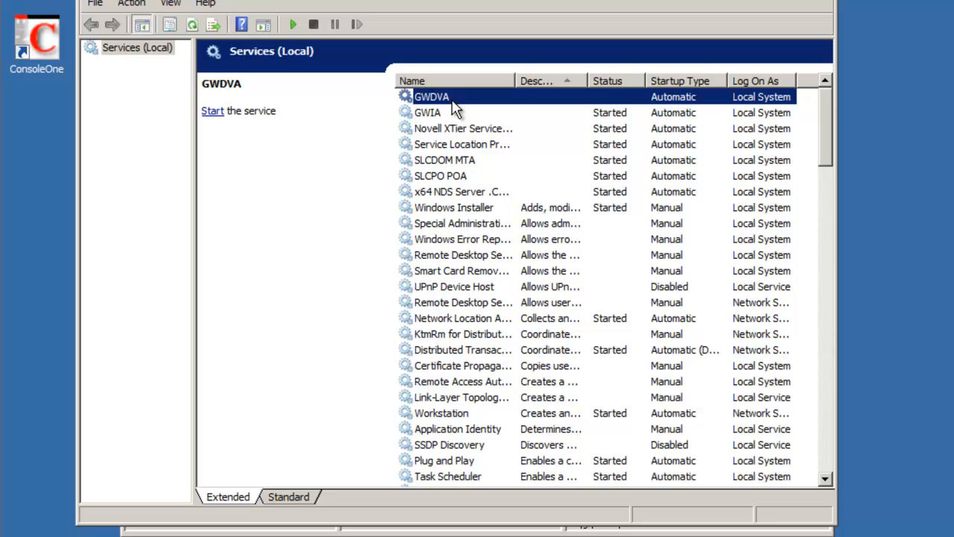
right_click(433, 96)
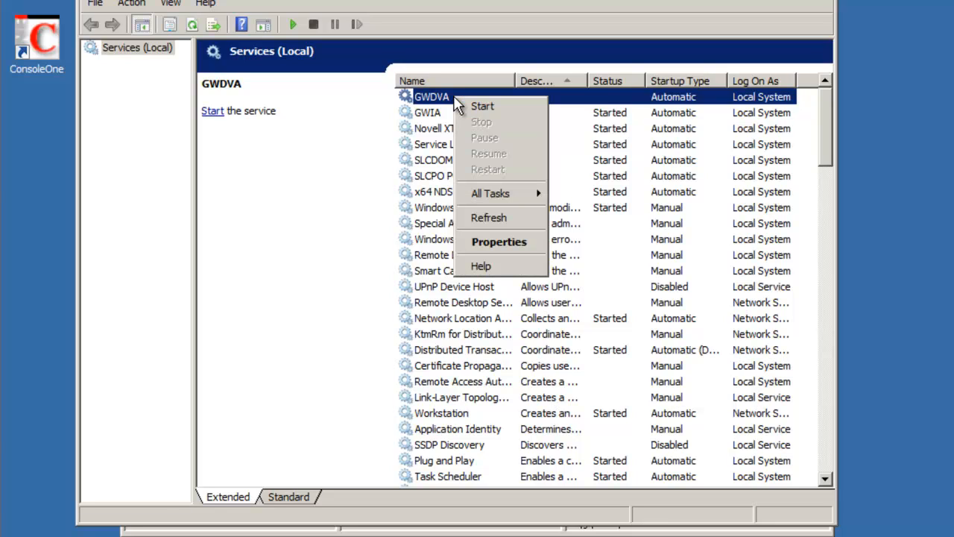
left_click(481, 105)
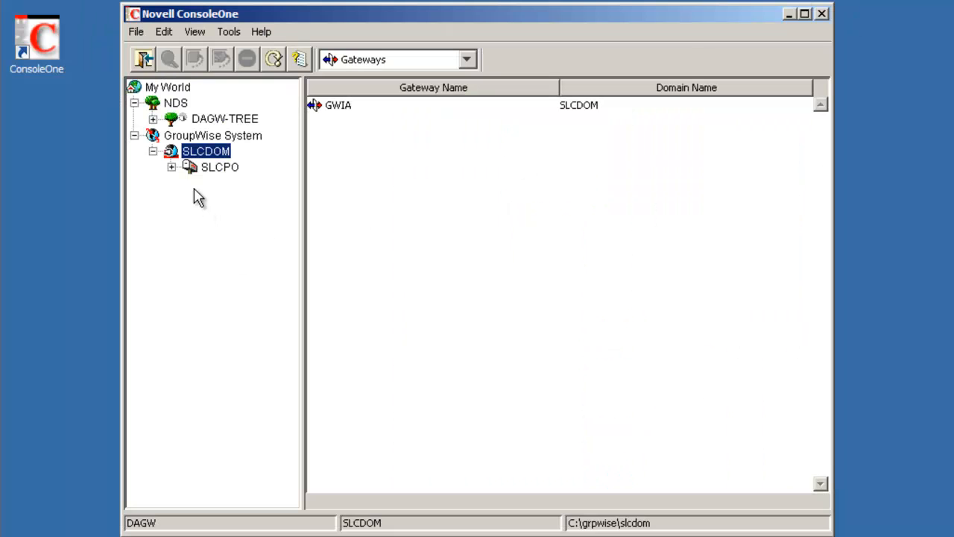
mouse_move(372, 116)
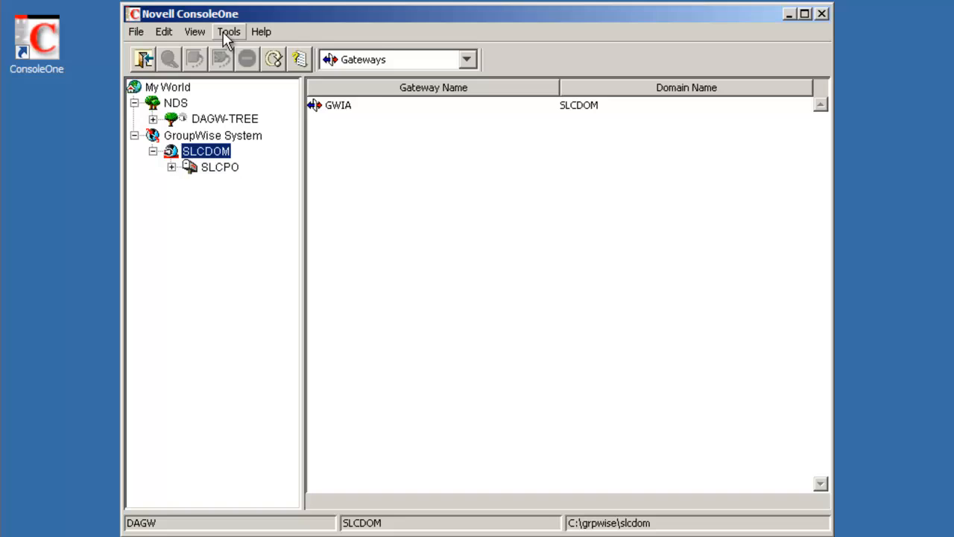
left_click(230, 32)
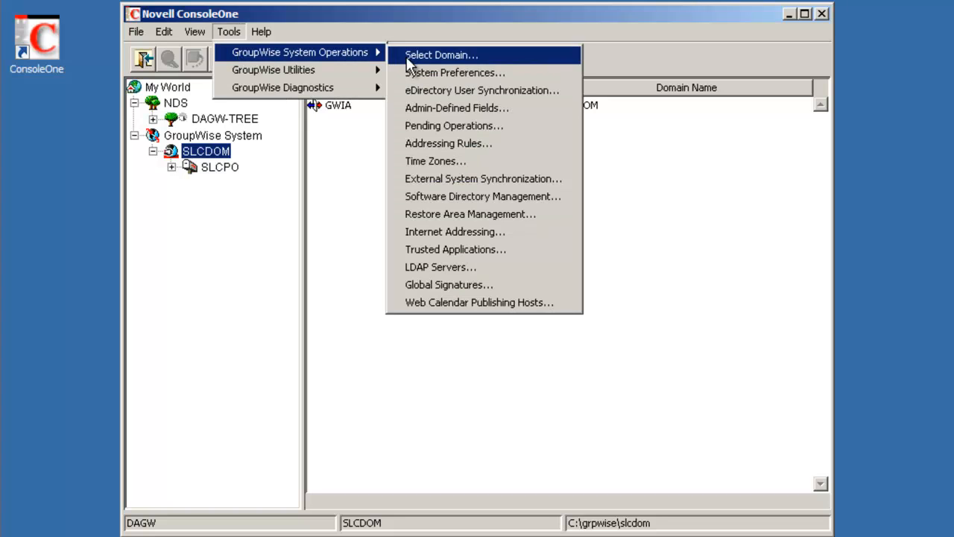
left_click(455, 72)
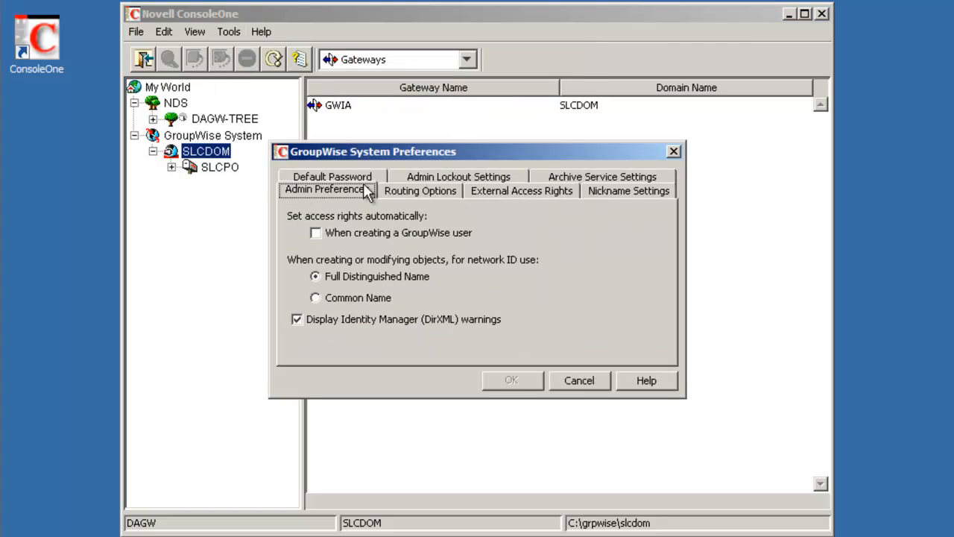
left_click(331, 176)
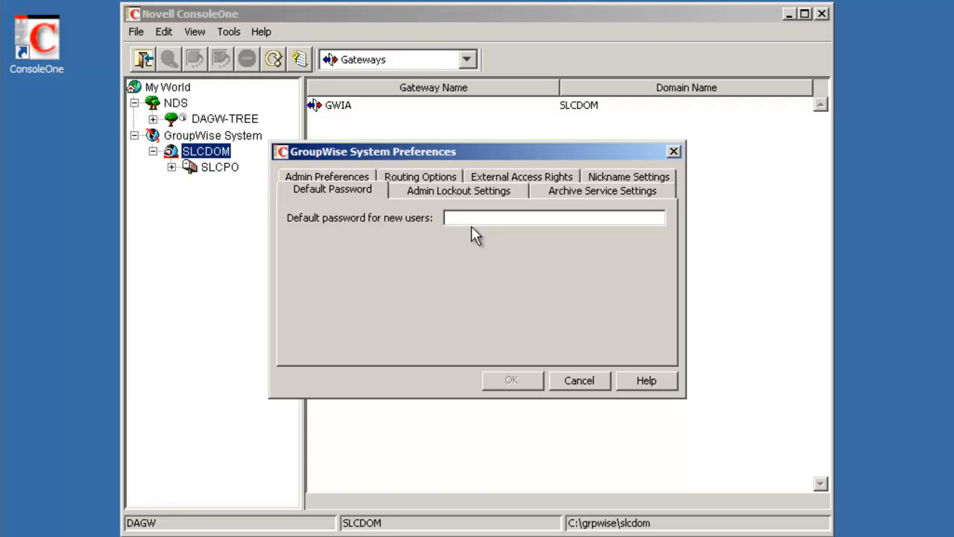
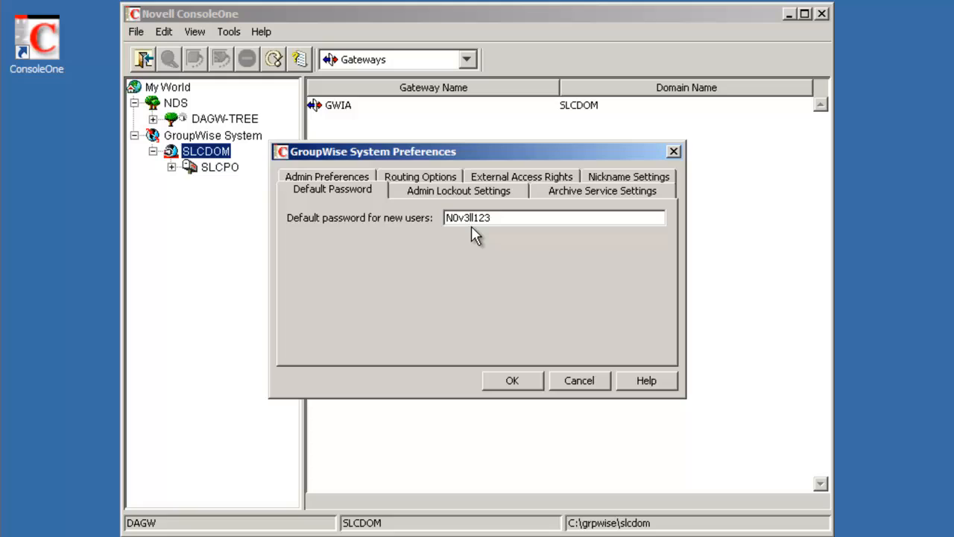
mouse_move(513, 381)
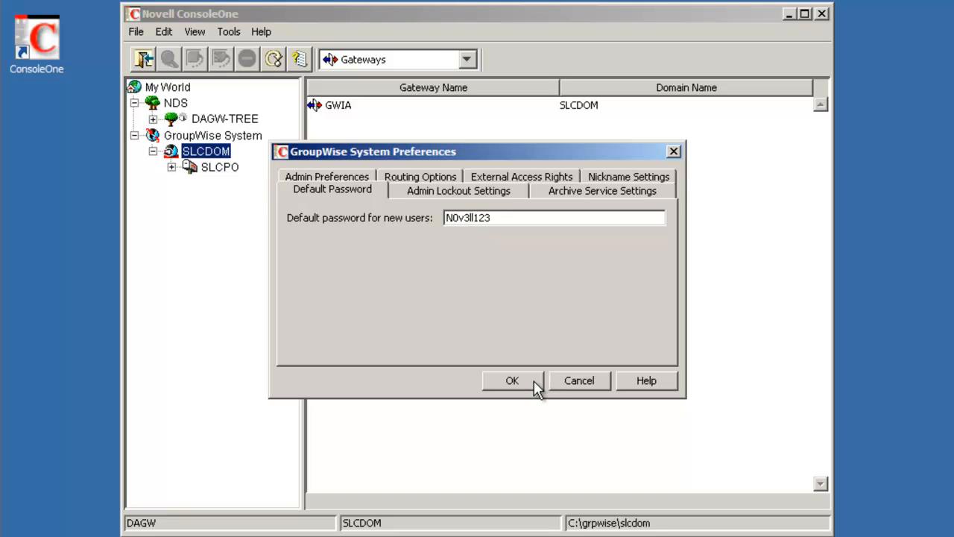
left_click(513, 380)
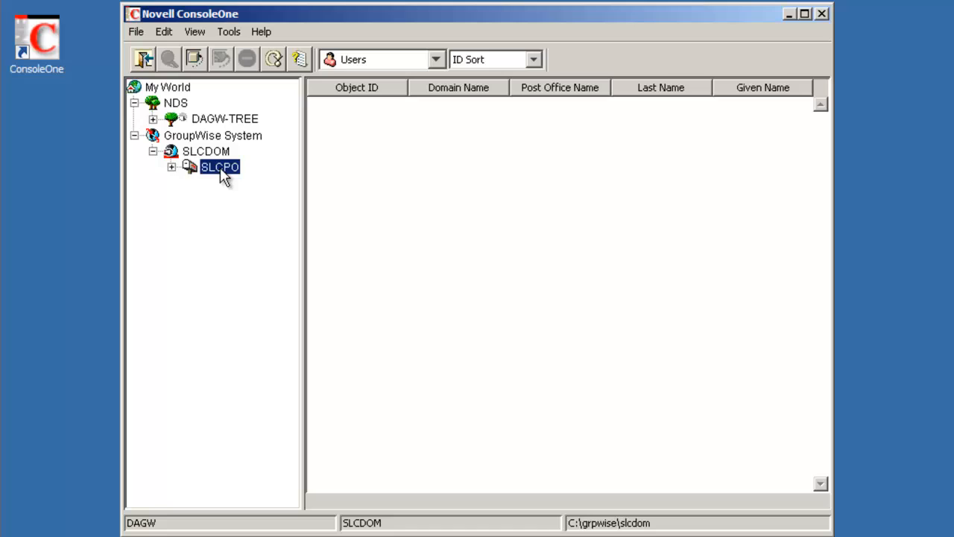
In Internet Addressing, prefer the First Name.Last Name@Internet domain name address format.
left_click(228, 31)
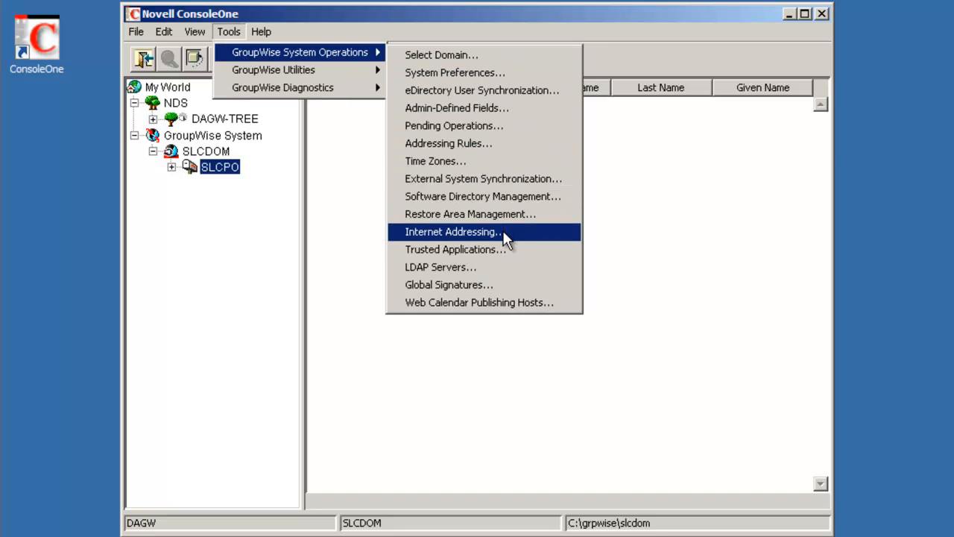
left_click(452, 231)
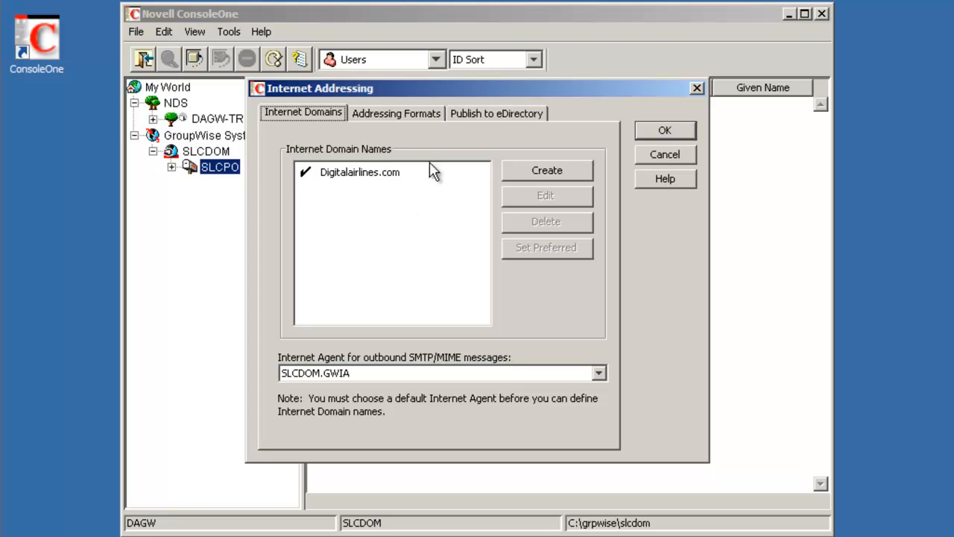
mouse_move(411, 122)
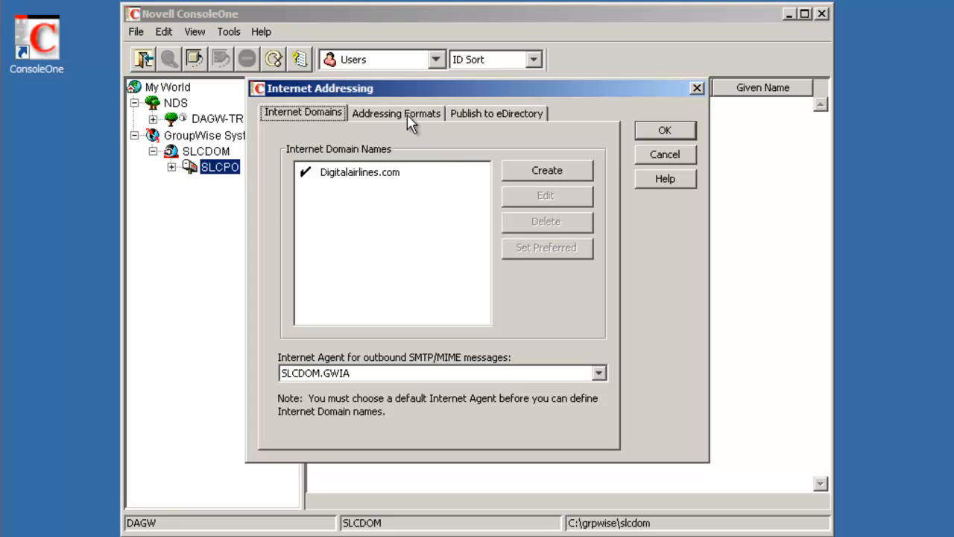
left_click(397, 113)
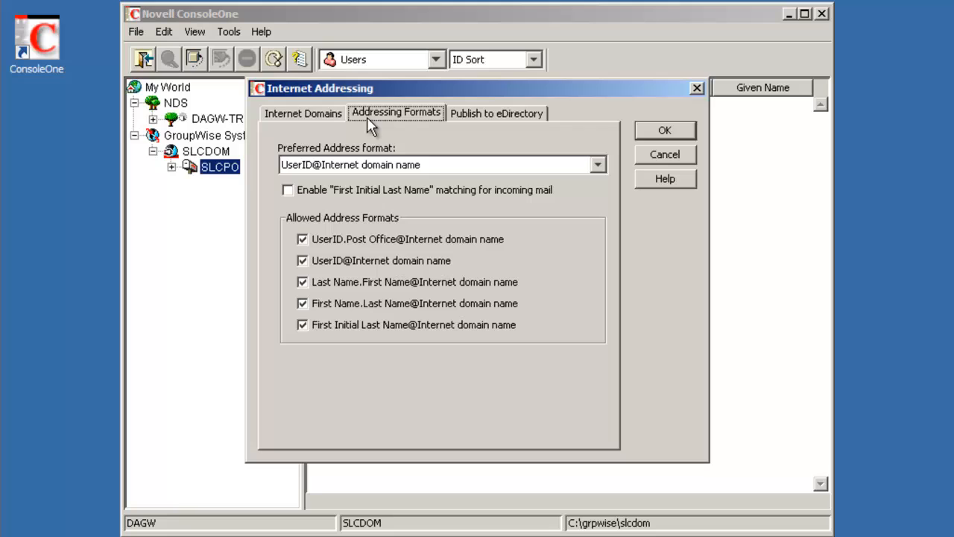
mouse_move(550, 188)
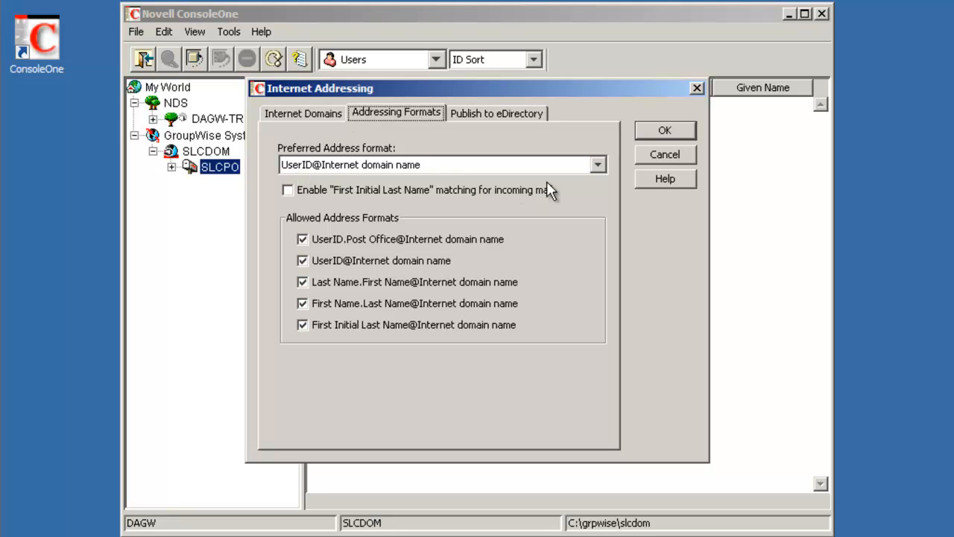
left_click(596, 164)
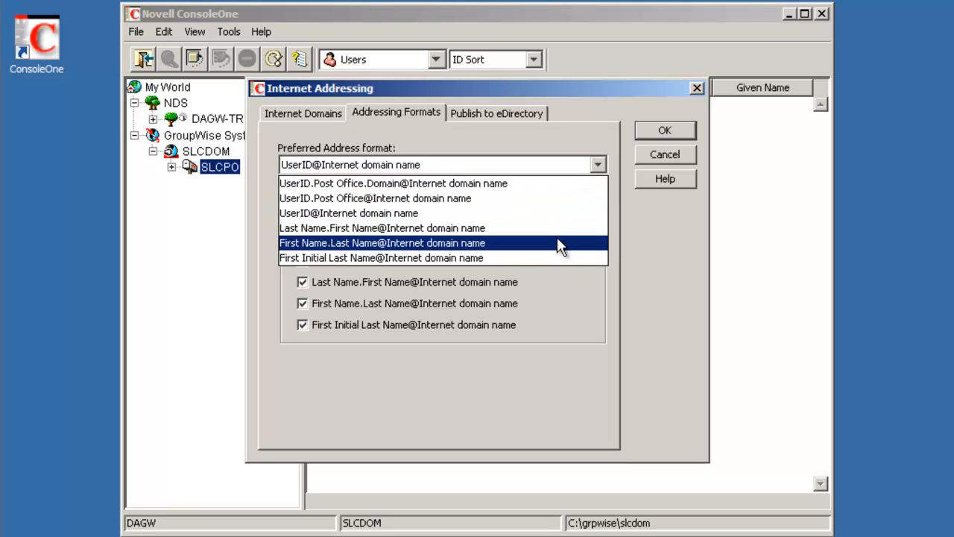
left_click(382, 241)
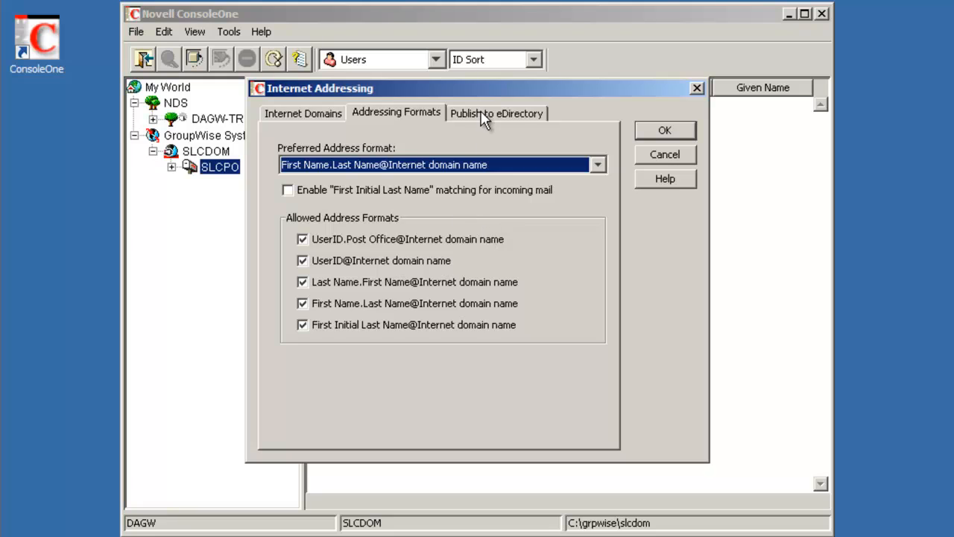
Publish only the preferred email address to eDirectory, save, and update affected users' addresses.
left_click(496, 113)
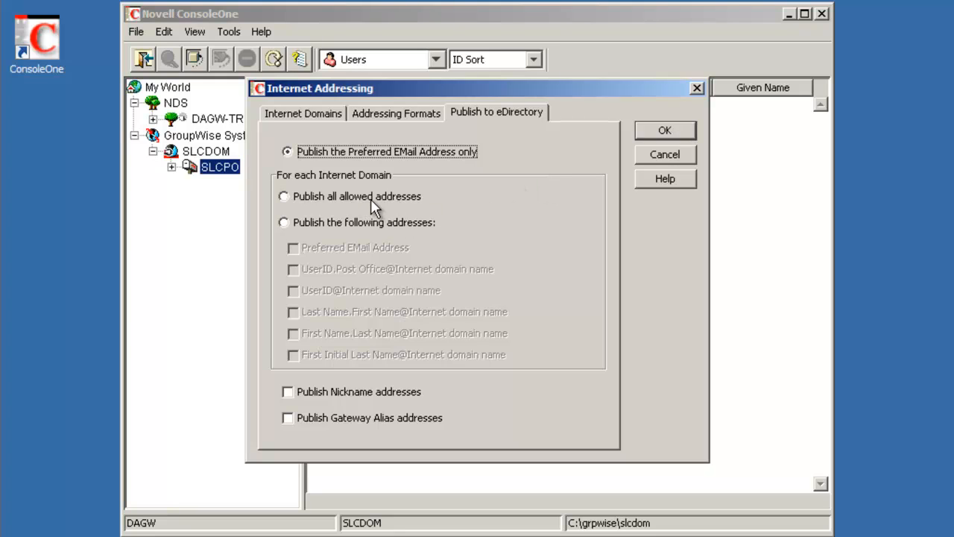
left_click(284, 197)
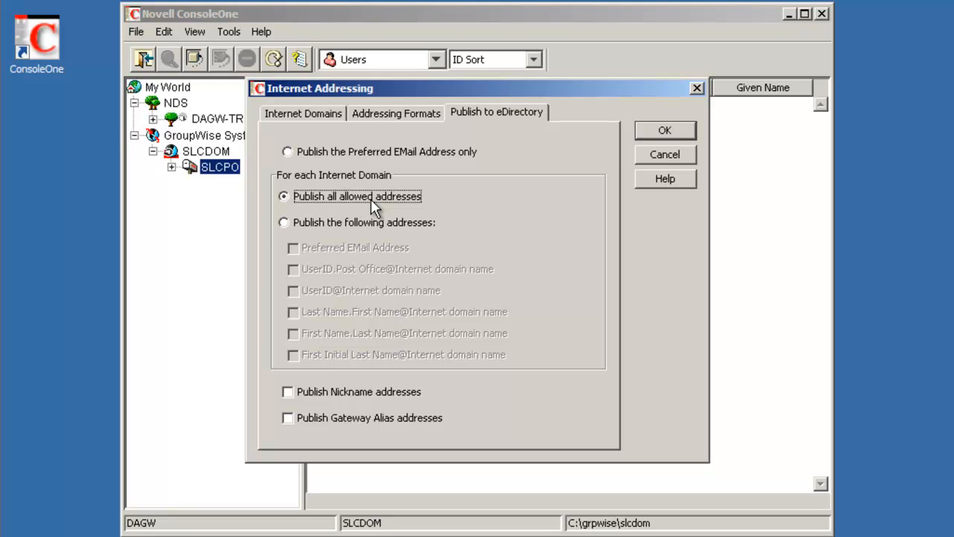
mouse_move(380, 163)
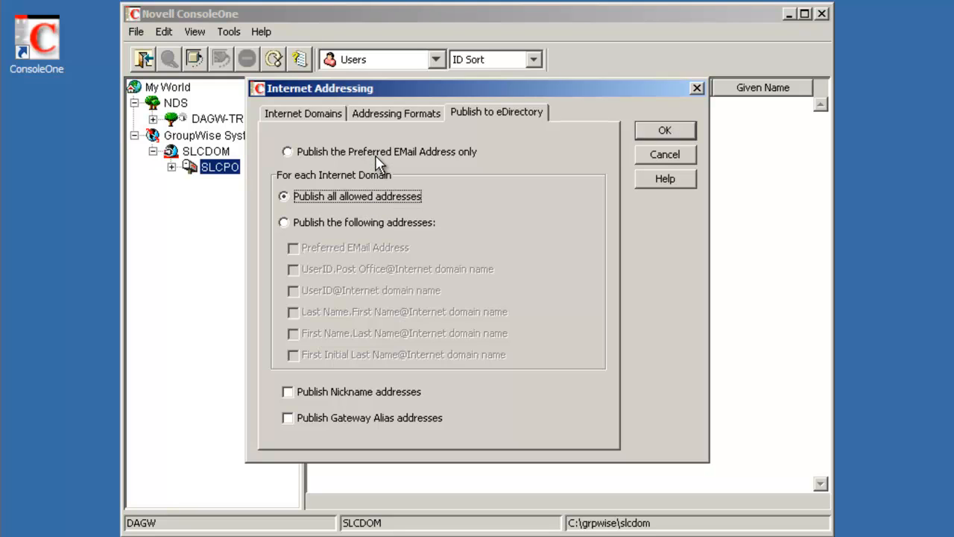
left_click(288, 152)
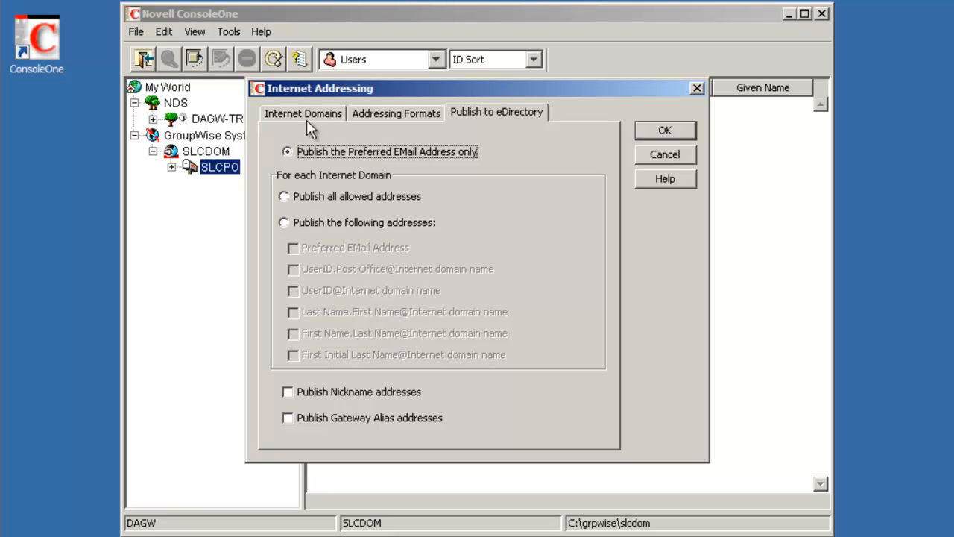
left_click(303, 113)
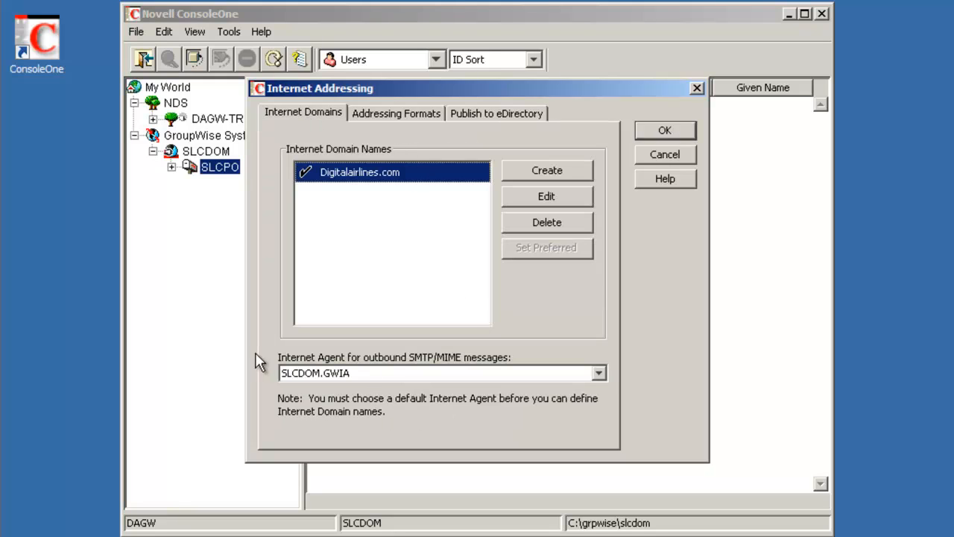
mouse_move(343, 395)
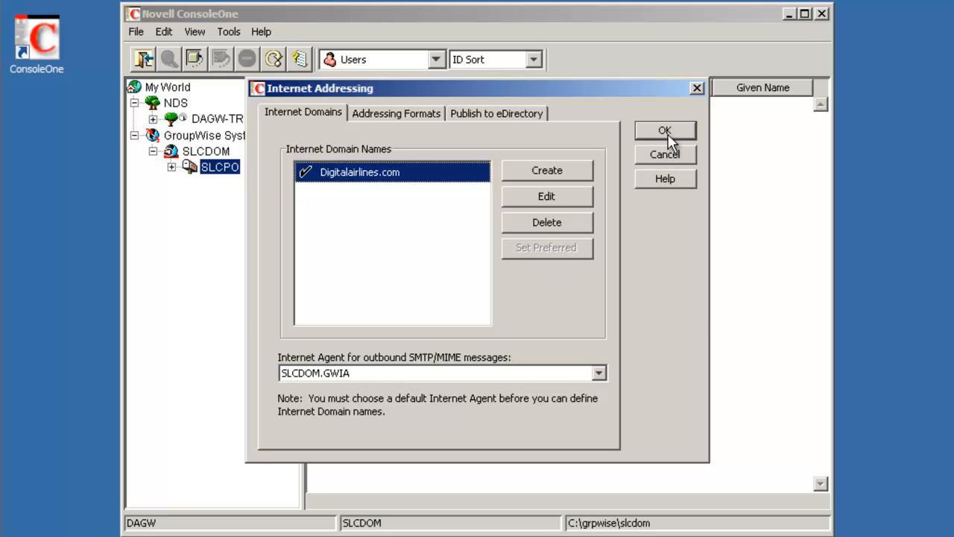
left_click(665, 131)
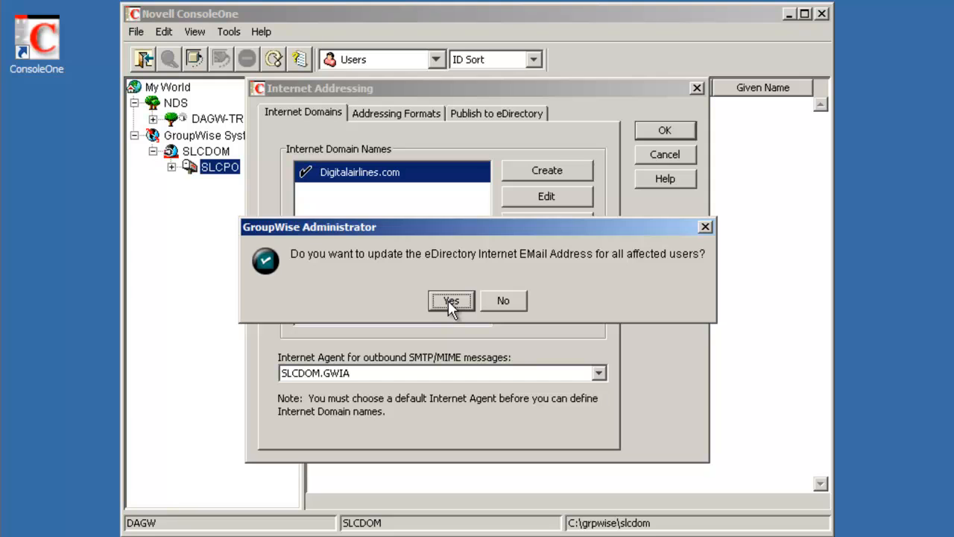
left_click(450, 301)
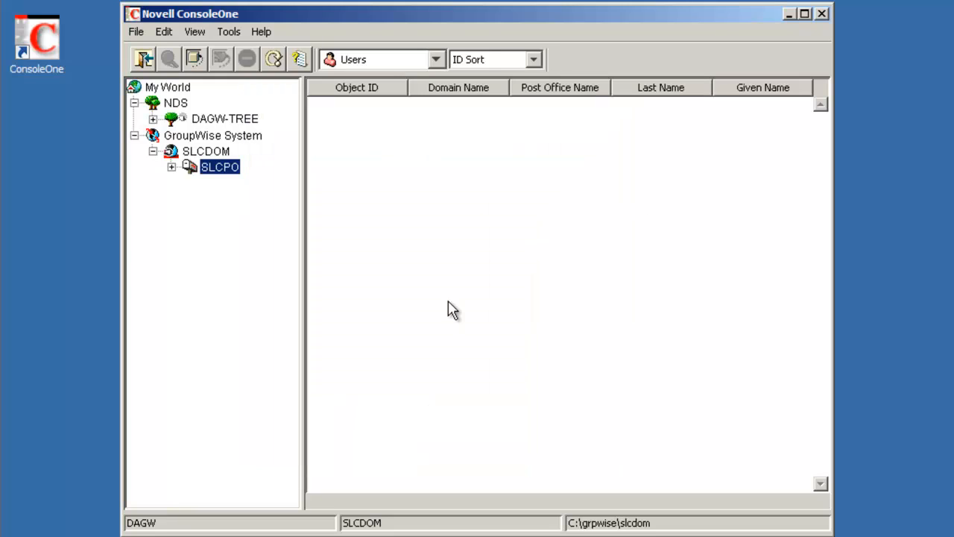
mouse_move(385, 72)
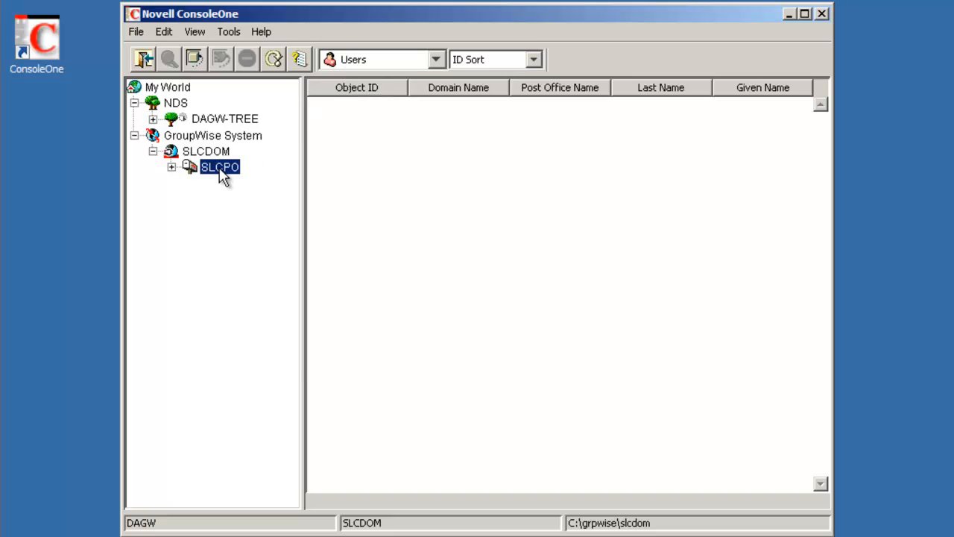
Add all users from the Users container to SLCPO's GroupWise membership and save.
right_click(221, 167)
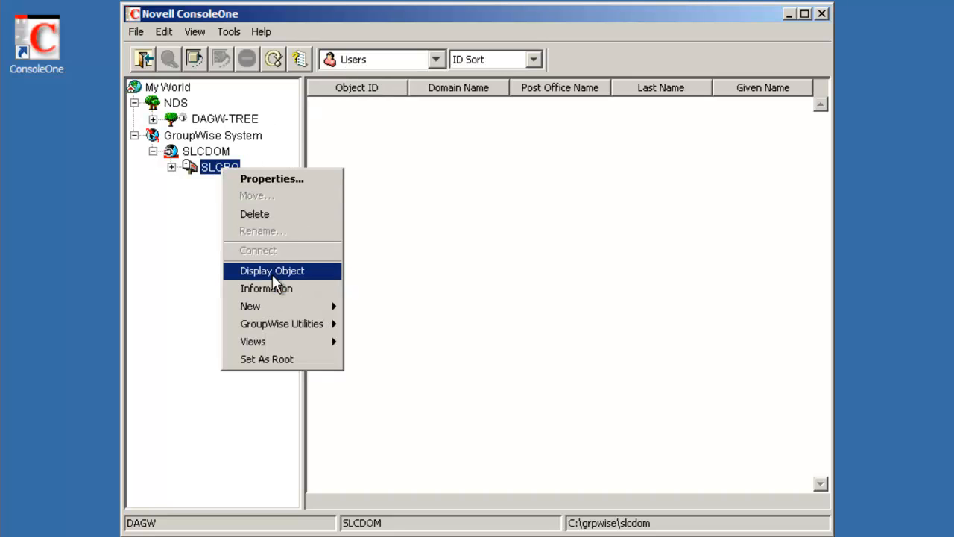
left_click(271, 179)
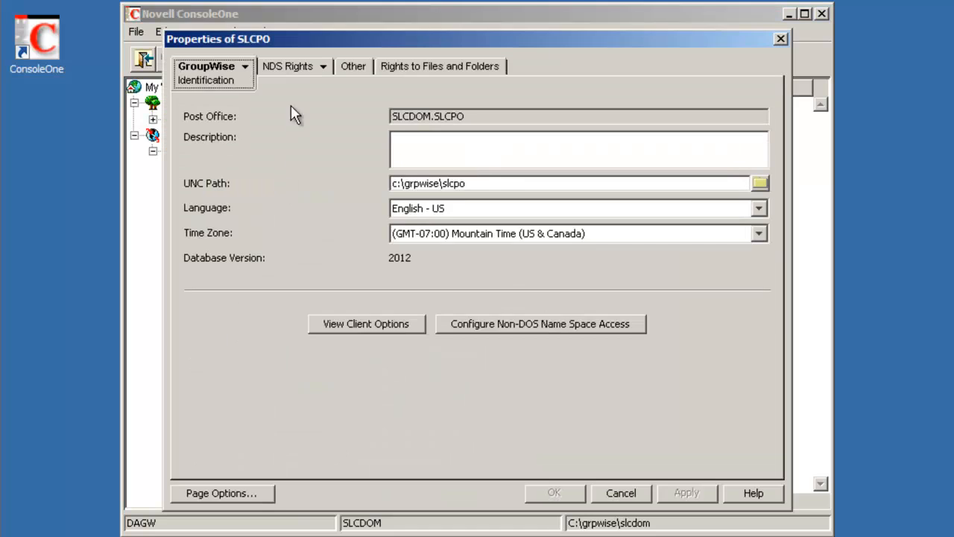
left_click(207, 66)
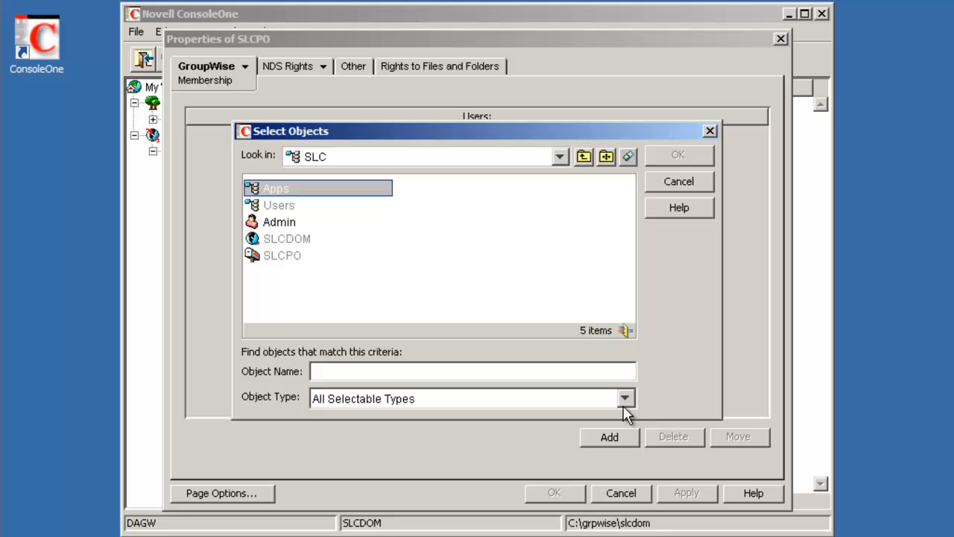
left_click(279, 206)
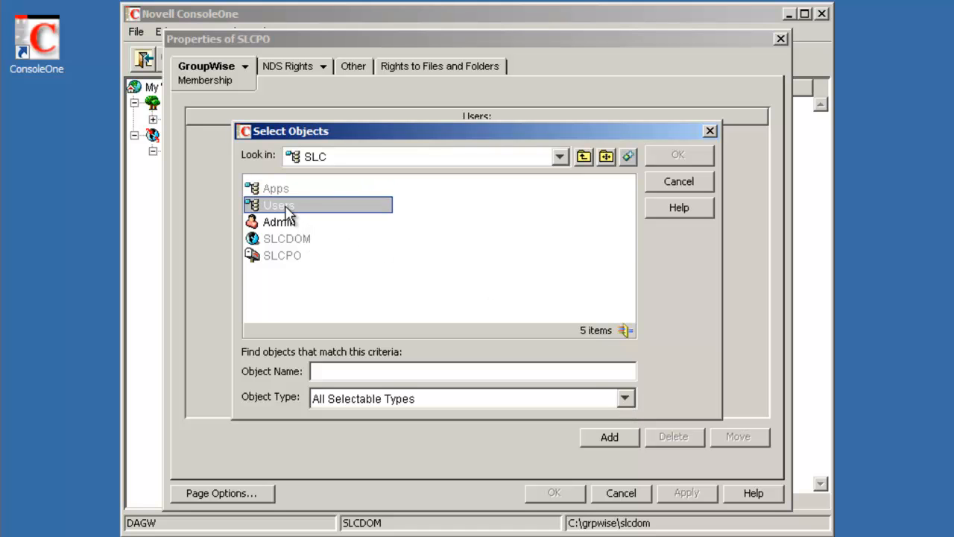
double_click(280, 205)
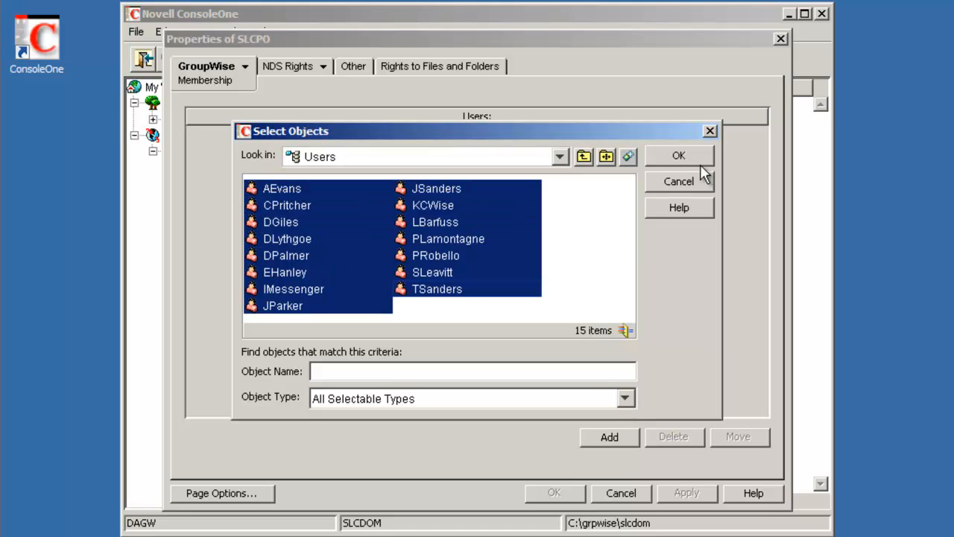
left_click(677, 155)
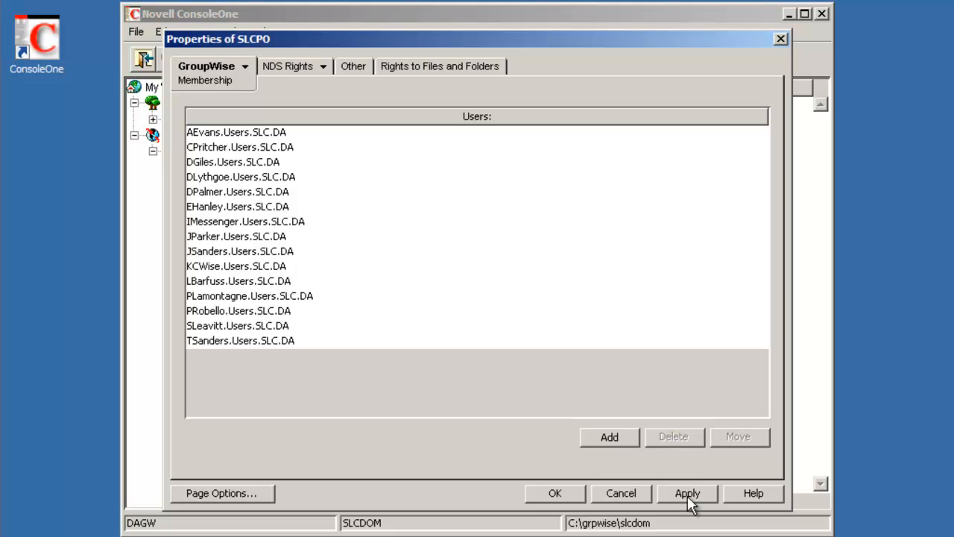
left_click(687, 492)
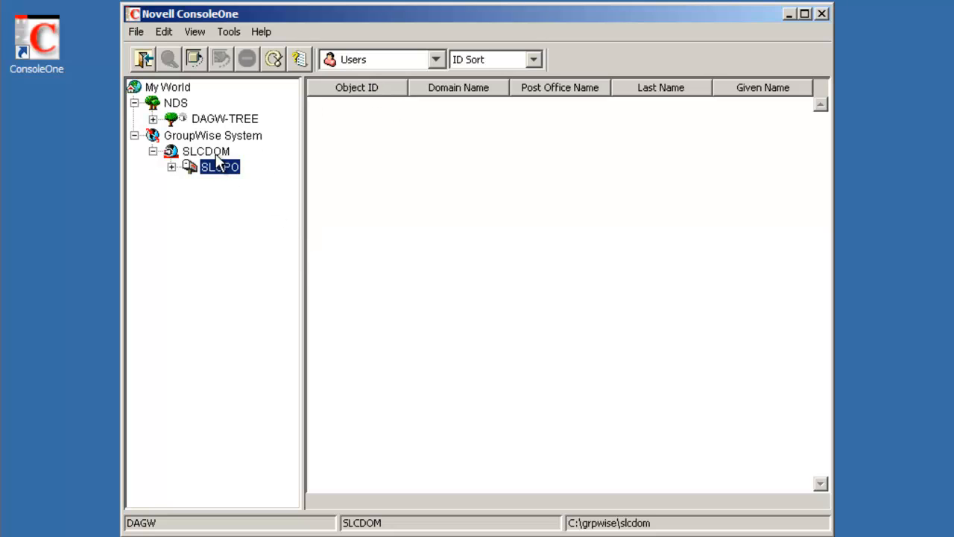
Set the SLCPO POA logging level to Verbose, apply it, and decline the SSL proxy prompt.
left_click(219, 167)
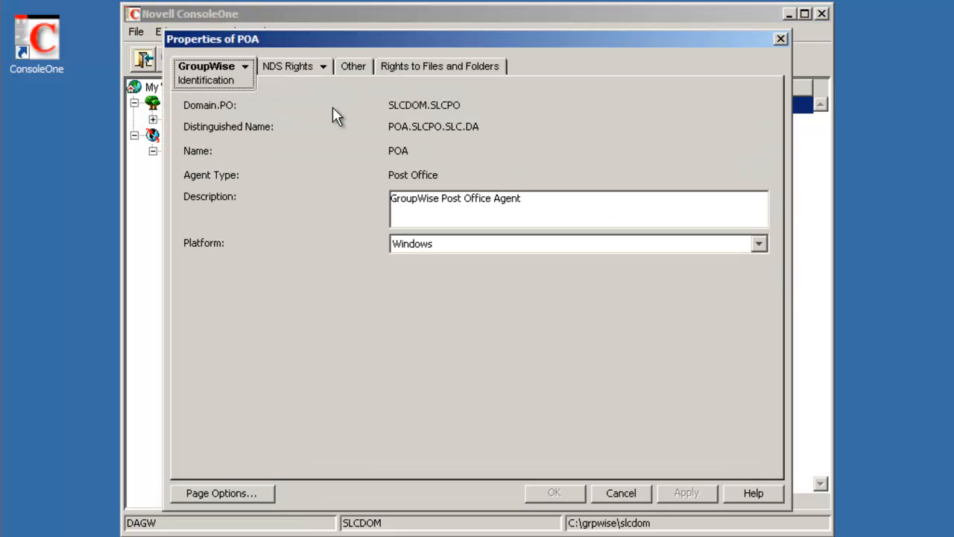
left_click(213, 65)
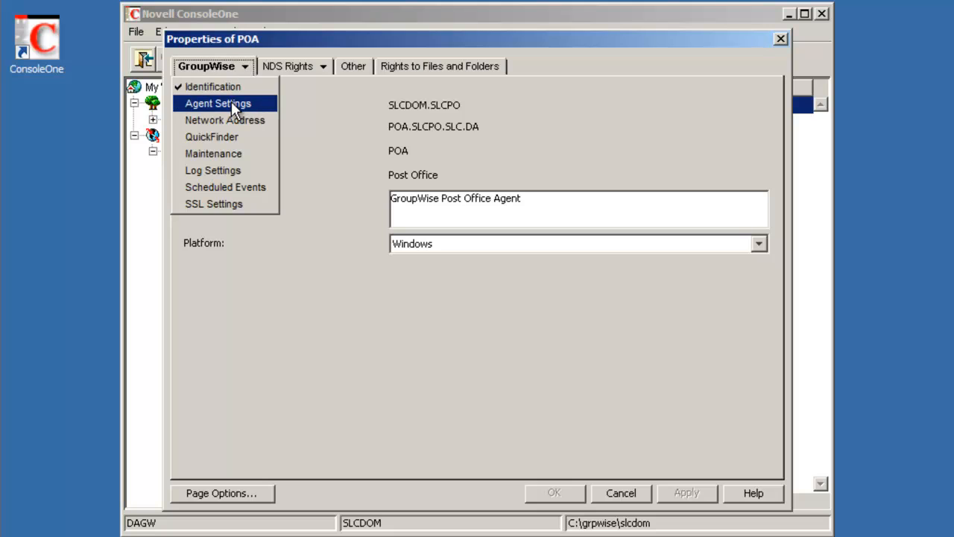
left_click(212, 170)
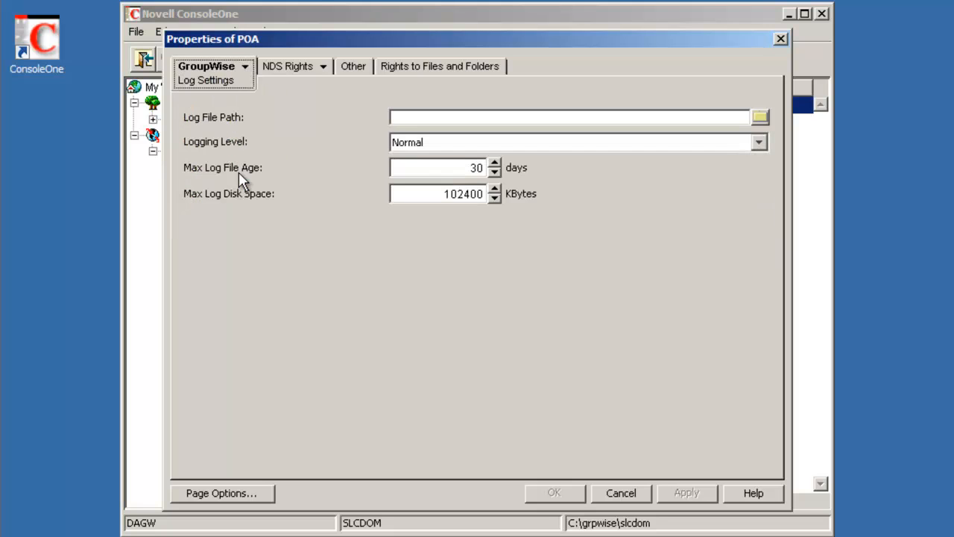
left_click(574, 142)
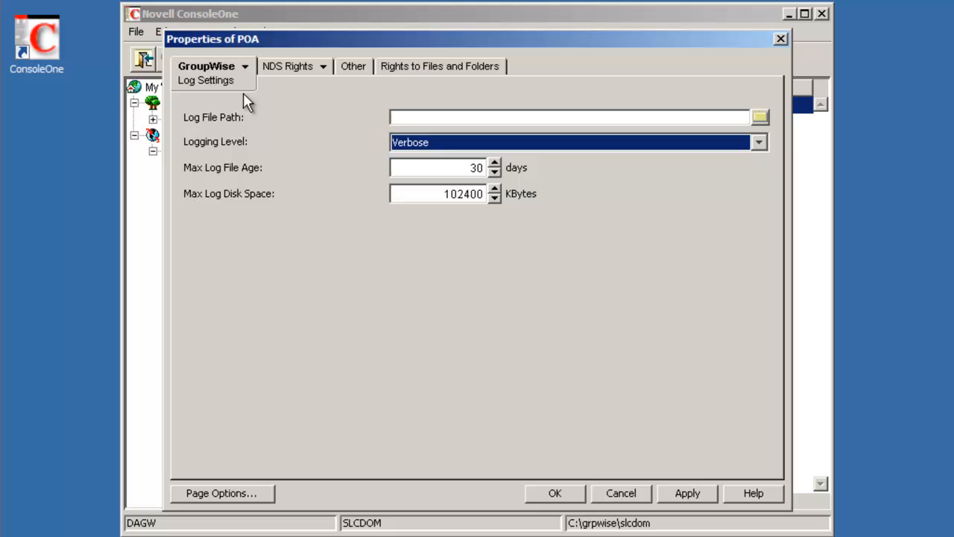
mouse_move(677, 498)
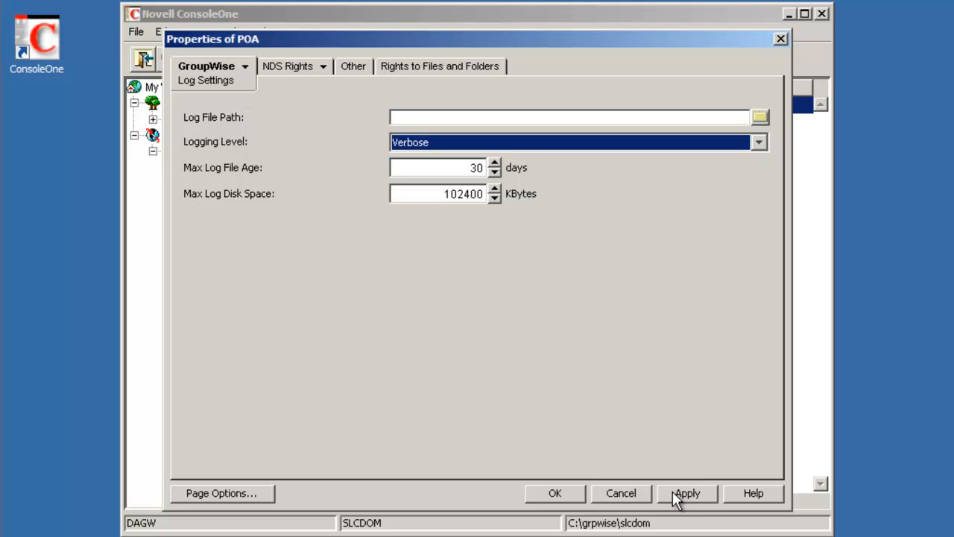
left_click(685, 492)
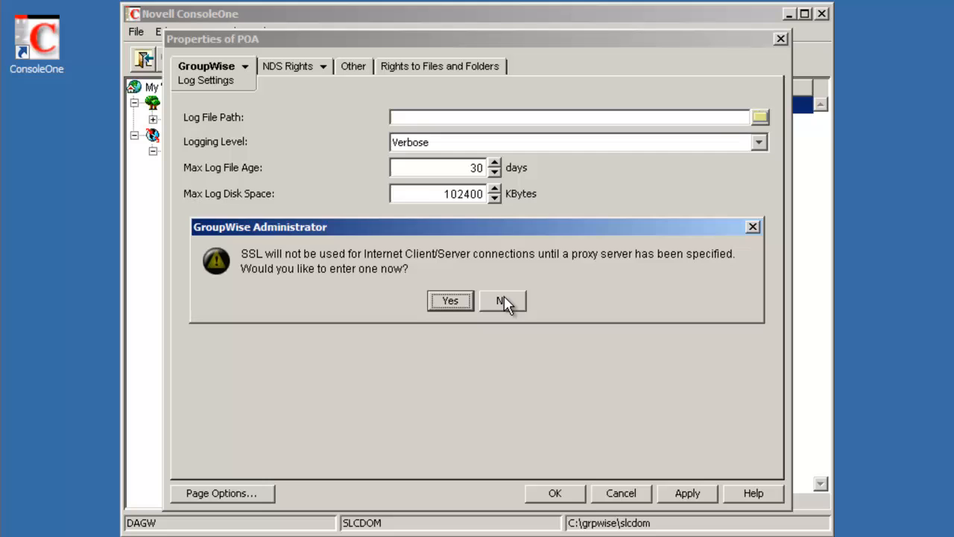
left_click(501, 301)
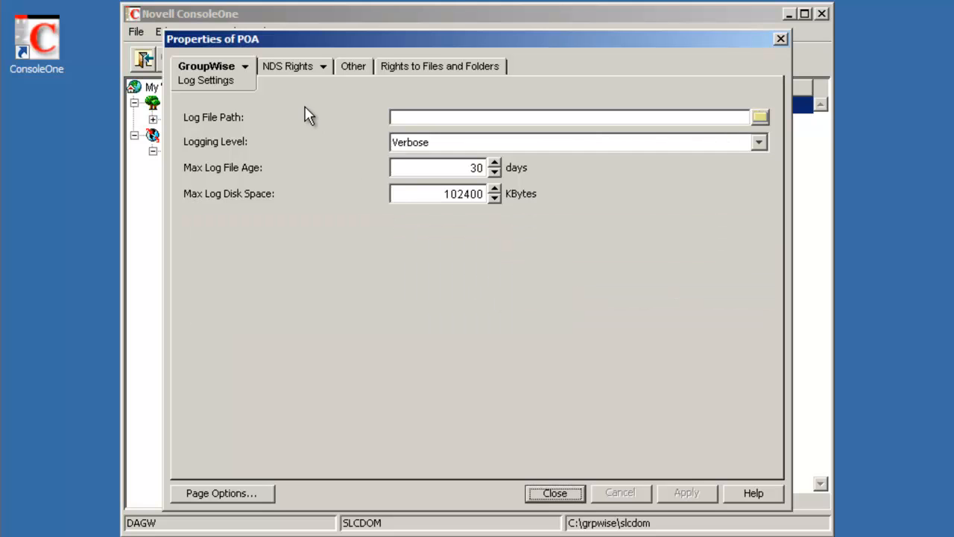
In POA Agent Settings, enter gwagent as the HTTP monitor user name.
left_click(211, 65)
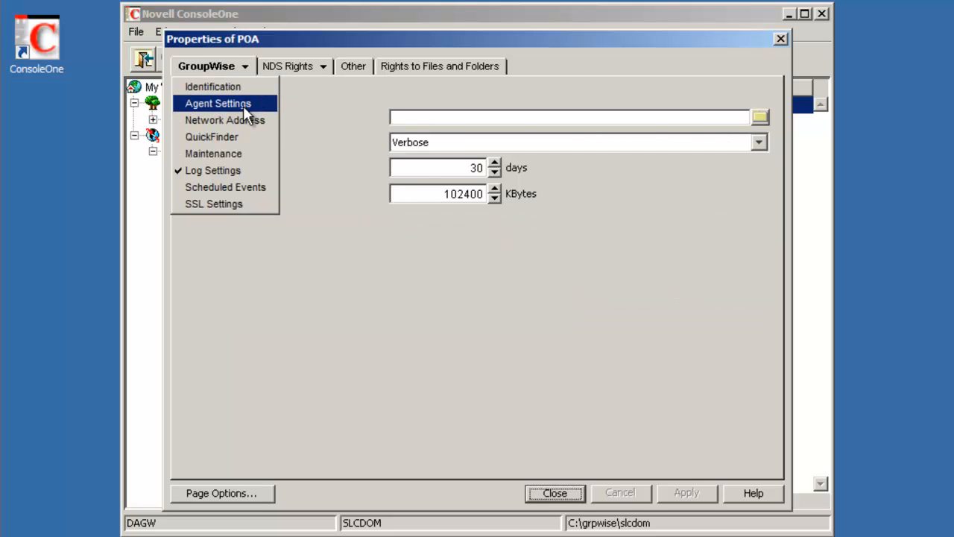
left_click(218, 103)
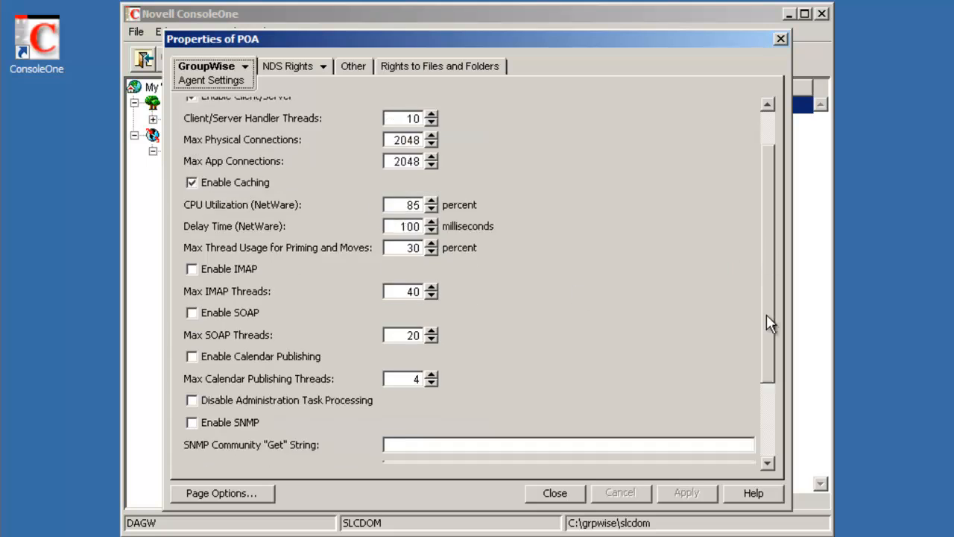
scroll("down", 3)
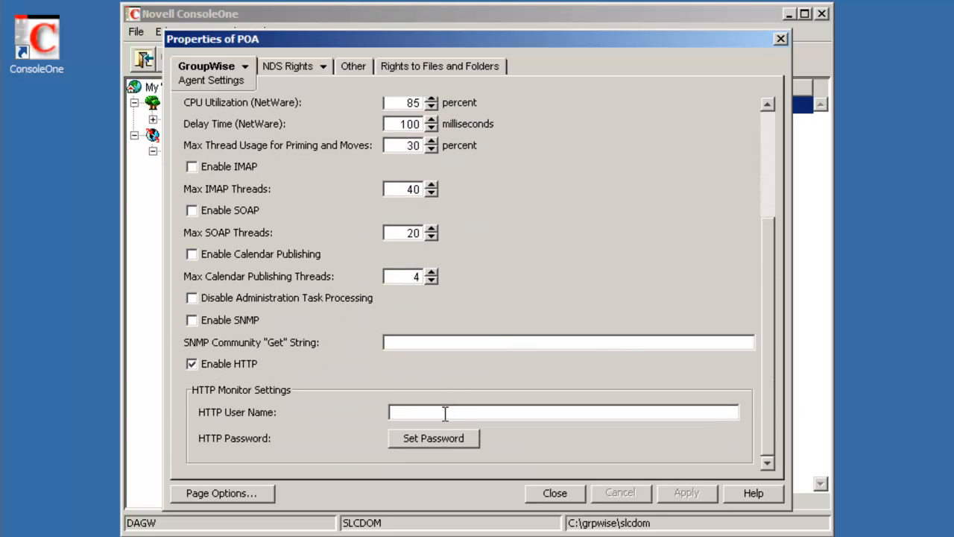
type("gwagent")
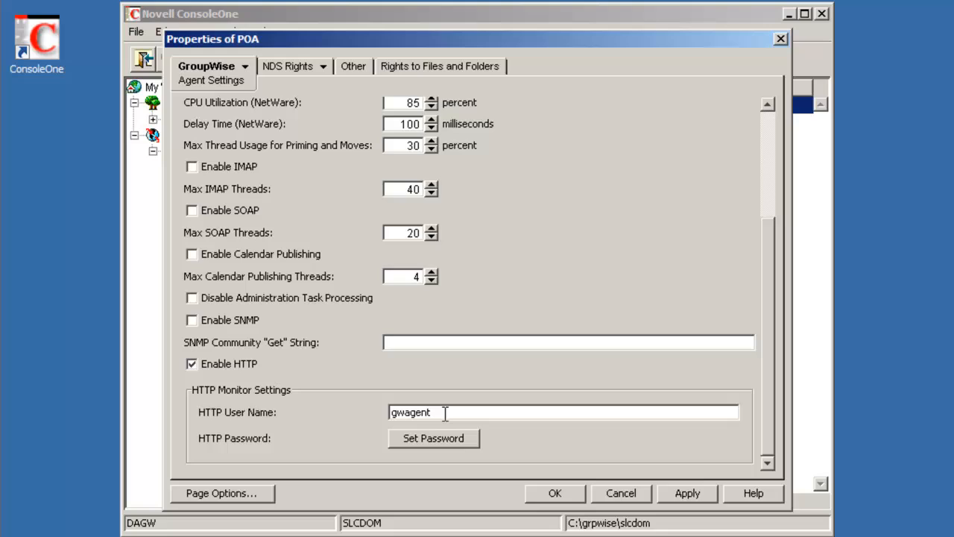
Set and confirm the POA's HTTP monitor password.
left_click(433, 439)
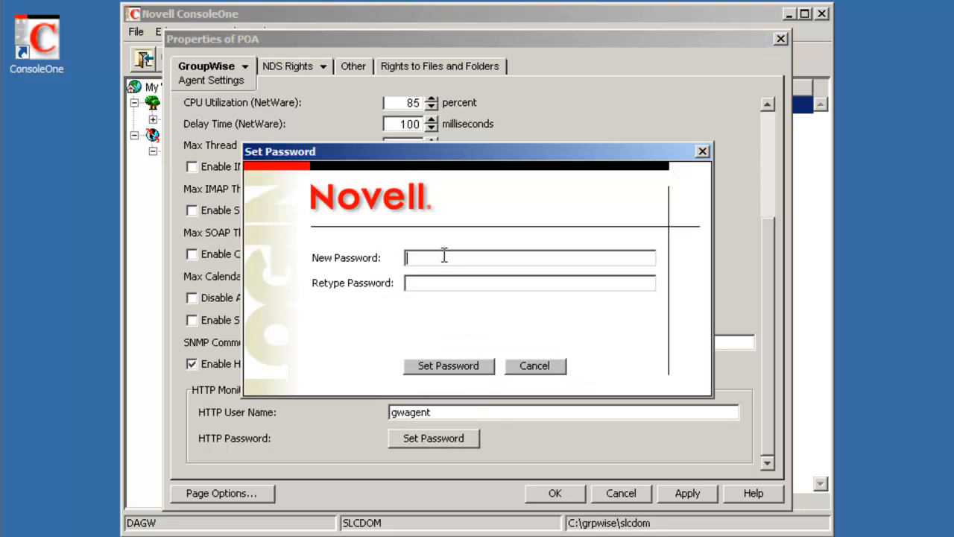
type("**")
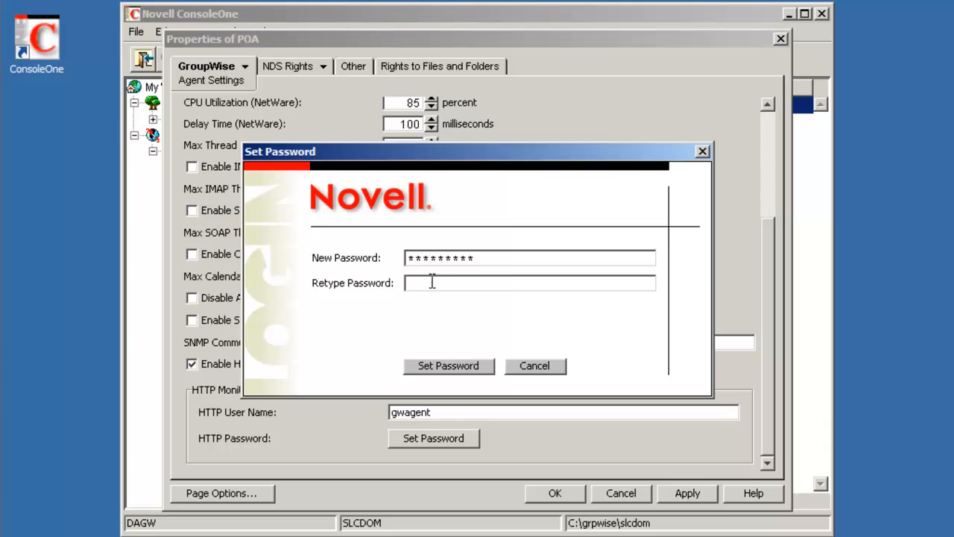
type("****")
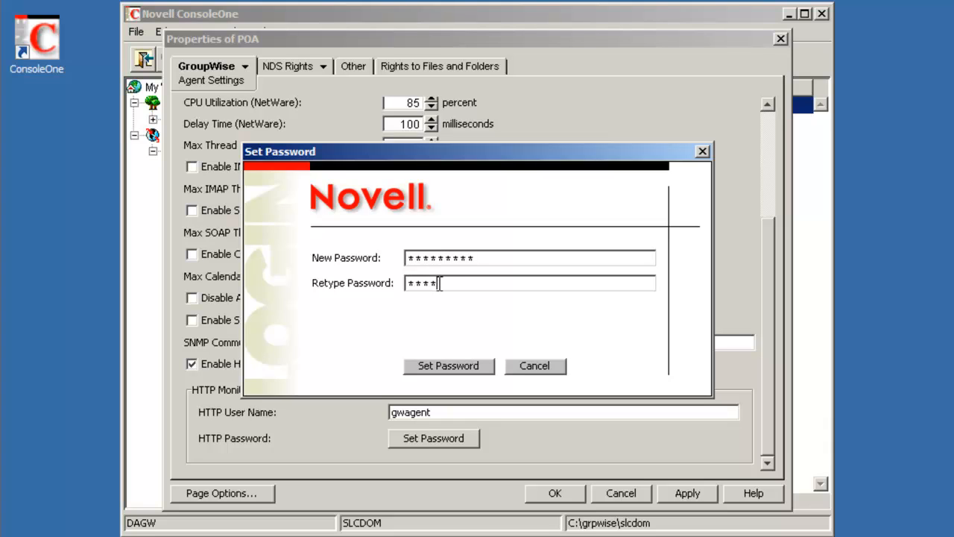
type("****")
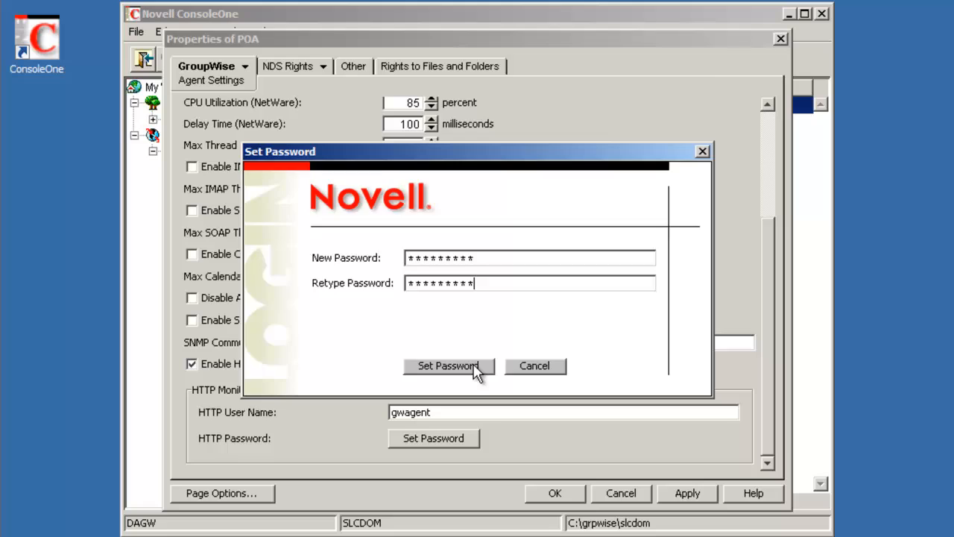
left_click(447, 366)
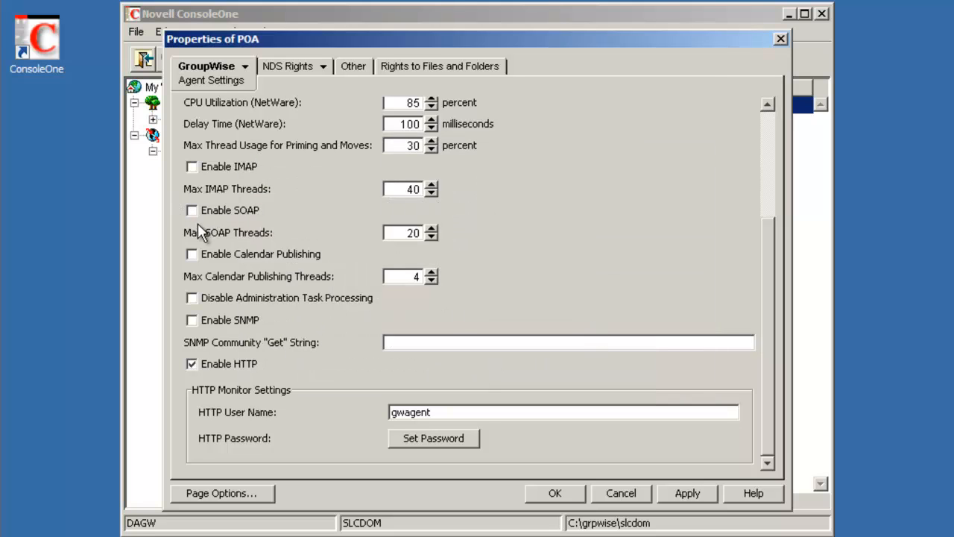
mouse_move(271, 237)
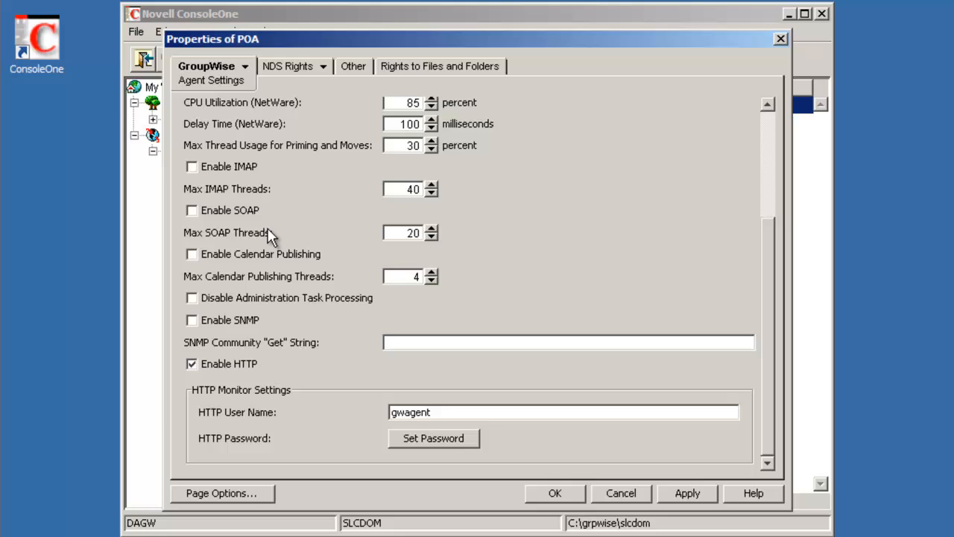
mouse_move(257, 221)
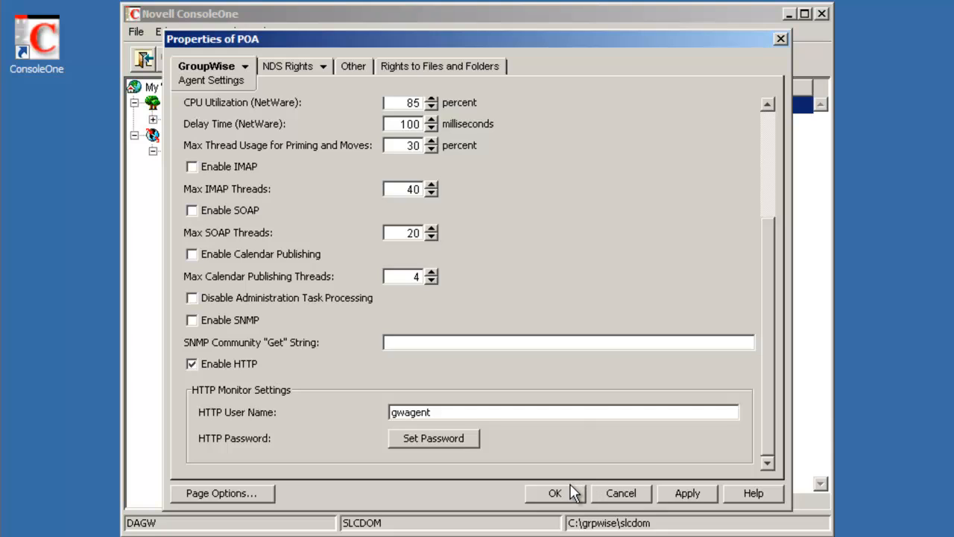
mouse_move(462, 394)
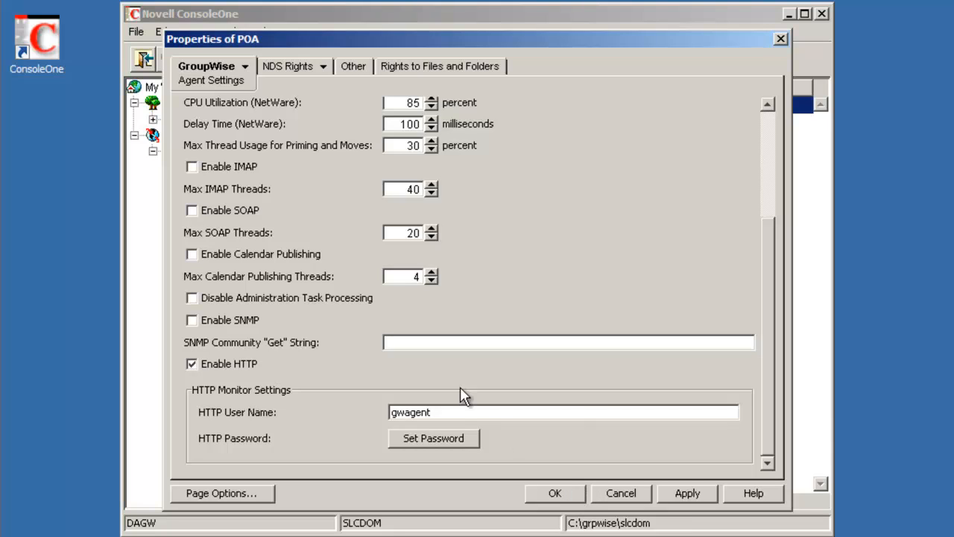
On Network Address, disable SSL for internal client/server connections and save the POA properties.
left_click(211, 66)
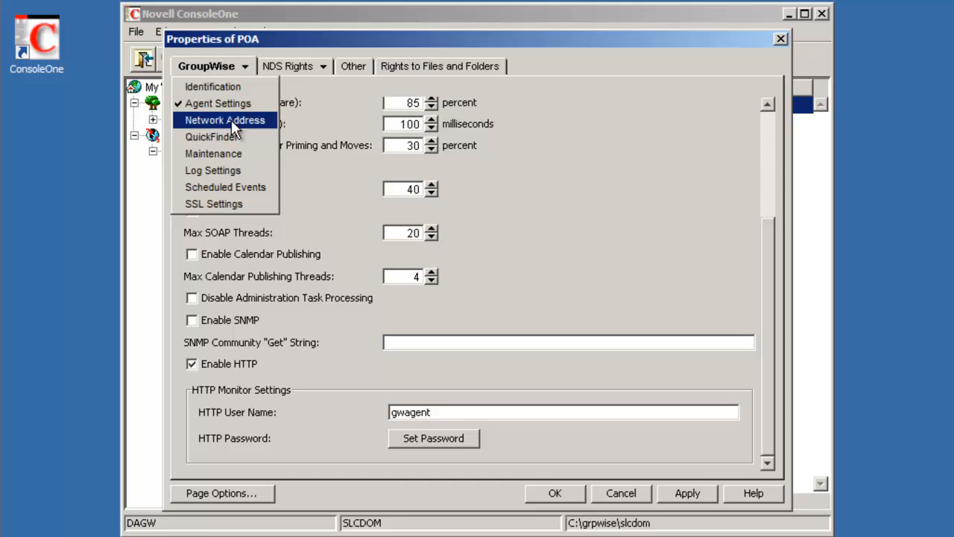
left_click(223, 119)
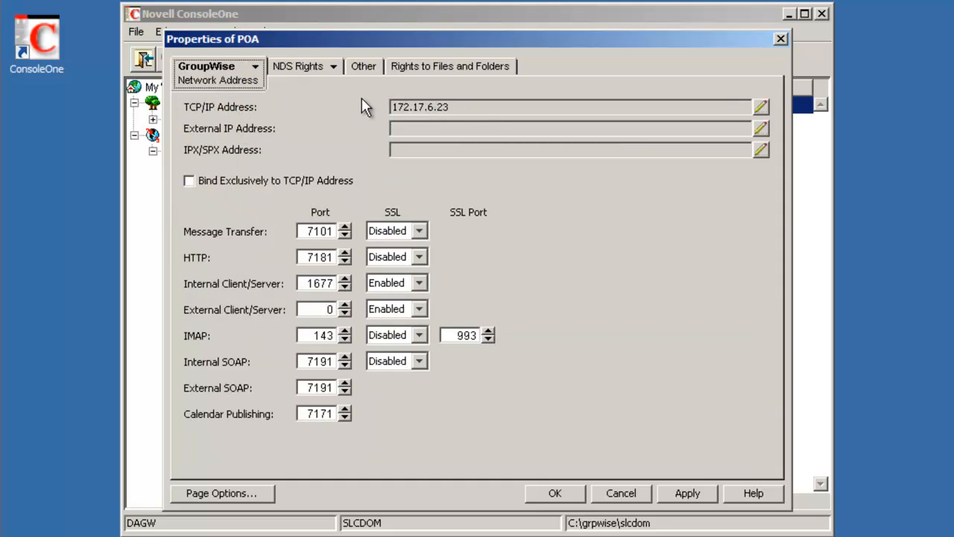
mouse_move(477, 313)
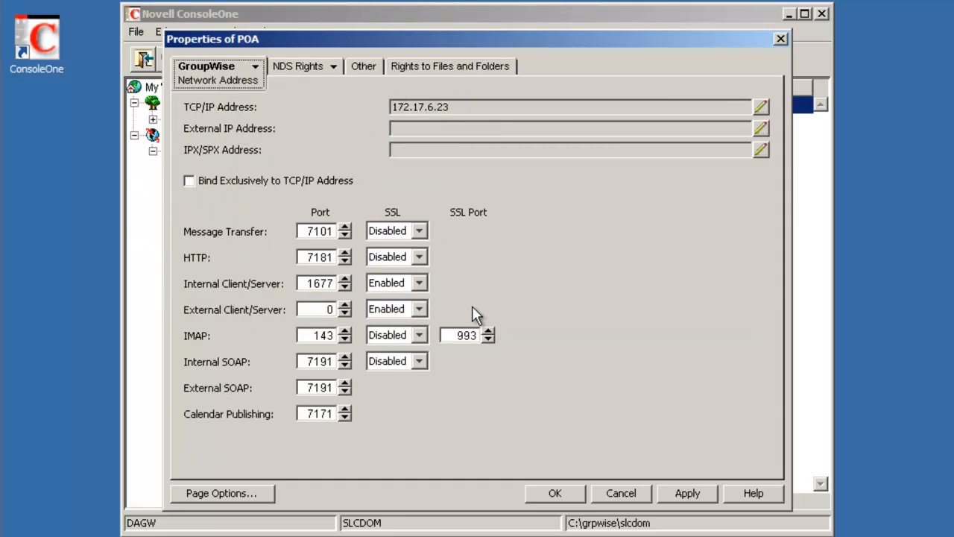
mouse_move(425, 298)
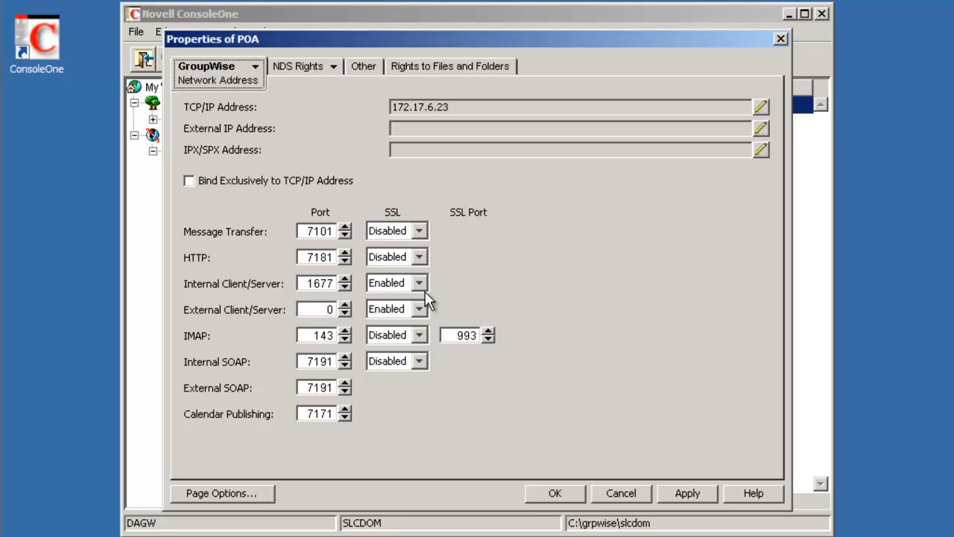
left_click(419, 283)
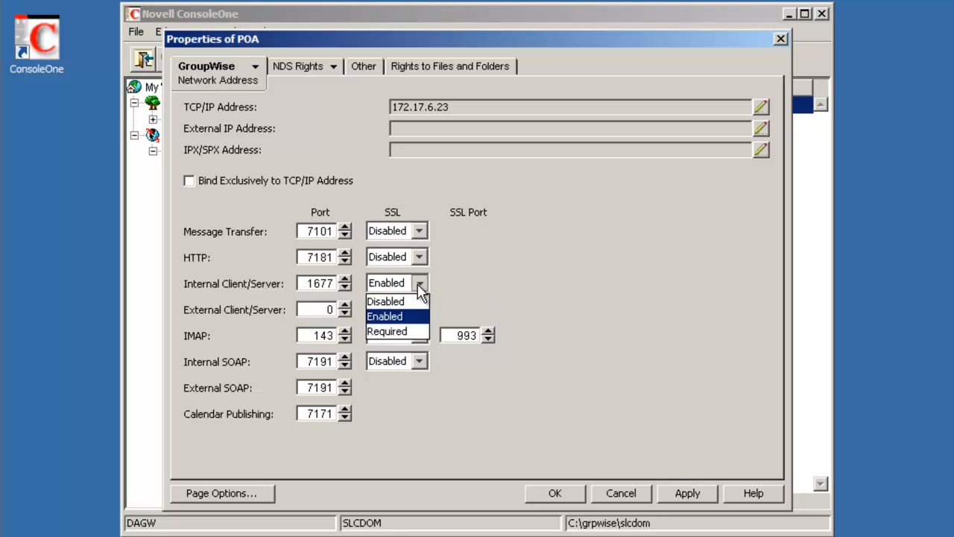
left_click(386, 301)
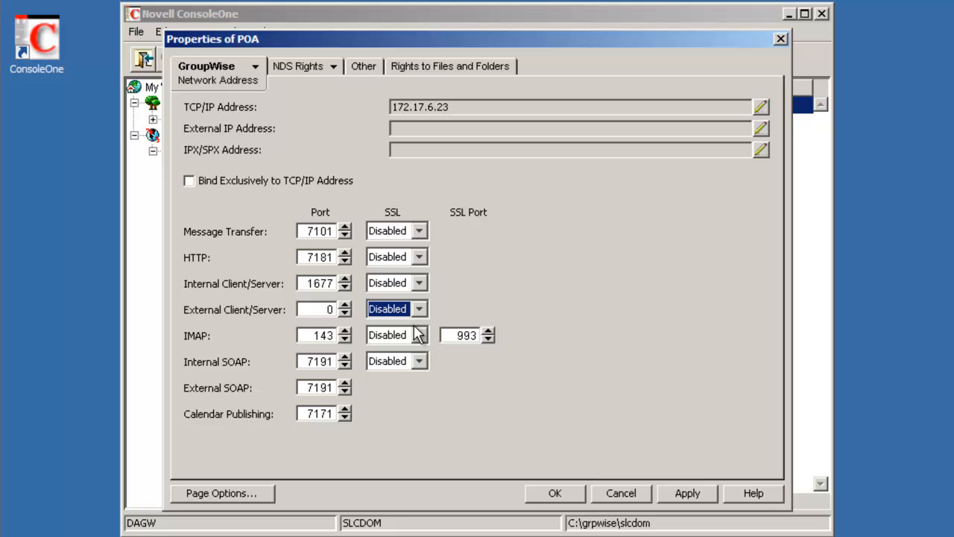
mouse_move(564, 481)
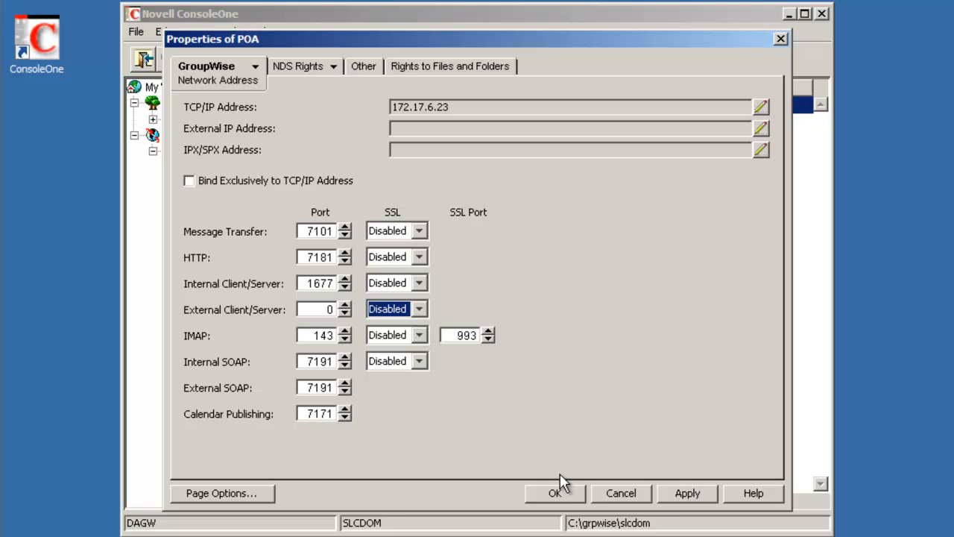
left_click(555, 492)
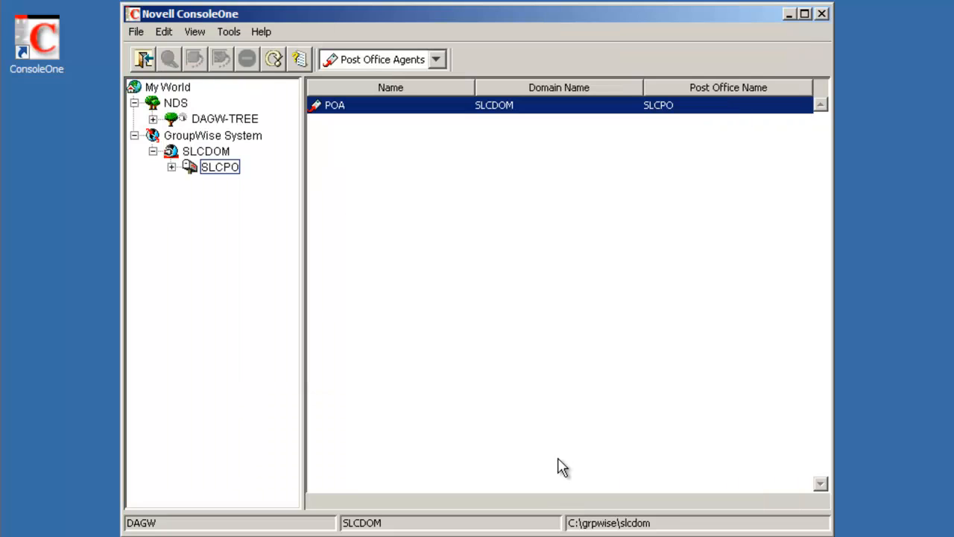
In the SLCDOM MTA's Agent Settings, enter gwagent as the HTTP monitor user name.
left_click(466, 60)
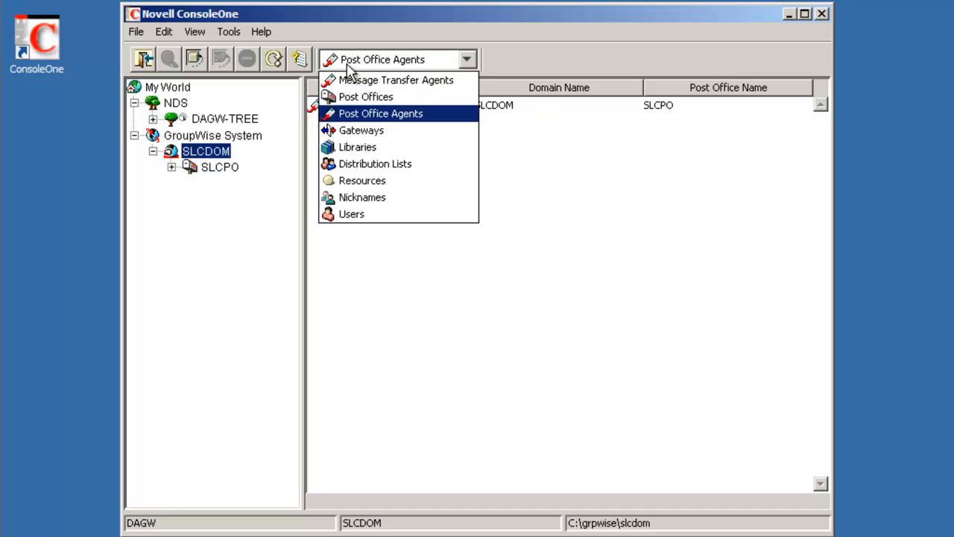
left_click(397, 81)
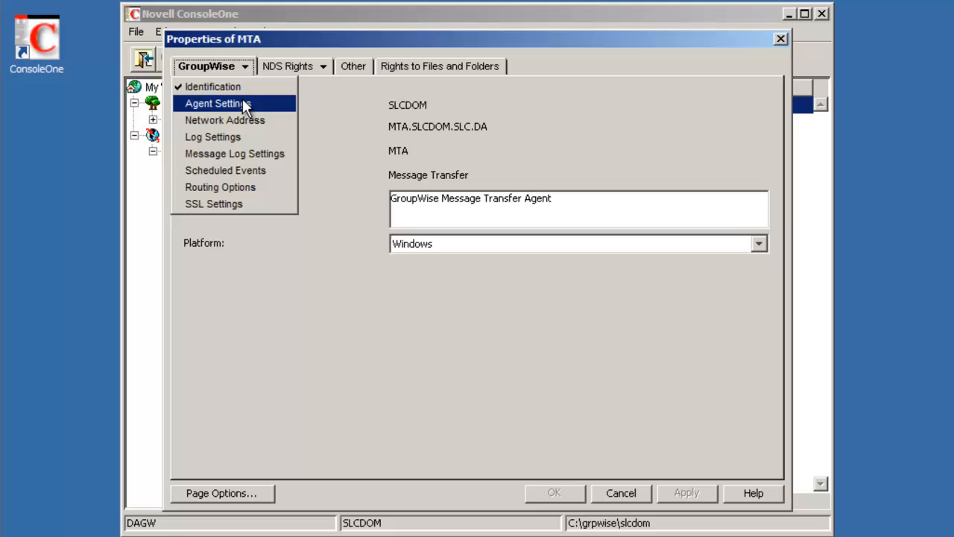
left_click(217, 102)
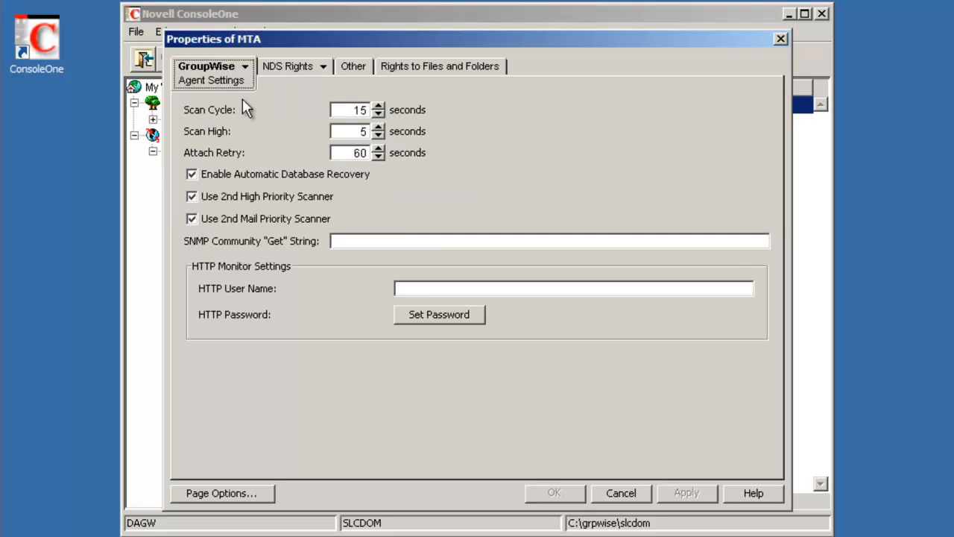
type("gwa")
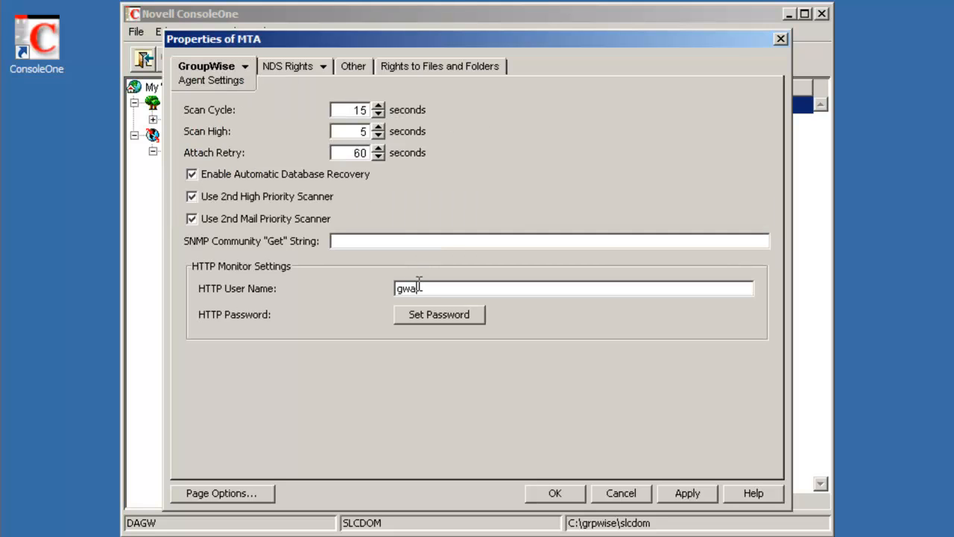
type("gn")
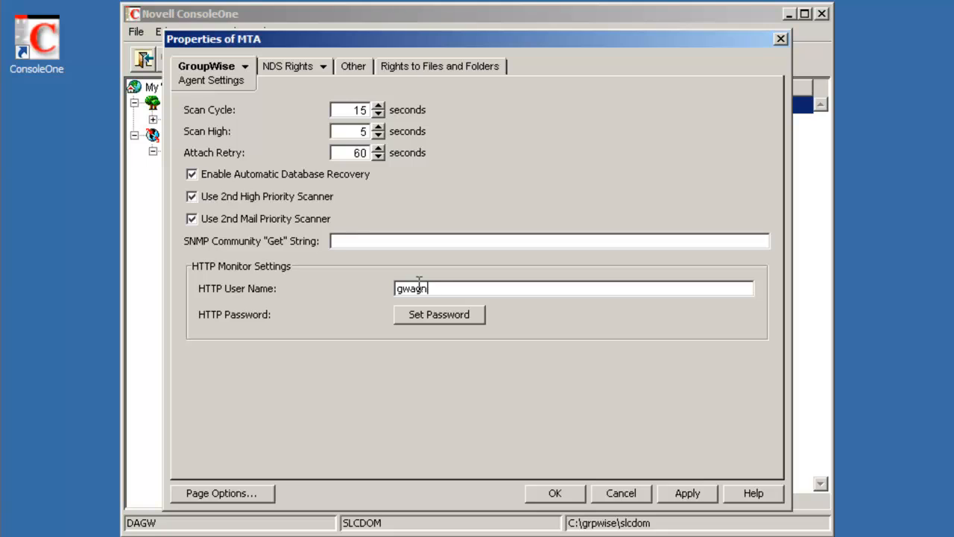
key("BackSpace")
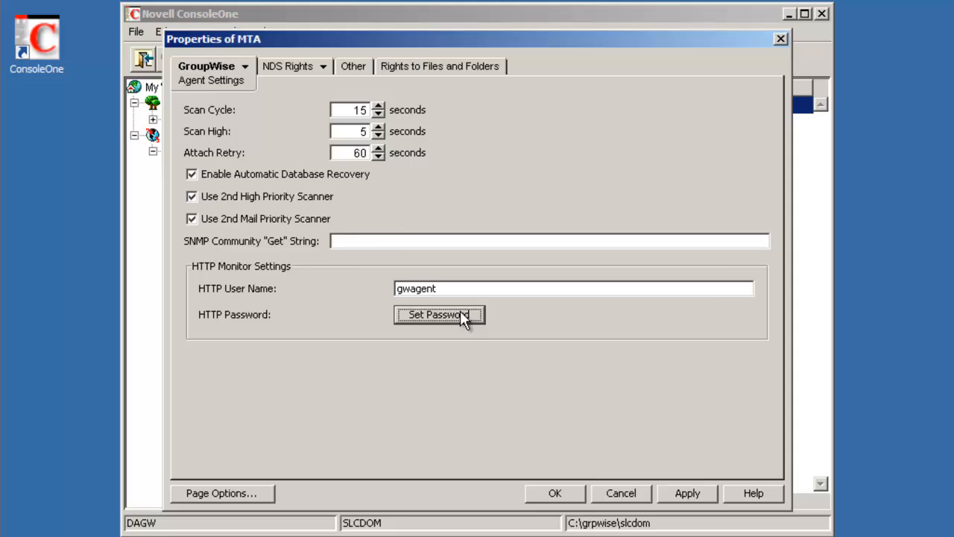
Set and confirm the MTA's HTTP monitor password, then move on to the GWIA properties.
left_click(438, 313)
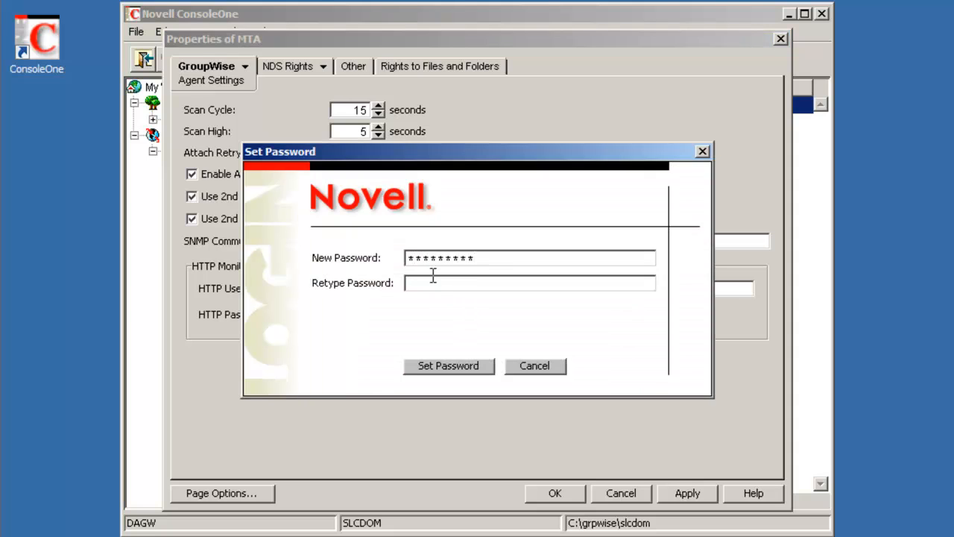
type("****")
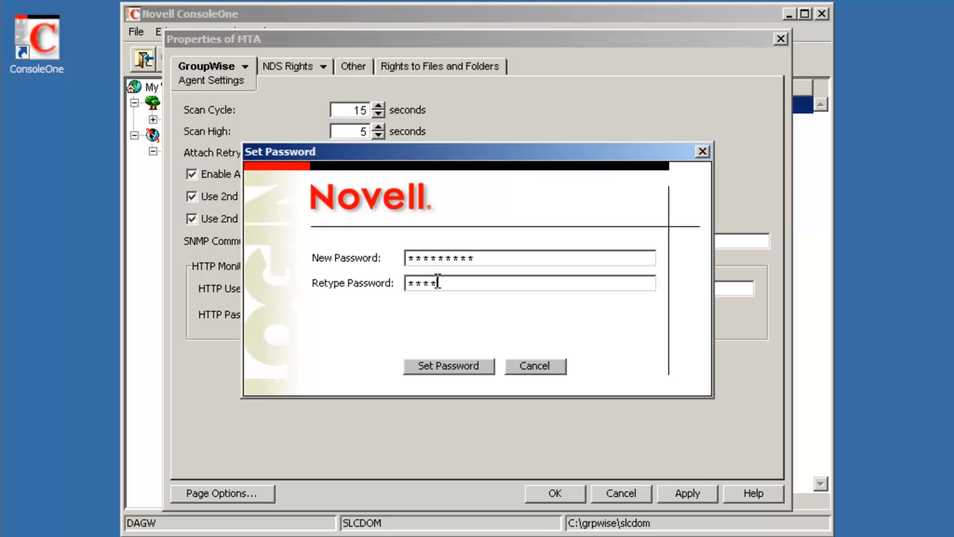
type("****")
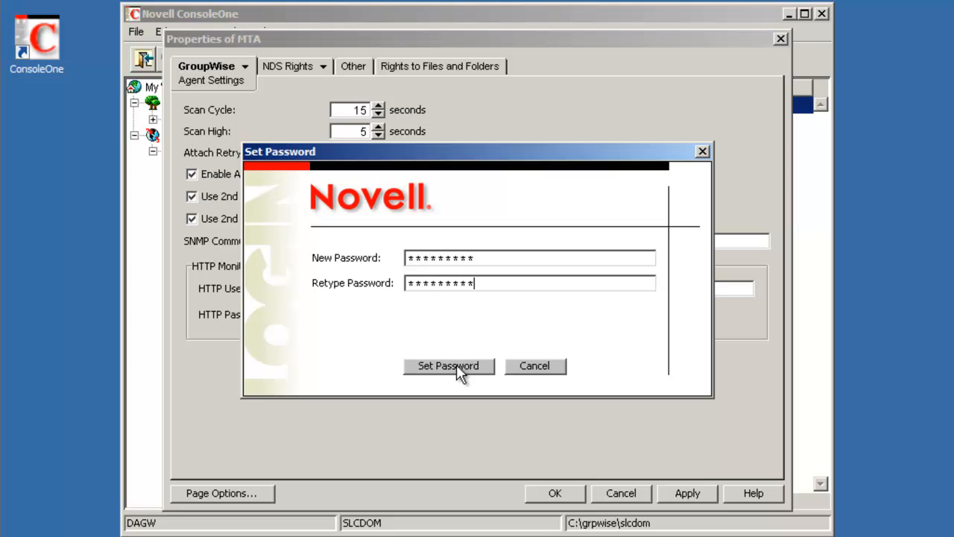
left_click(447, 365)
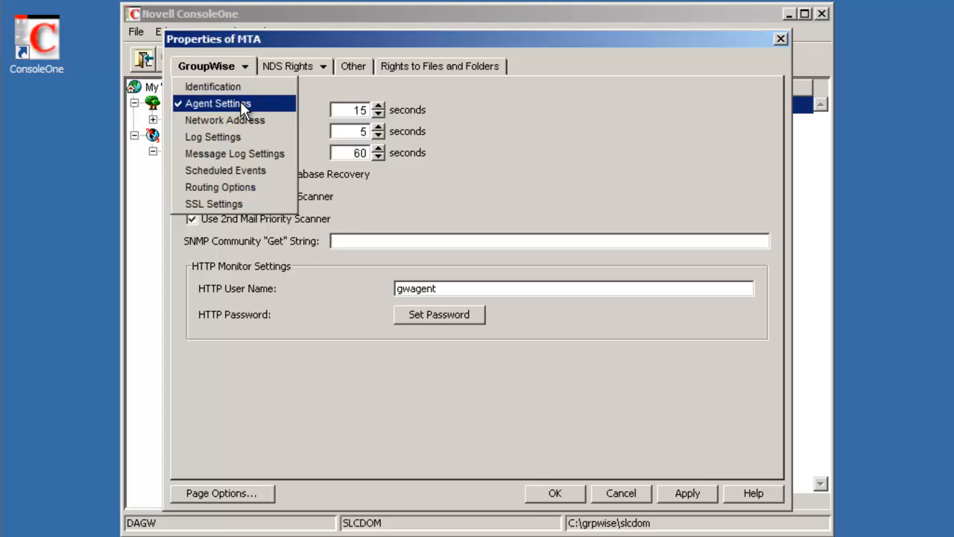
left_click(212, 137)
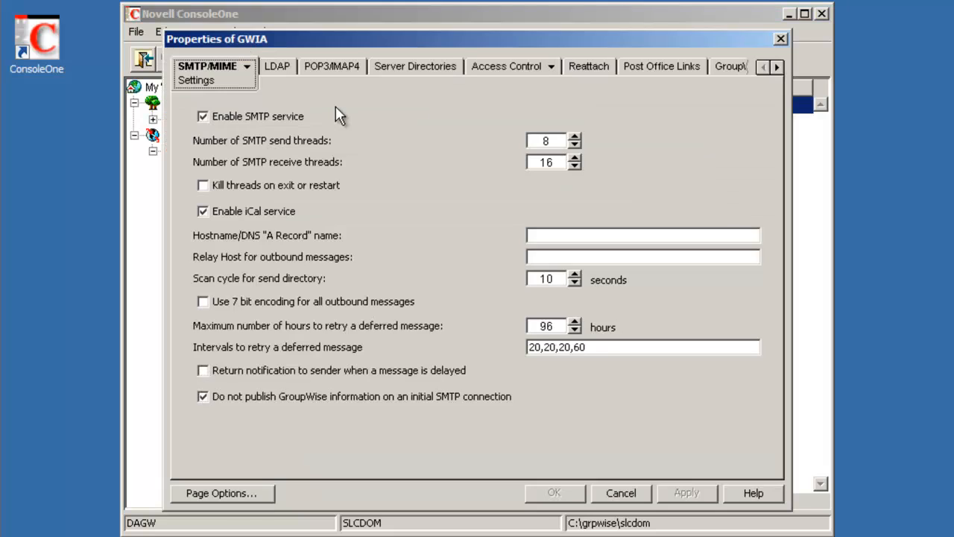
mouse_move(439, 96)
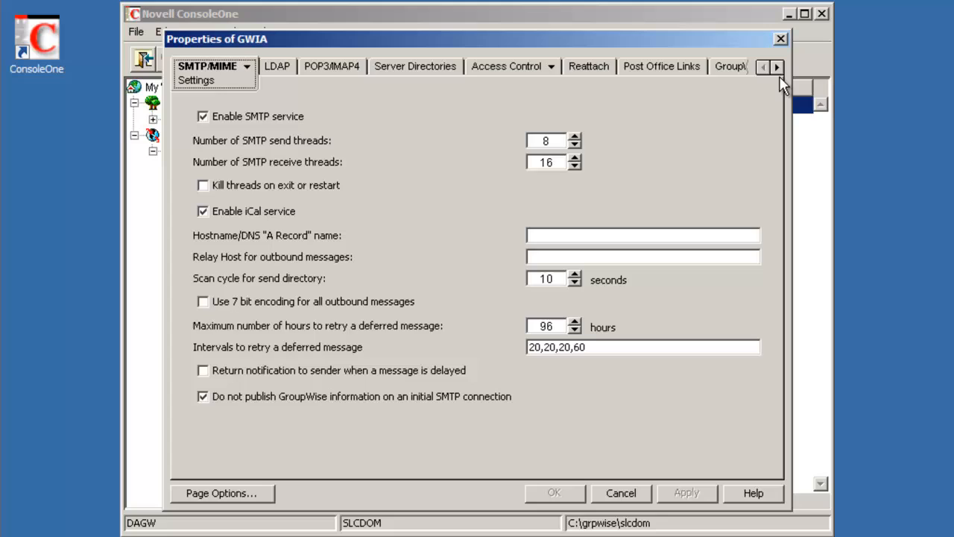
Set the GWIA Logging Level to Verbose on the GroupWise Log Settings page.
left_click(777, 66)
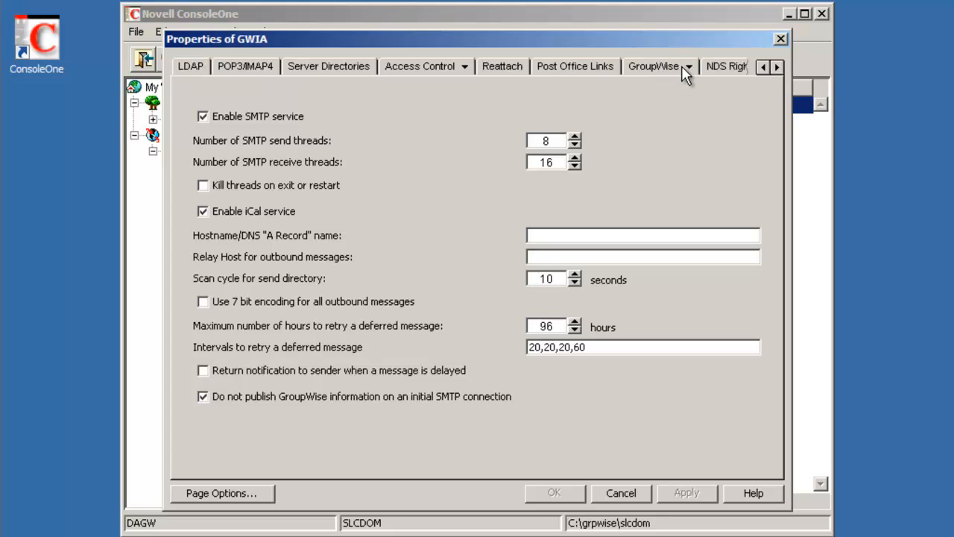
left_click(686, 66)
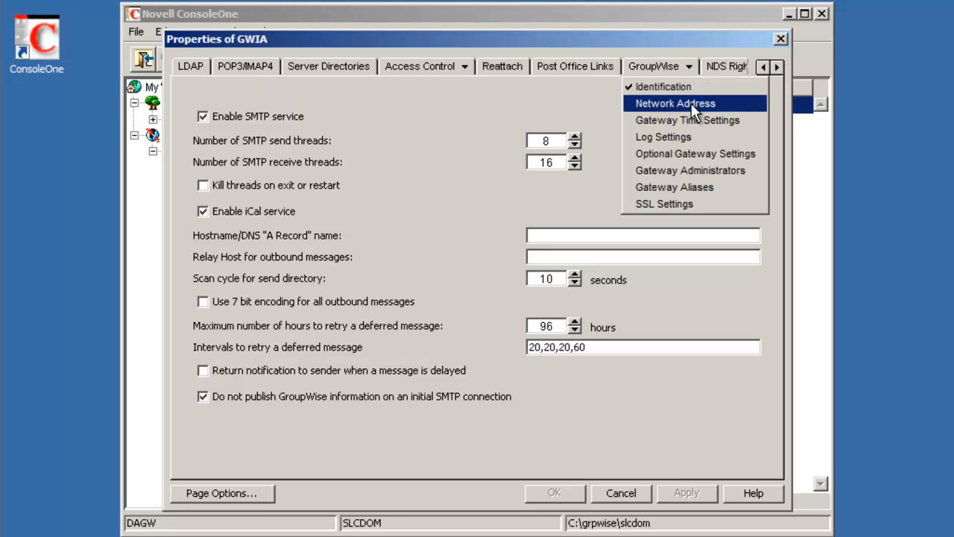
left_click(662, 138)
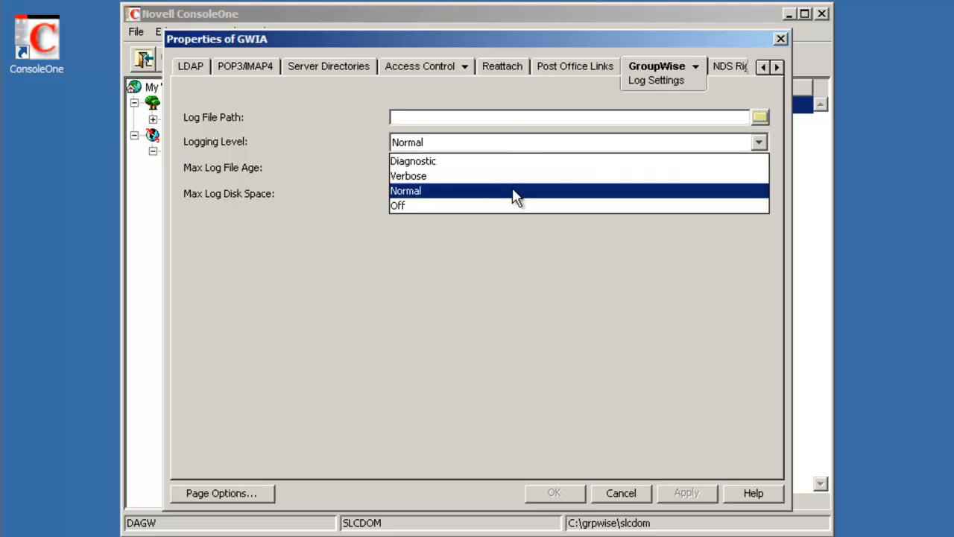
left_click(409, 176)
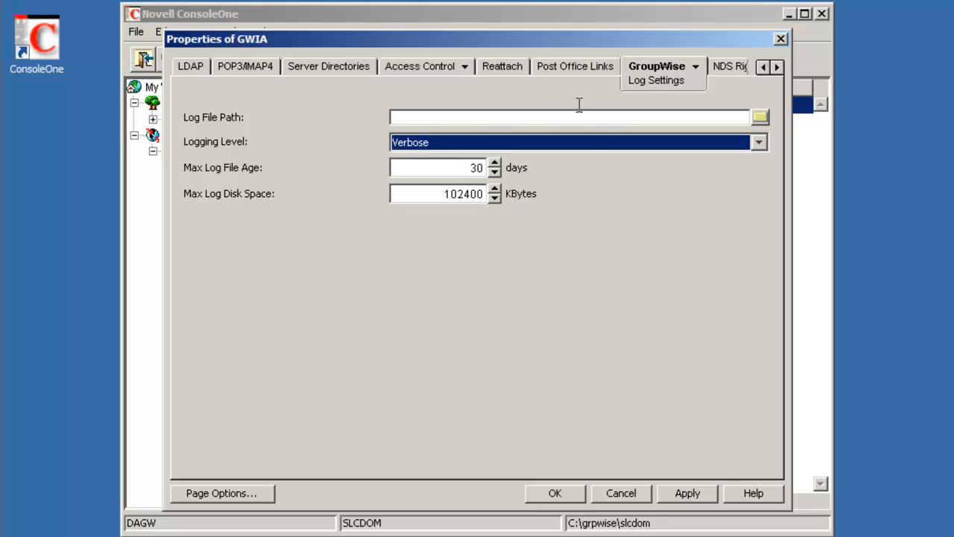
Switch to the GroupWise Gateway Administrators page to add an administrator.
left_click(693, 66)
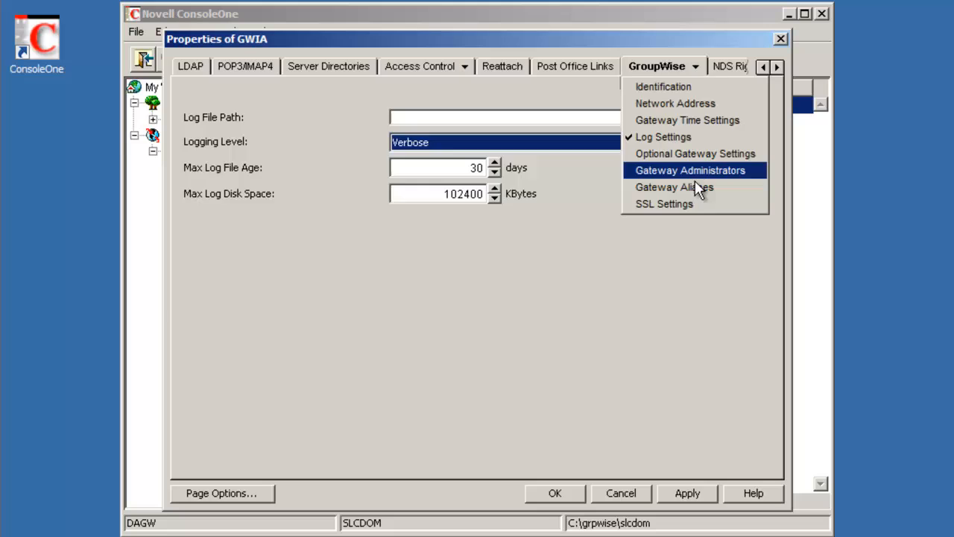
left_click(688, 170)
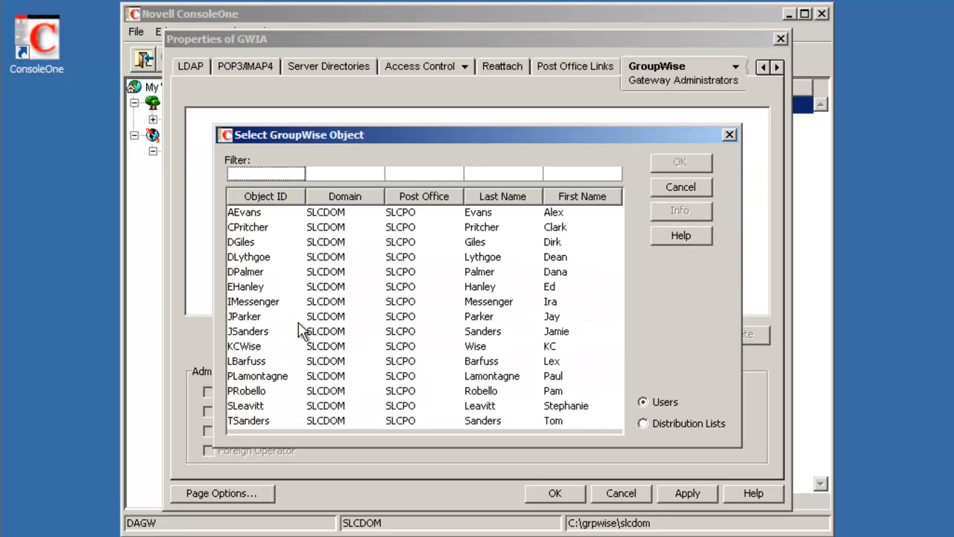
Choose an SLCPO user as the GWIA gateway administrator and confirm the selection.
left_click(256, 375)
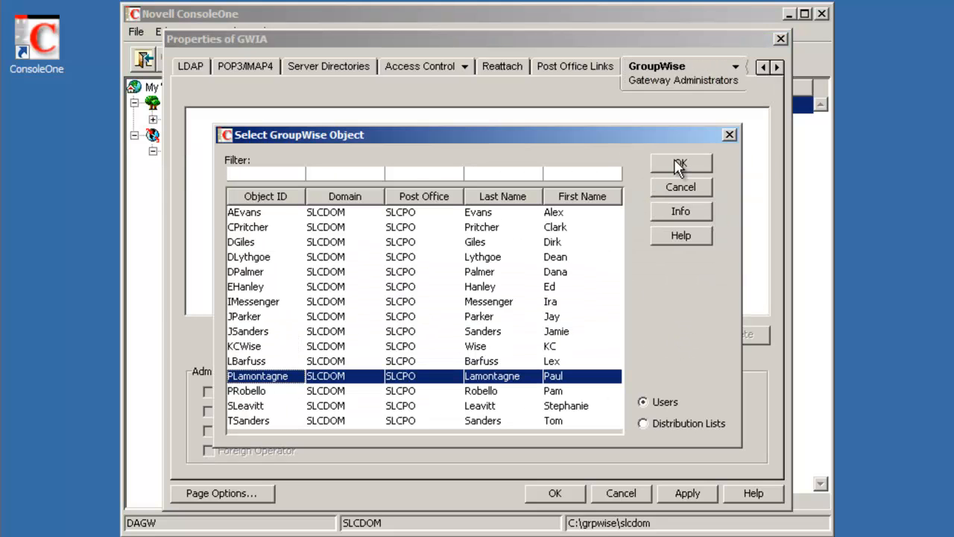
left_click(680, 164)
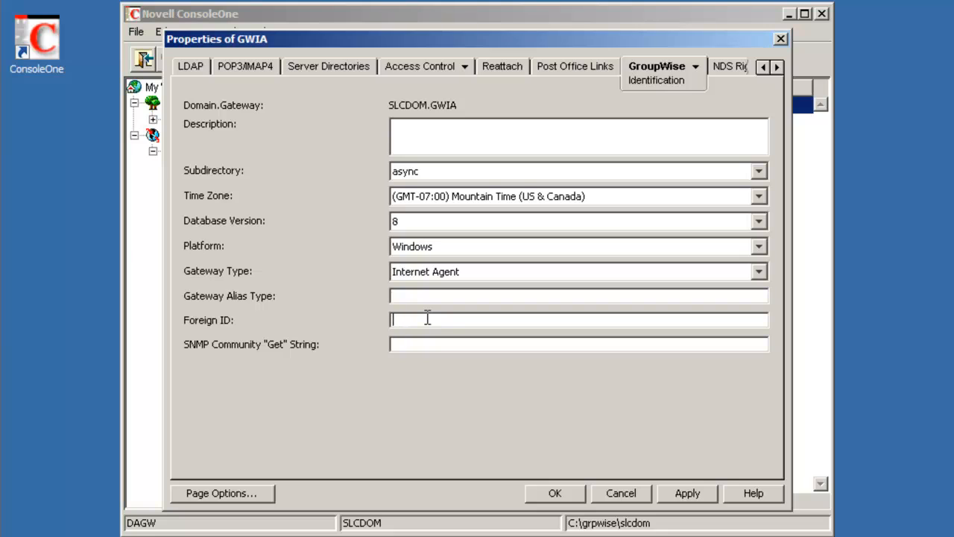
Enter digitalairlines.com as the GWIA Foreign ID and save the gateway properties with OK.
type("digitalairlines")
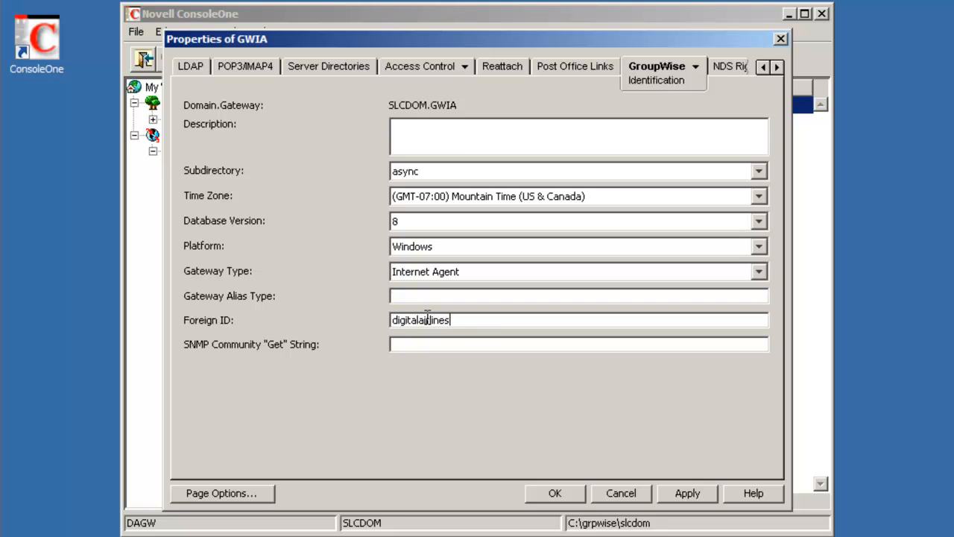
type(".com")
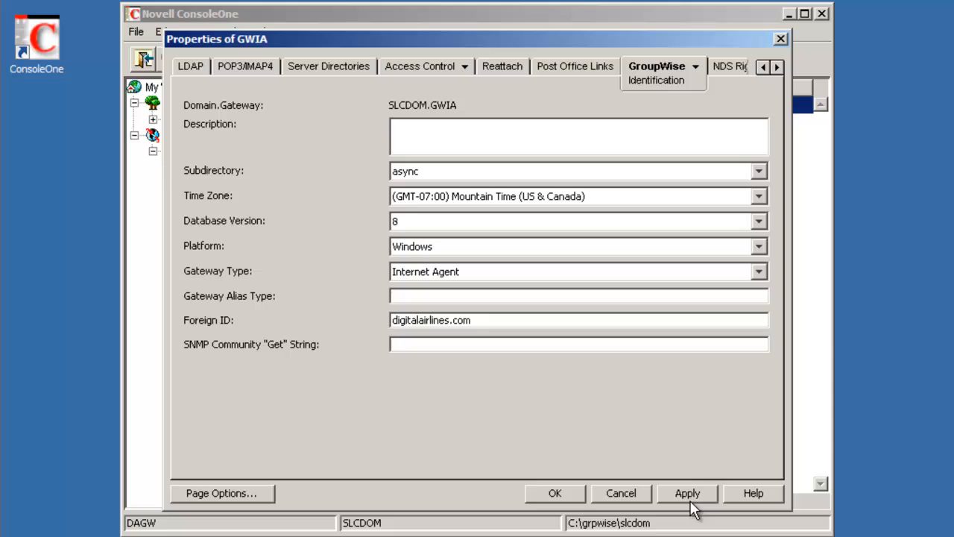
left_click(555, 492)
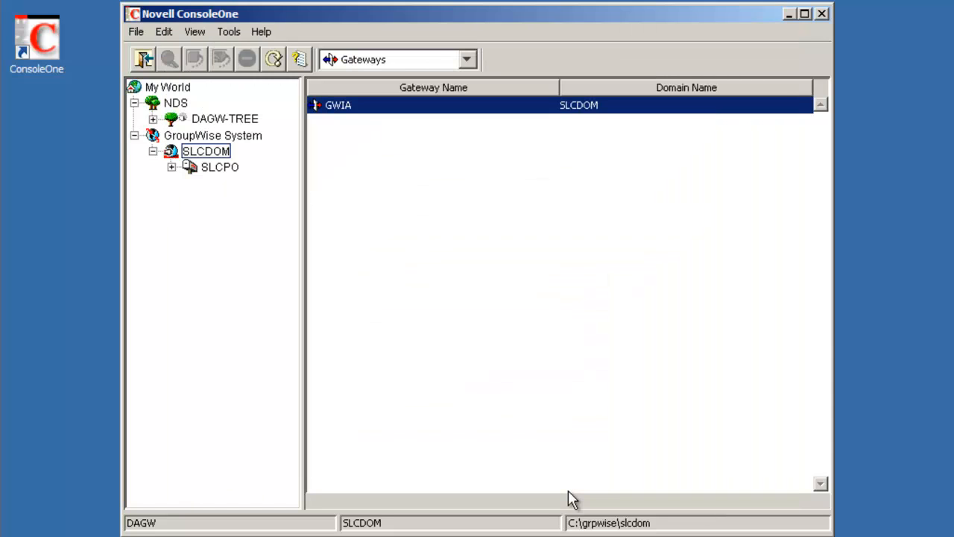
mouse_move(525, 480)
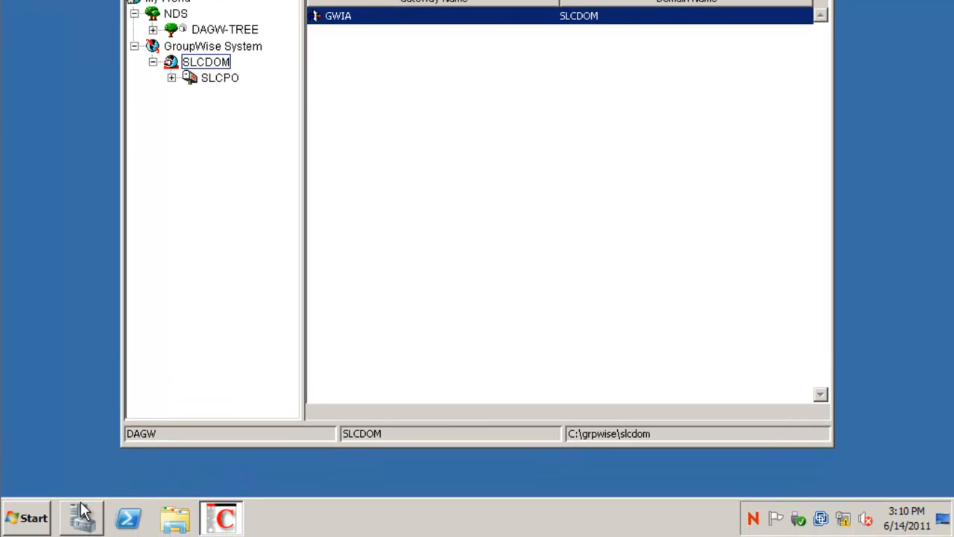
Launch Internet Explorer from the Windows Start menu.
left_click(27, 517)
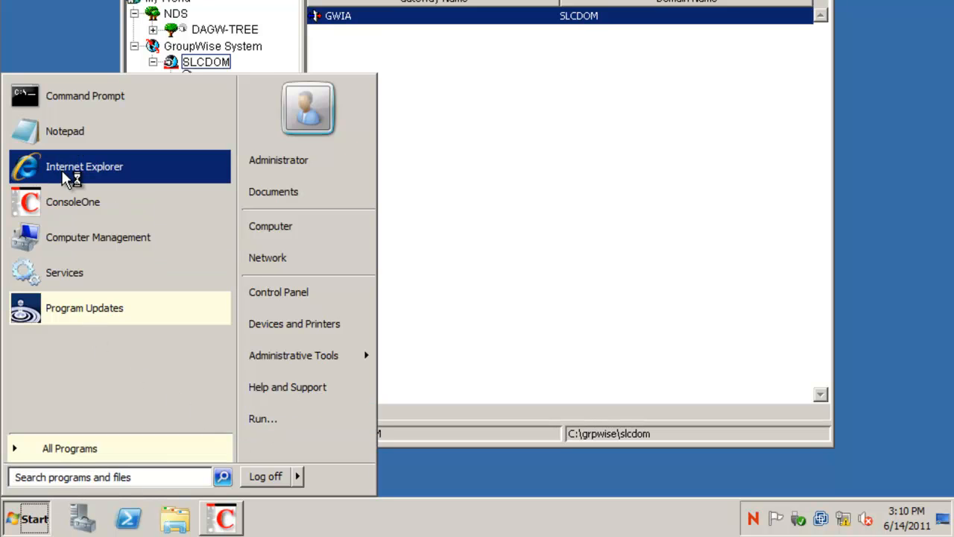
left_click(84, 167)
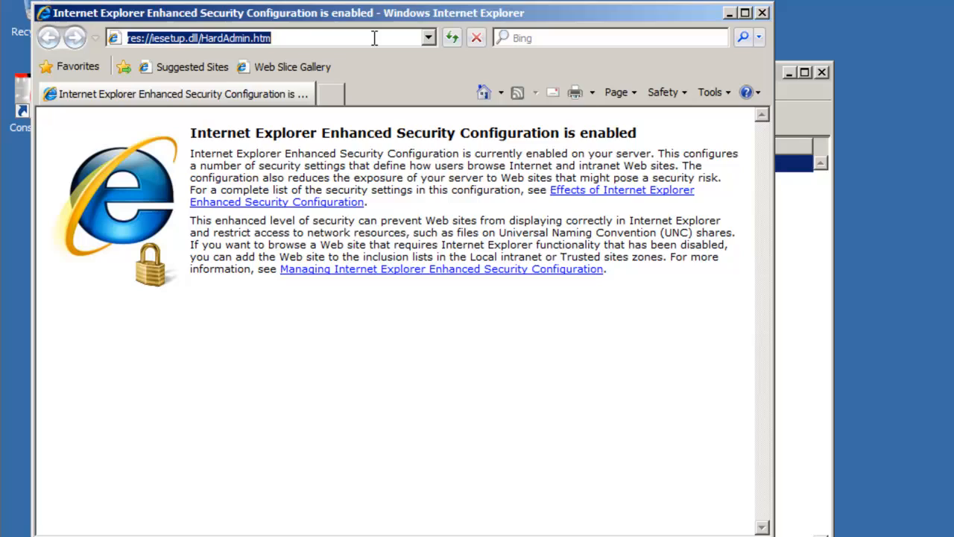
type("http://172.")
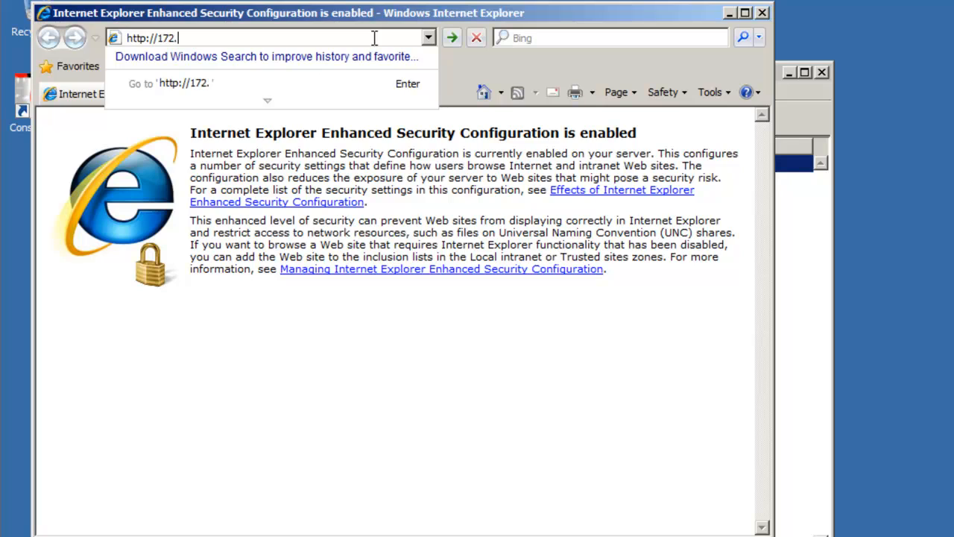
type("17.6.23")
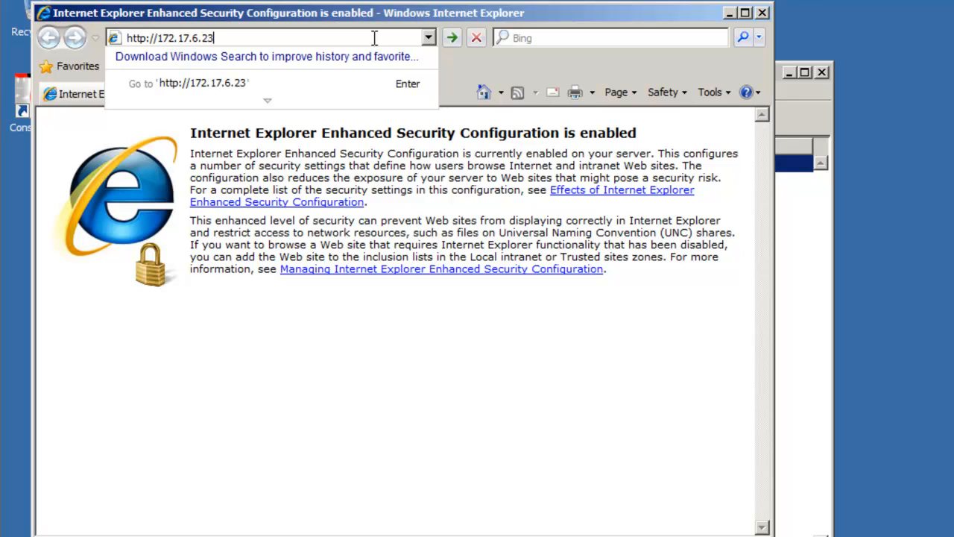
type(":7180/")
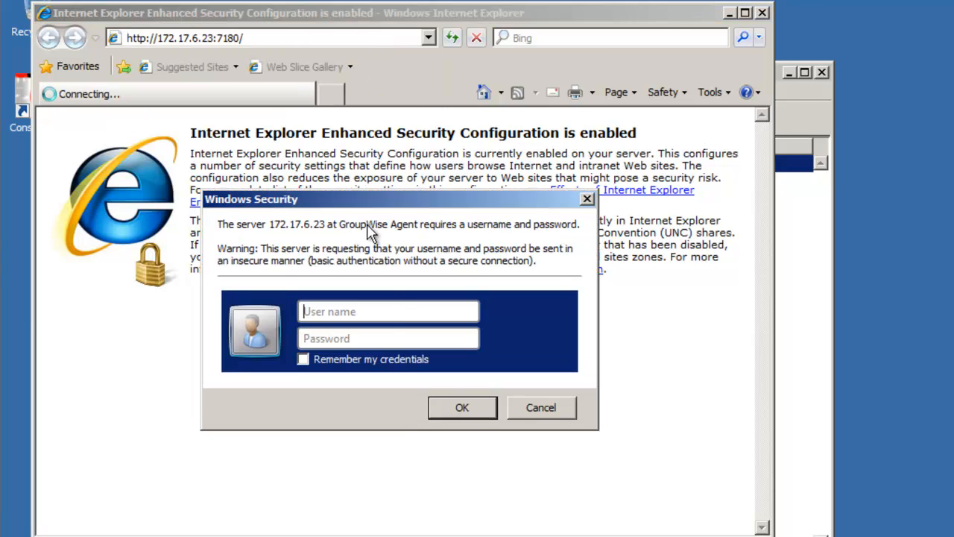
left_click(388, 311)
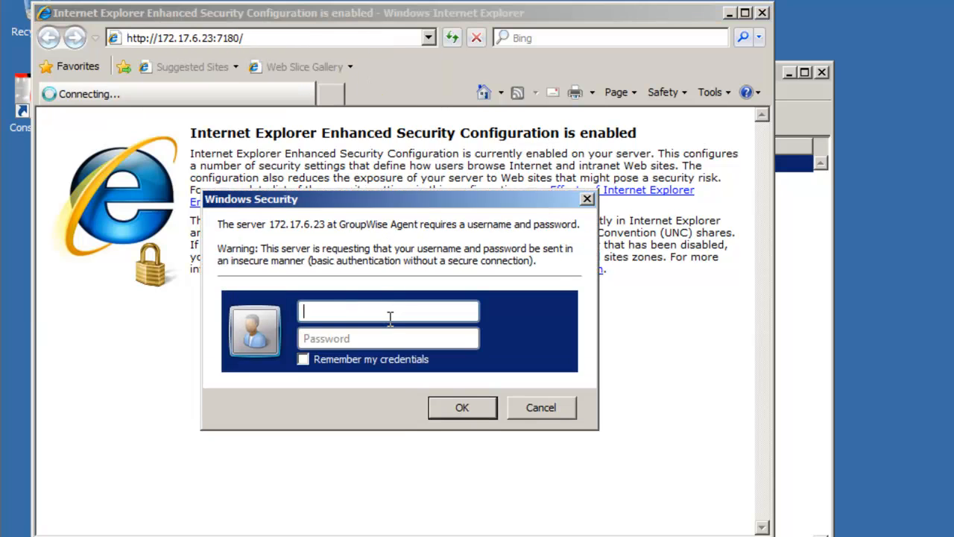
type("gwage")
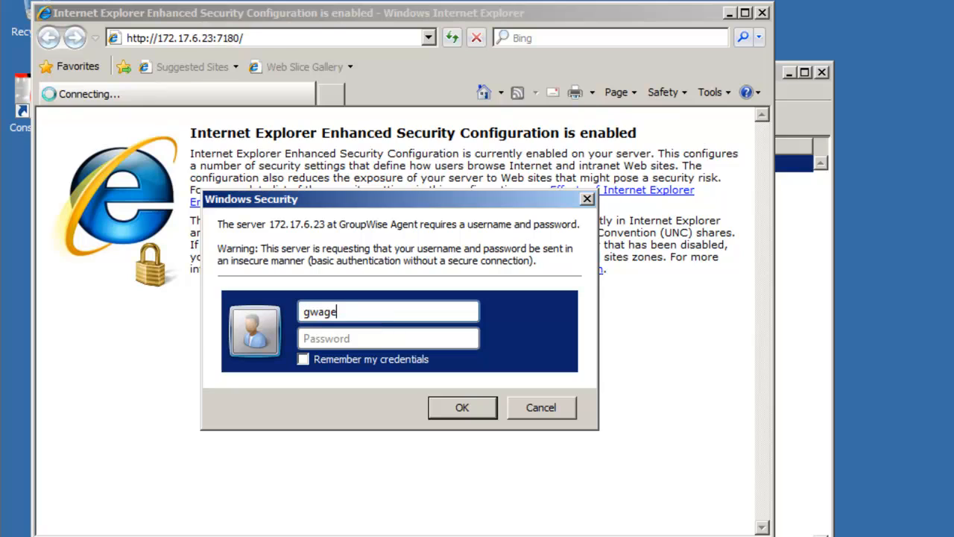
type("nt")
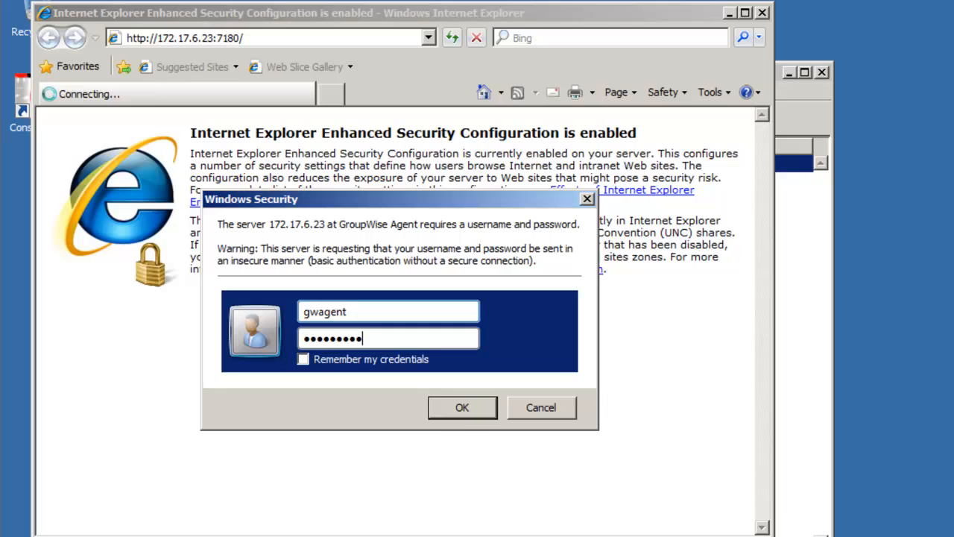
left_click(462, 407)
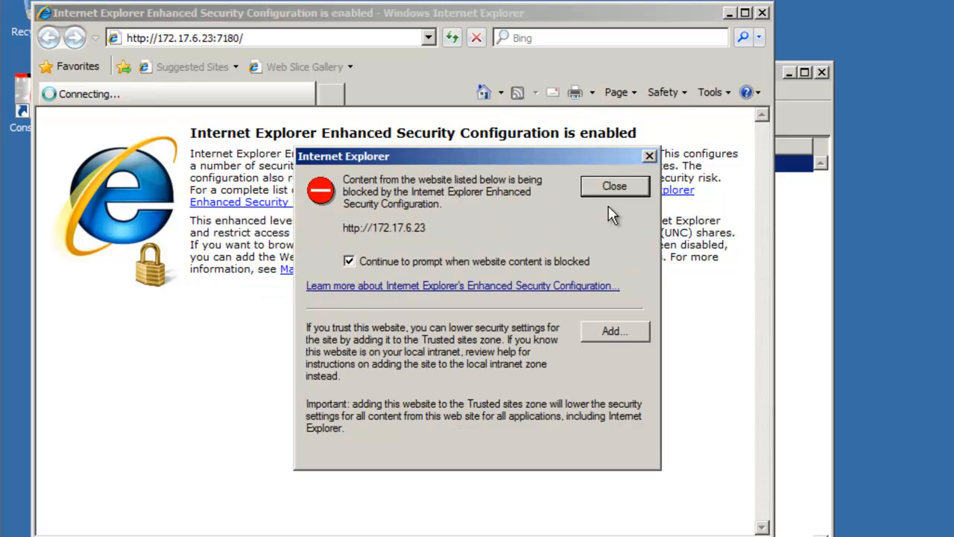
Add 172.17.6.23 to the trusted sites so the MTA status page loads.
left_click(614, 331)
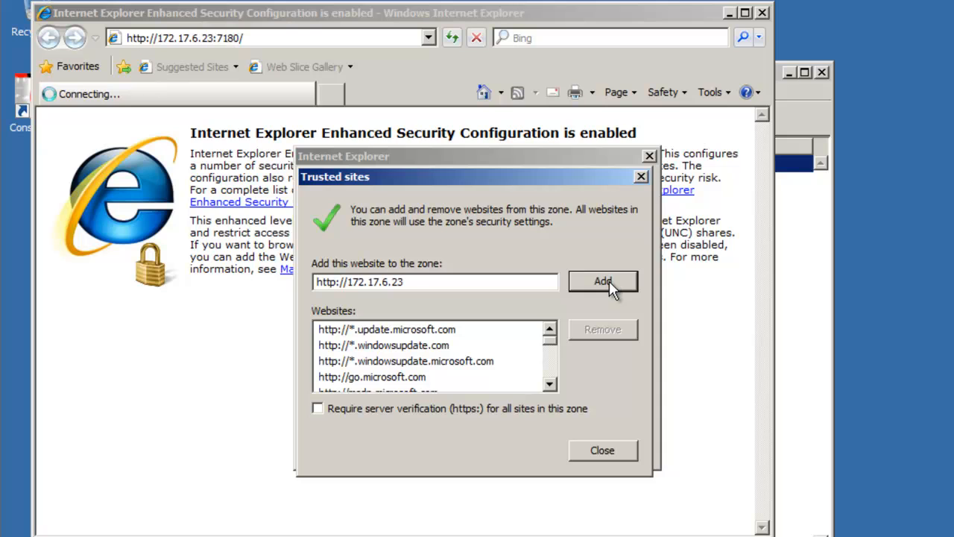
left_click(602, 280)
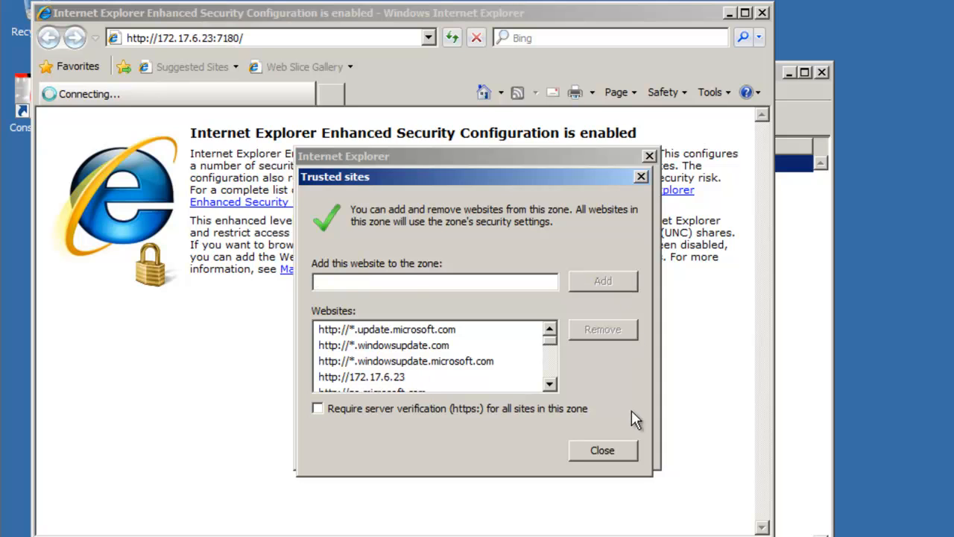
left_click(602, 451)
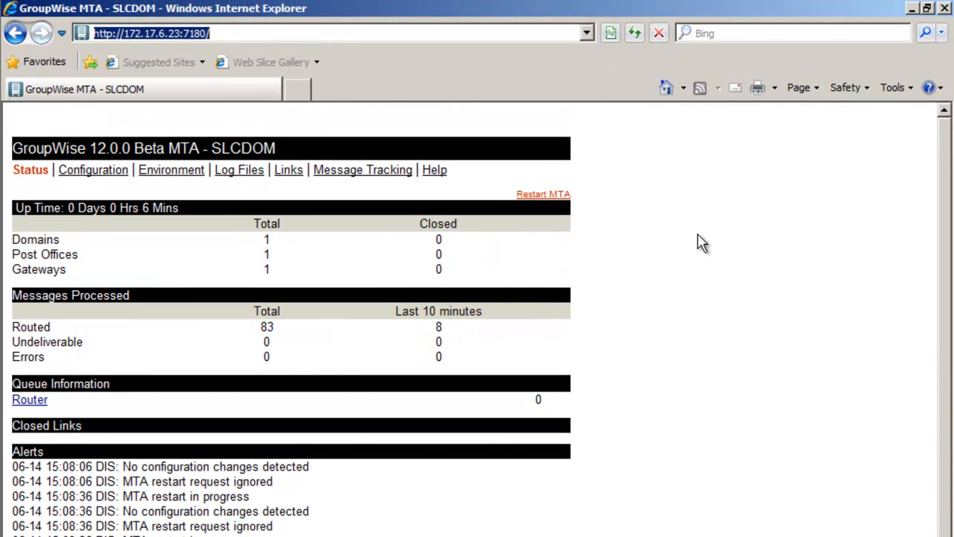
mouse_move(71, 246)
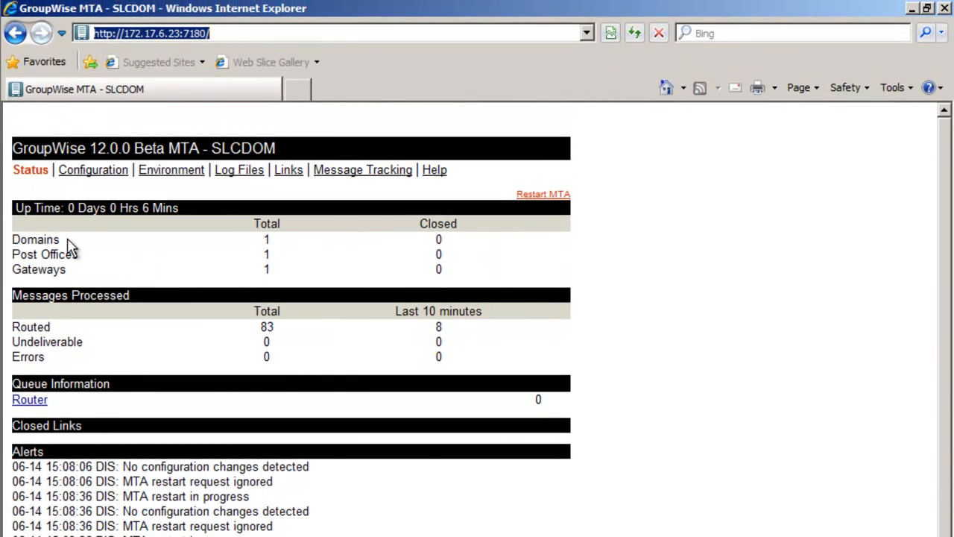
mouse_move(691, 428)
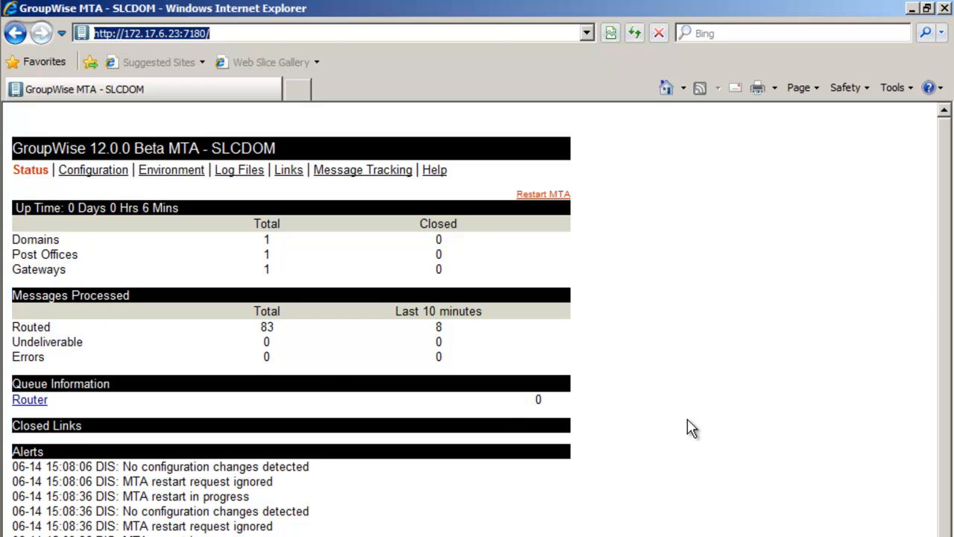
Change the address to port 7181 on 172.17.6.23 to reach the POA sign-in prompt.
left_click(268, 33)
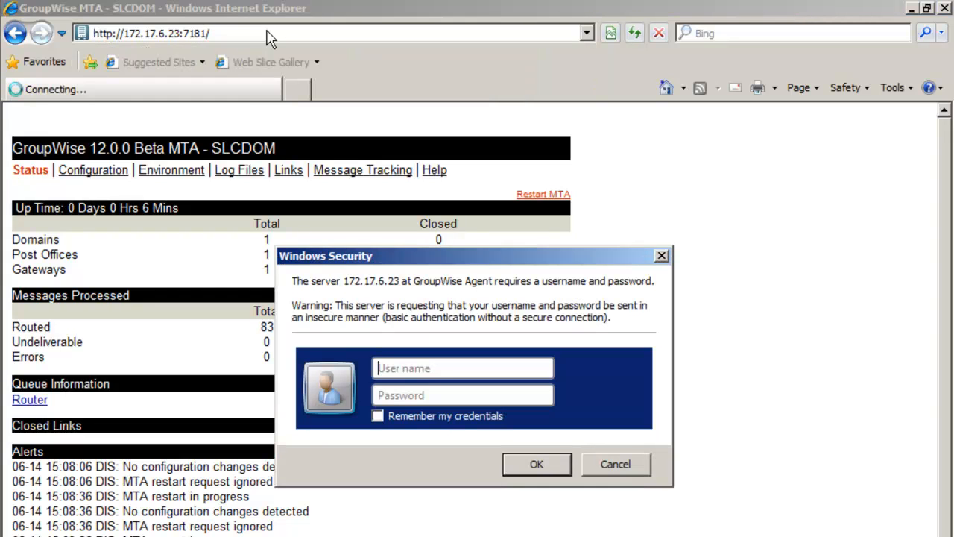
Sign in as gwagent to load the SLCPO.SLCDOM POA status page.
left_click(462, 367)
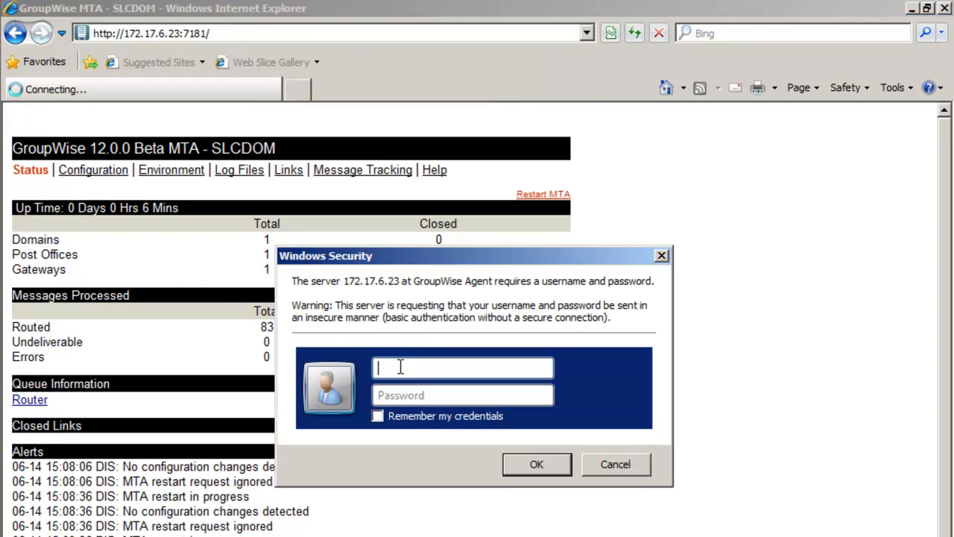
type("gwagent")
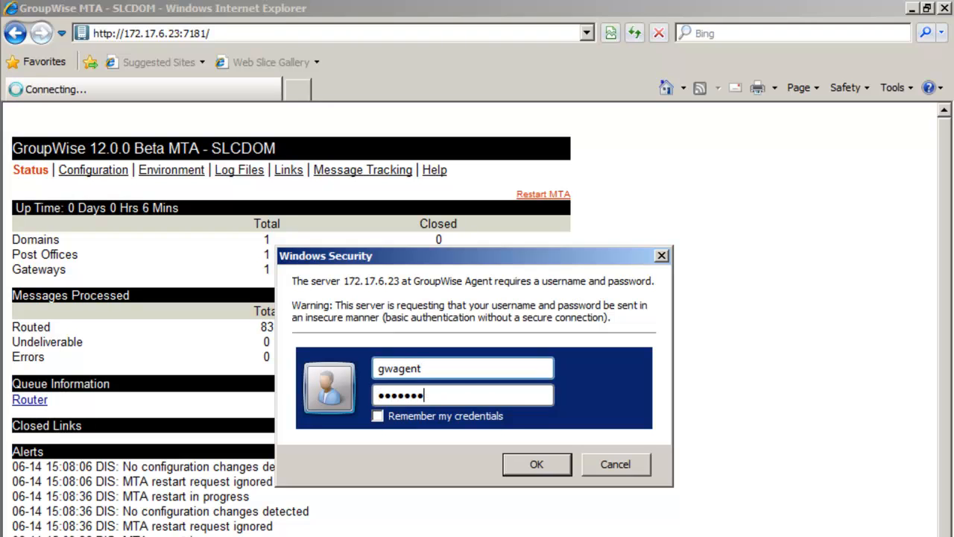
left_click(537, 464)
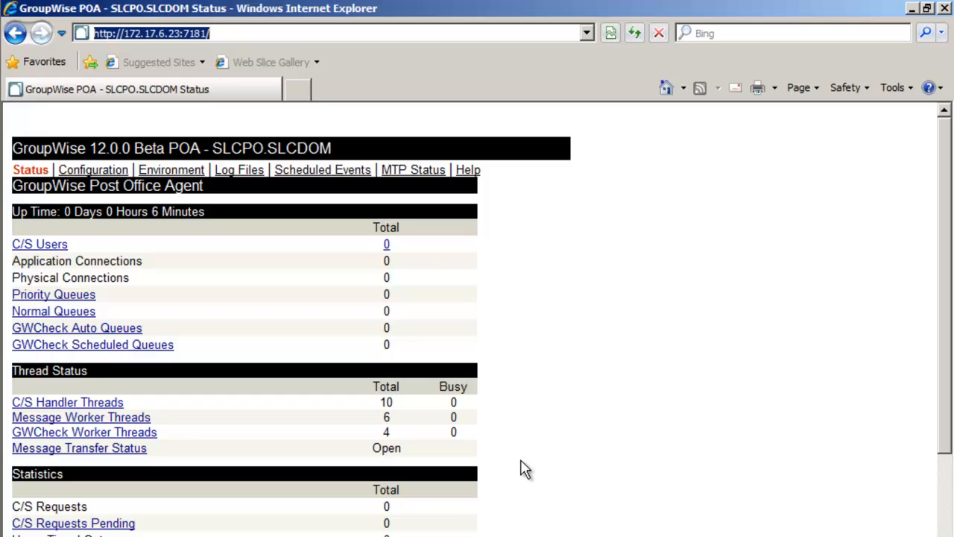
mouse_move(210, 153)
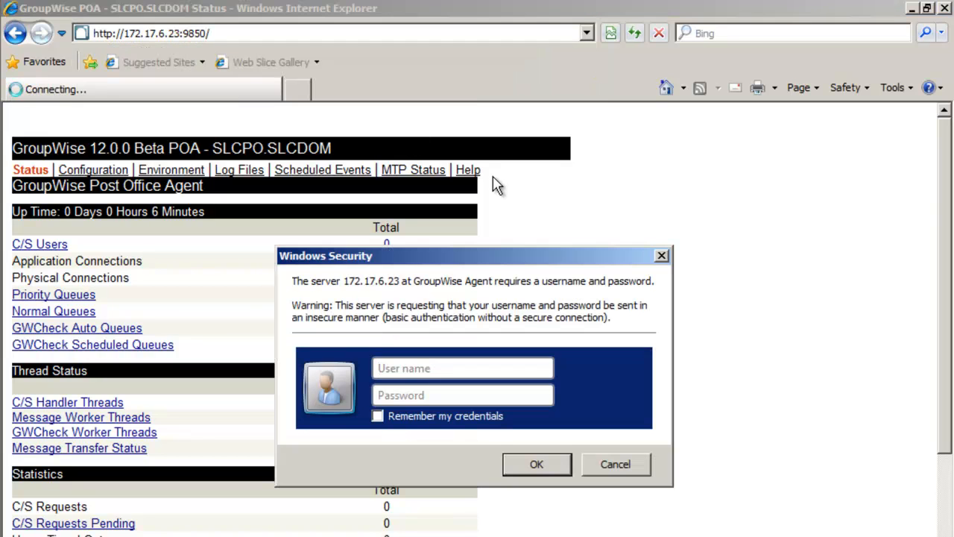
Sign in as gwagent to load the GWIA.SLCDOM status page on port 9850.
type("gwagent")
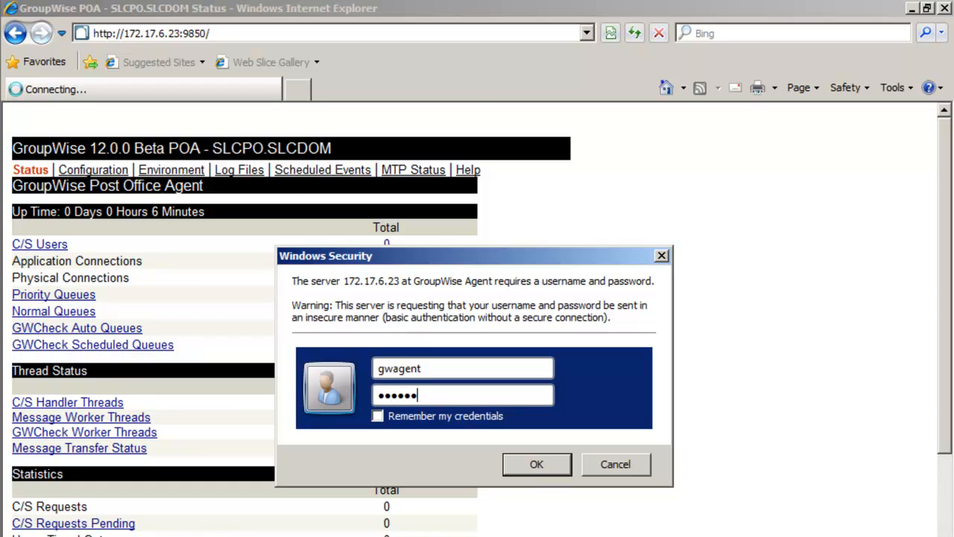
left_click(536, 464)
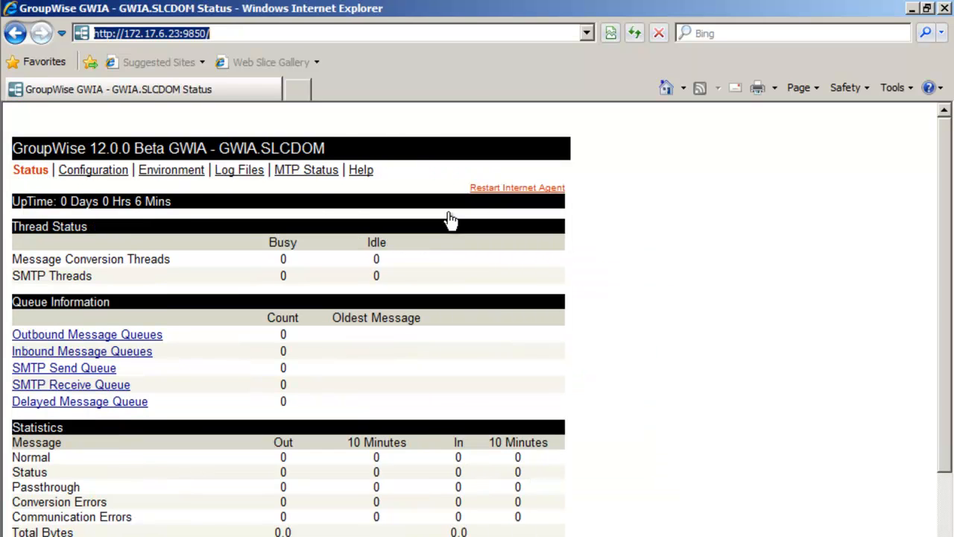
mouse_move(555, 227)
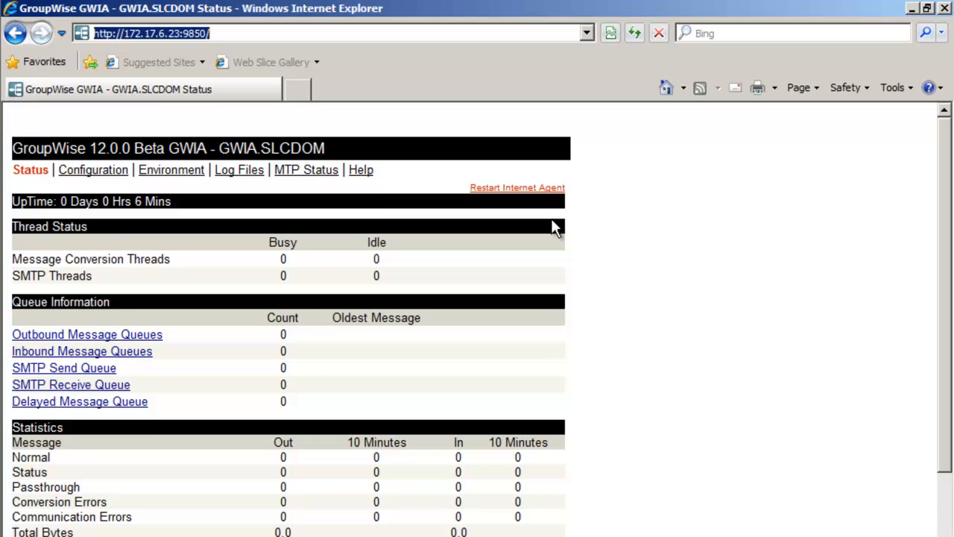